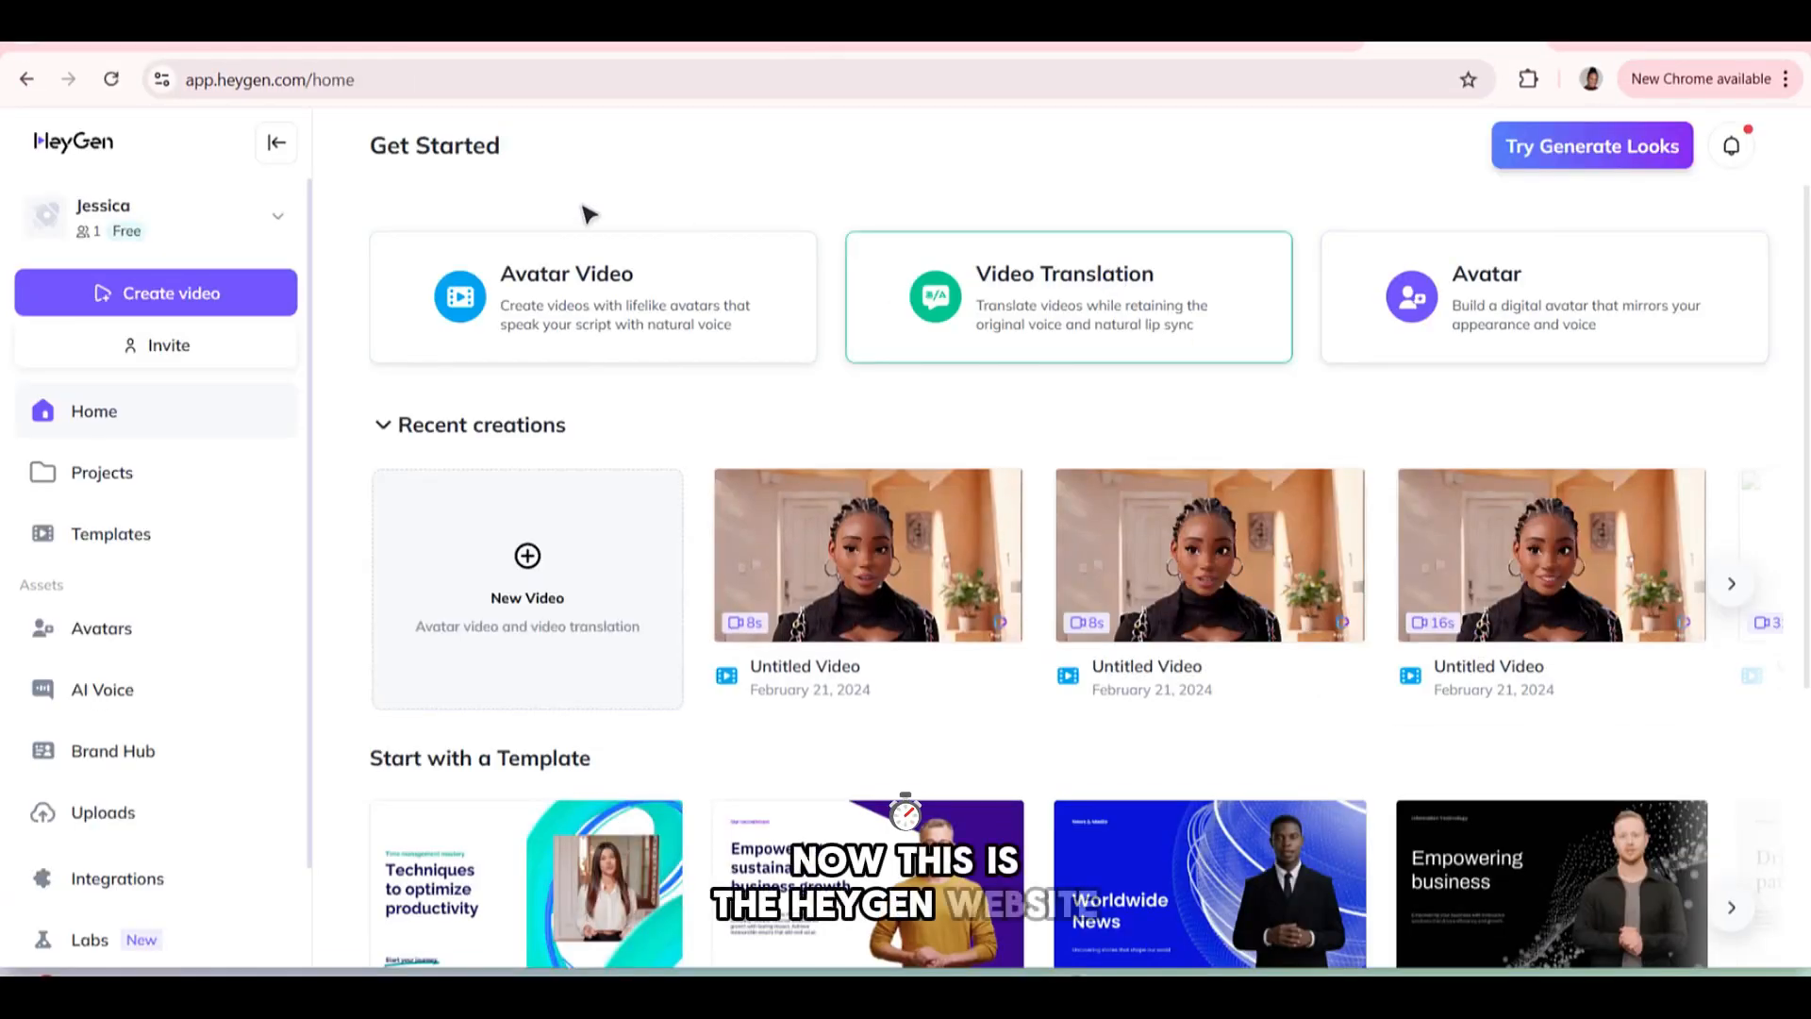
mouse_move(1363, 385)
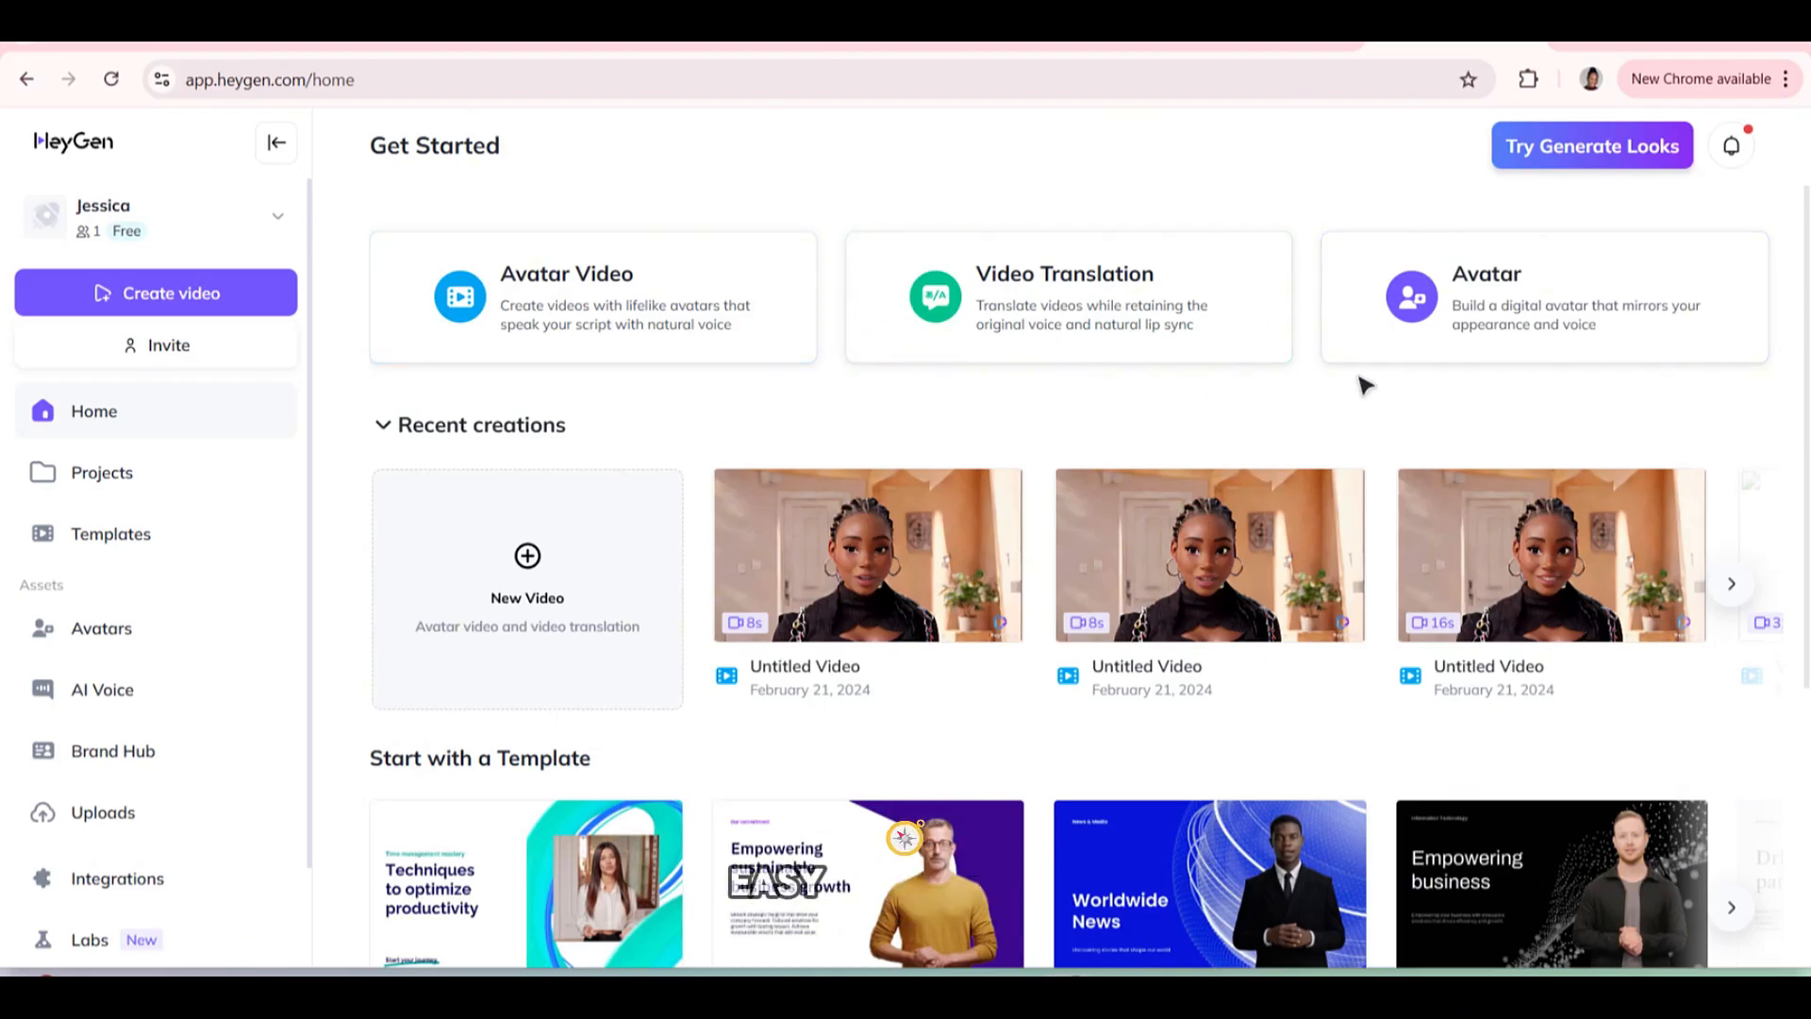
mouse_move(635, 321)
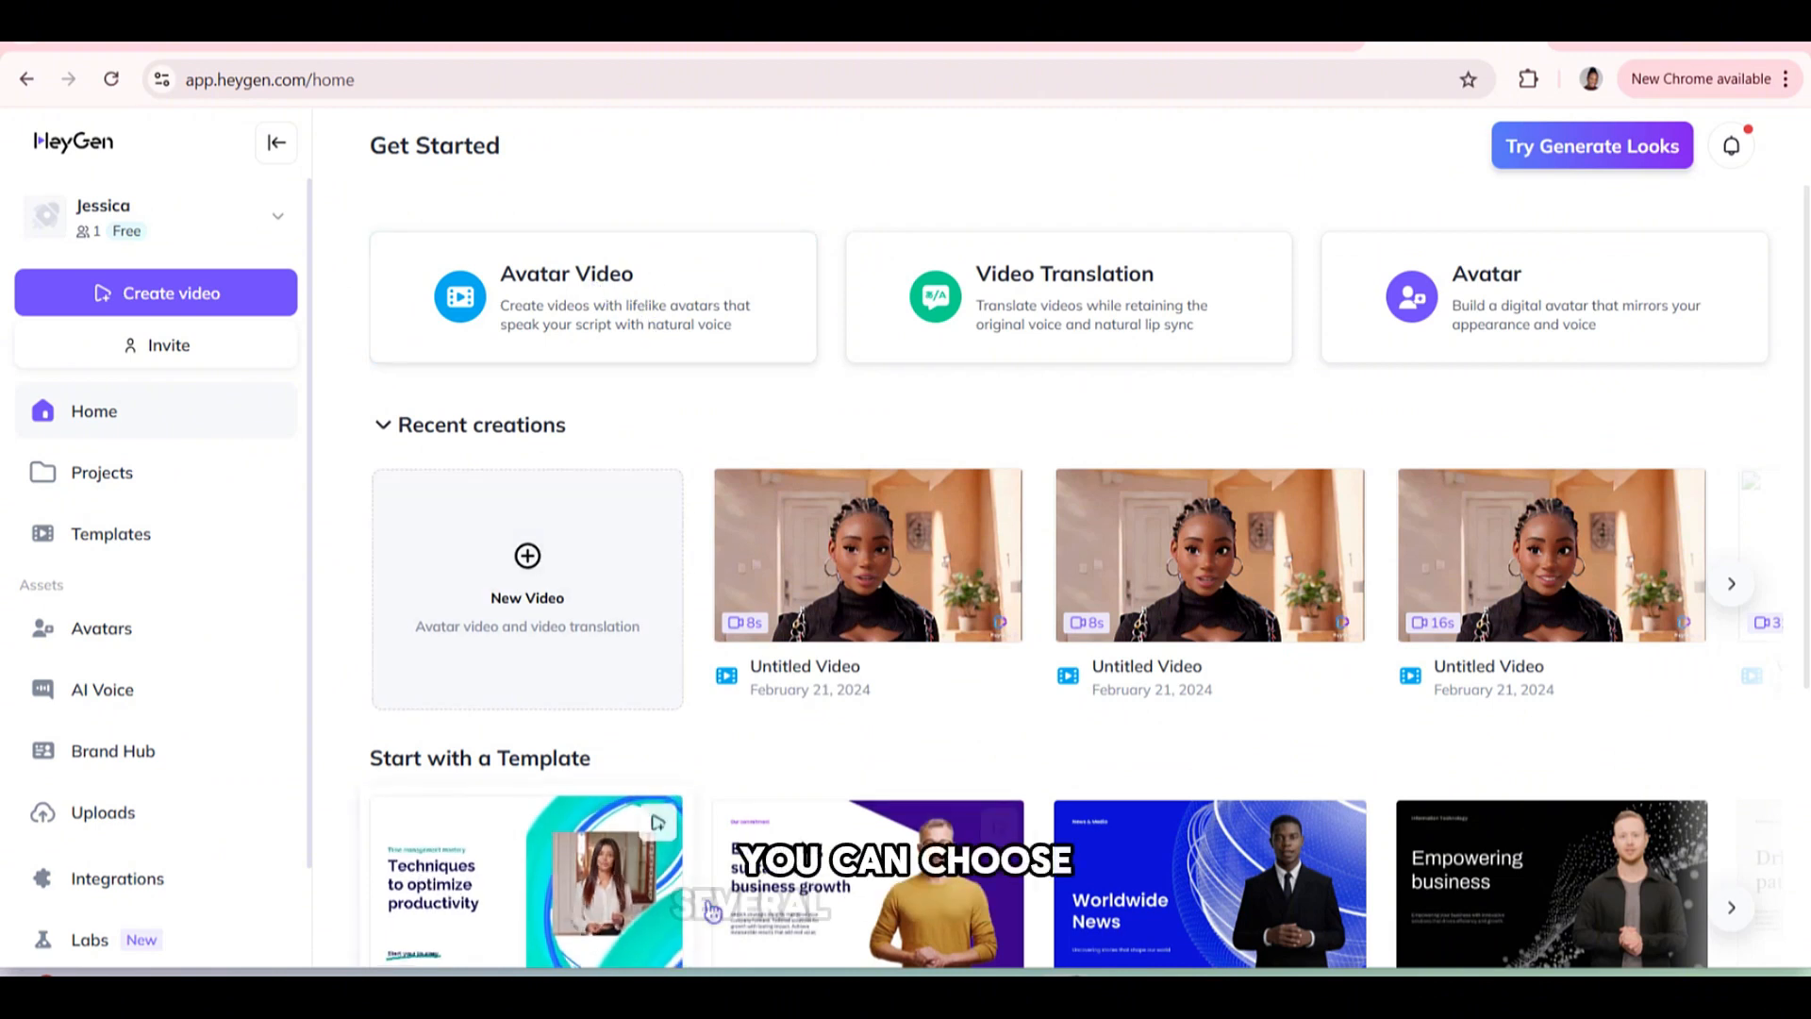
Start a new digital avatar from the home page and reach the Still/Motion style choice.
scroll(down, 3)
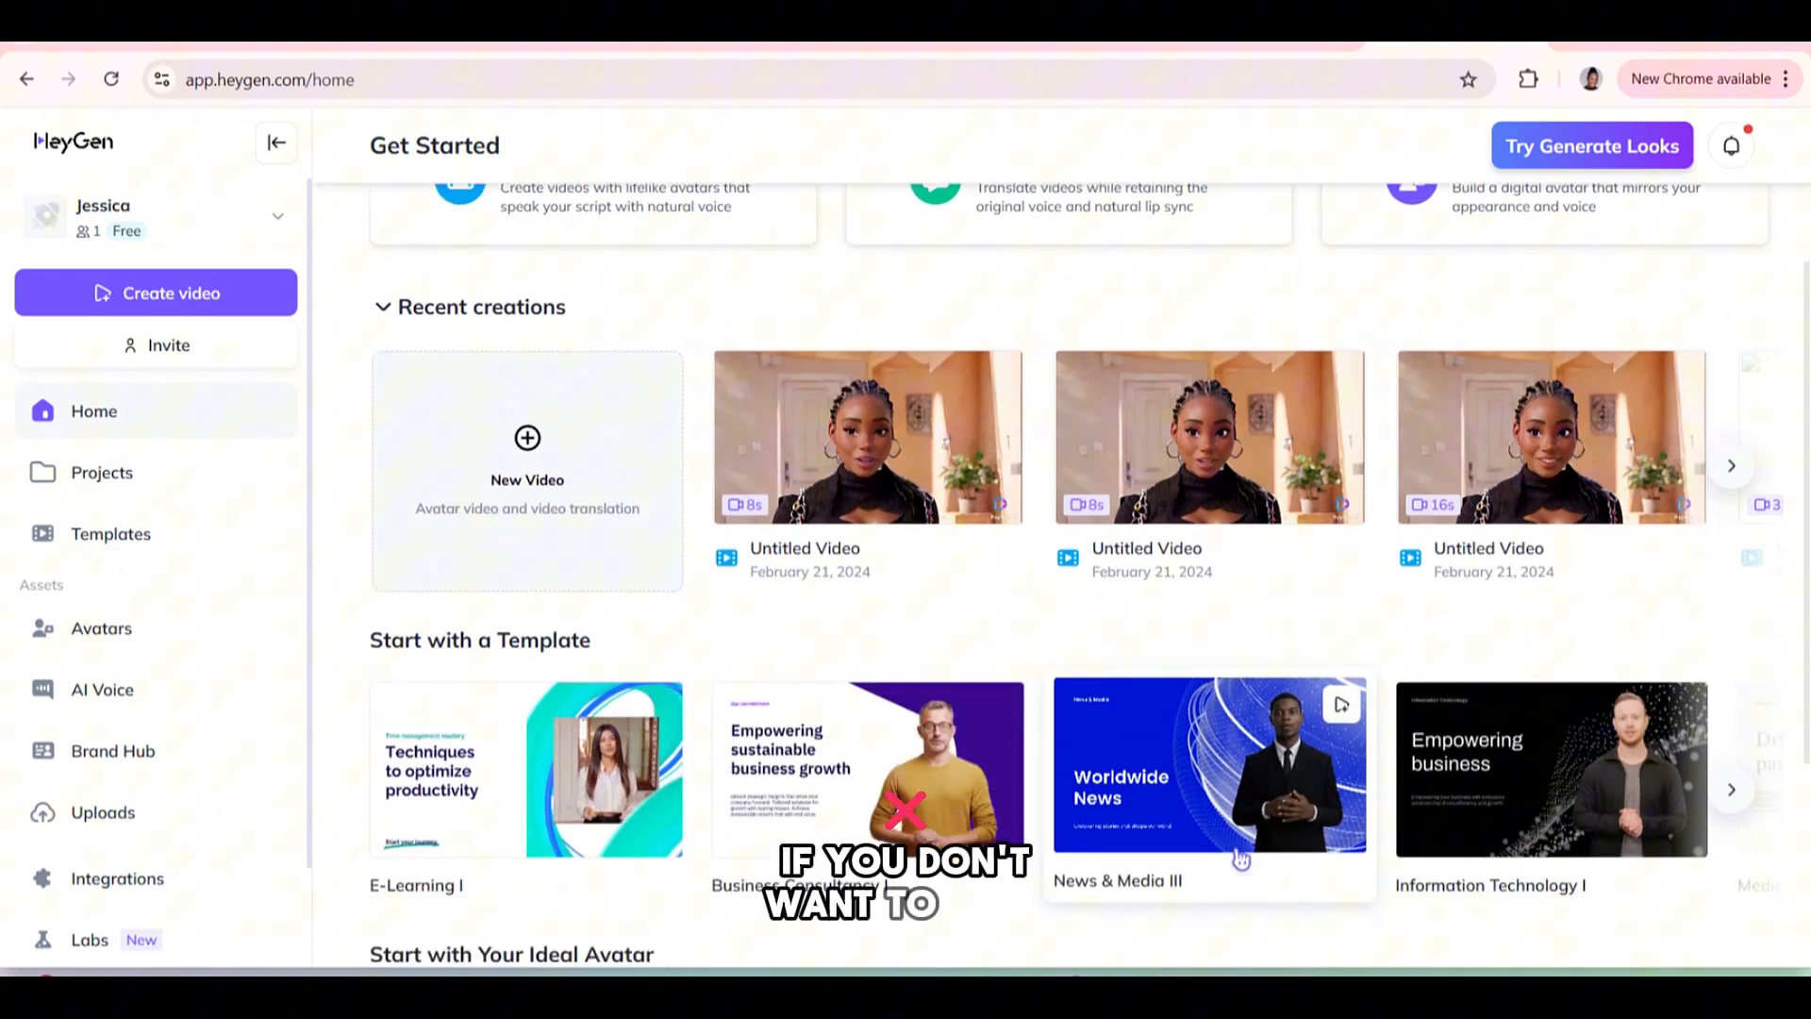
mouse_move(868, 797)
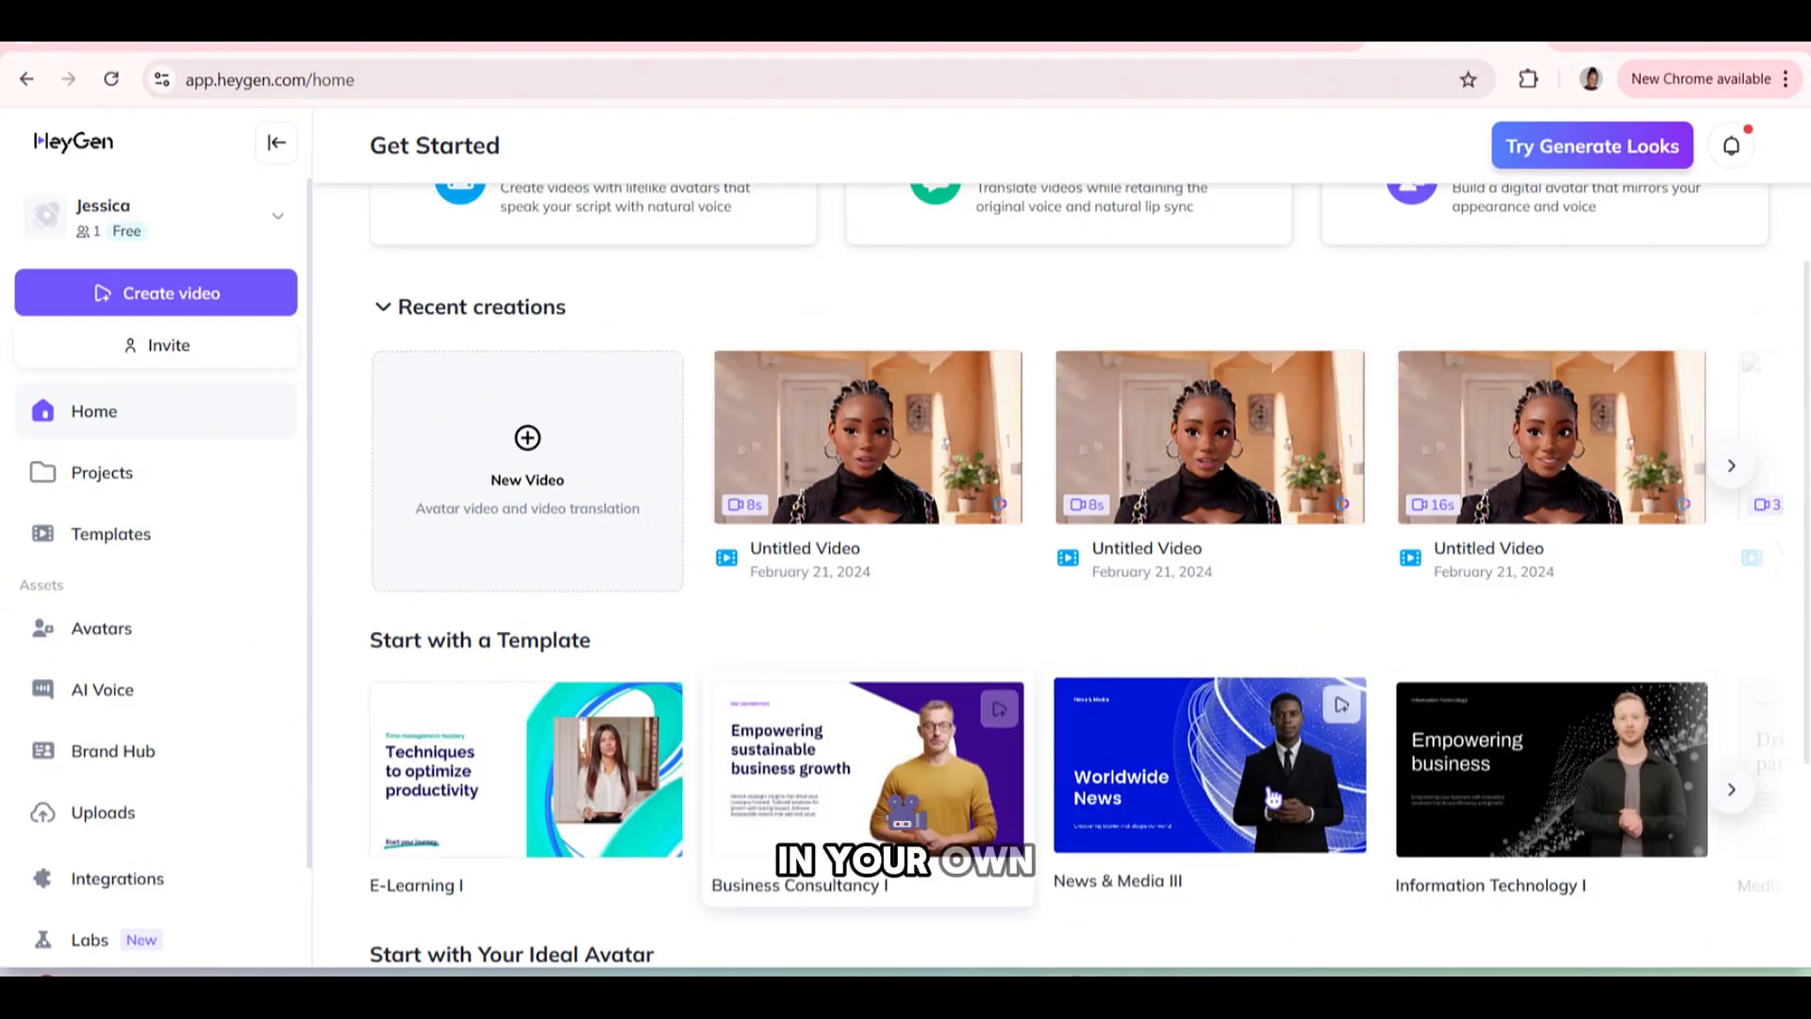
scroll(up, 3)
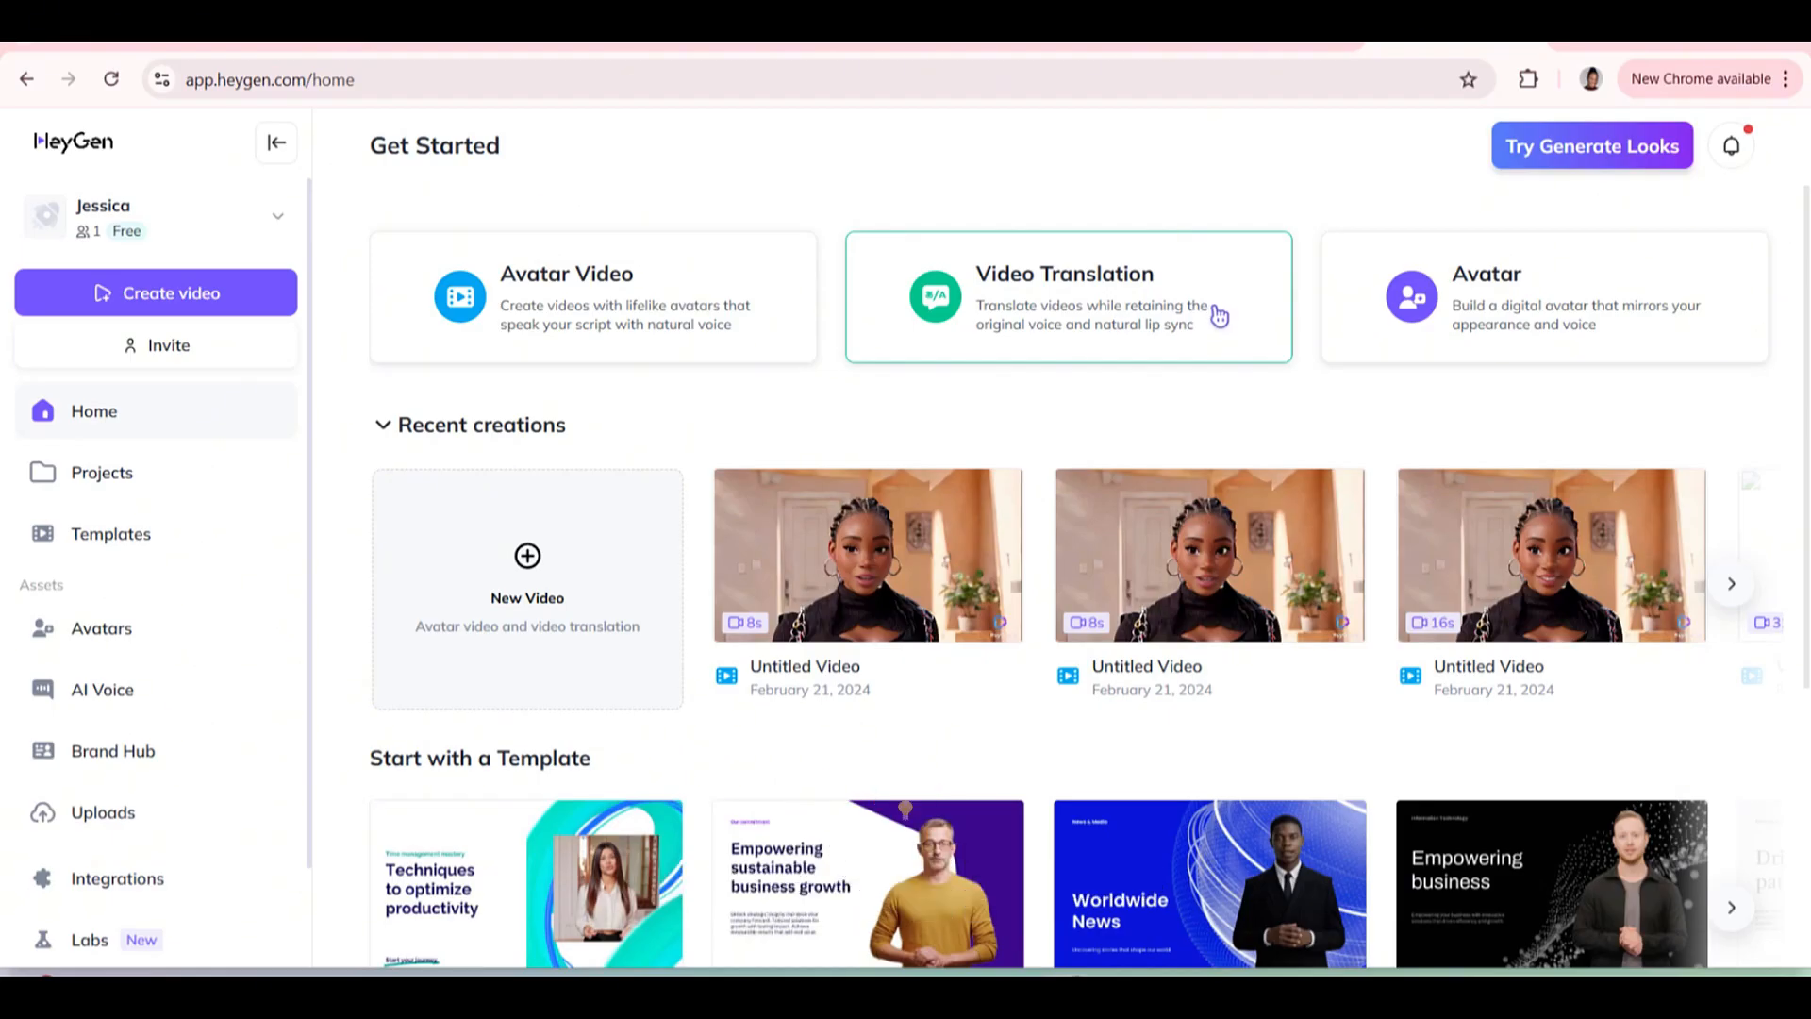
mouse_move(1460, 304)
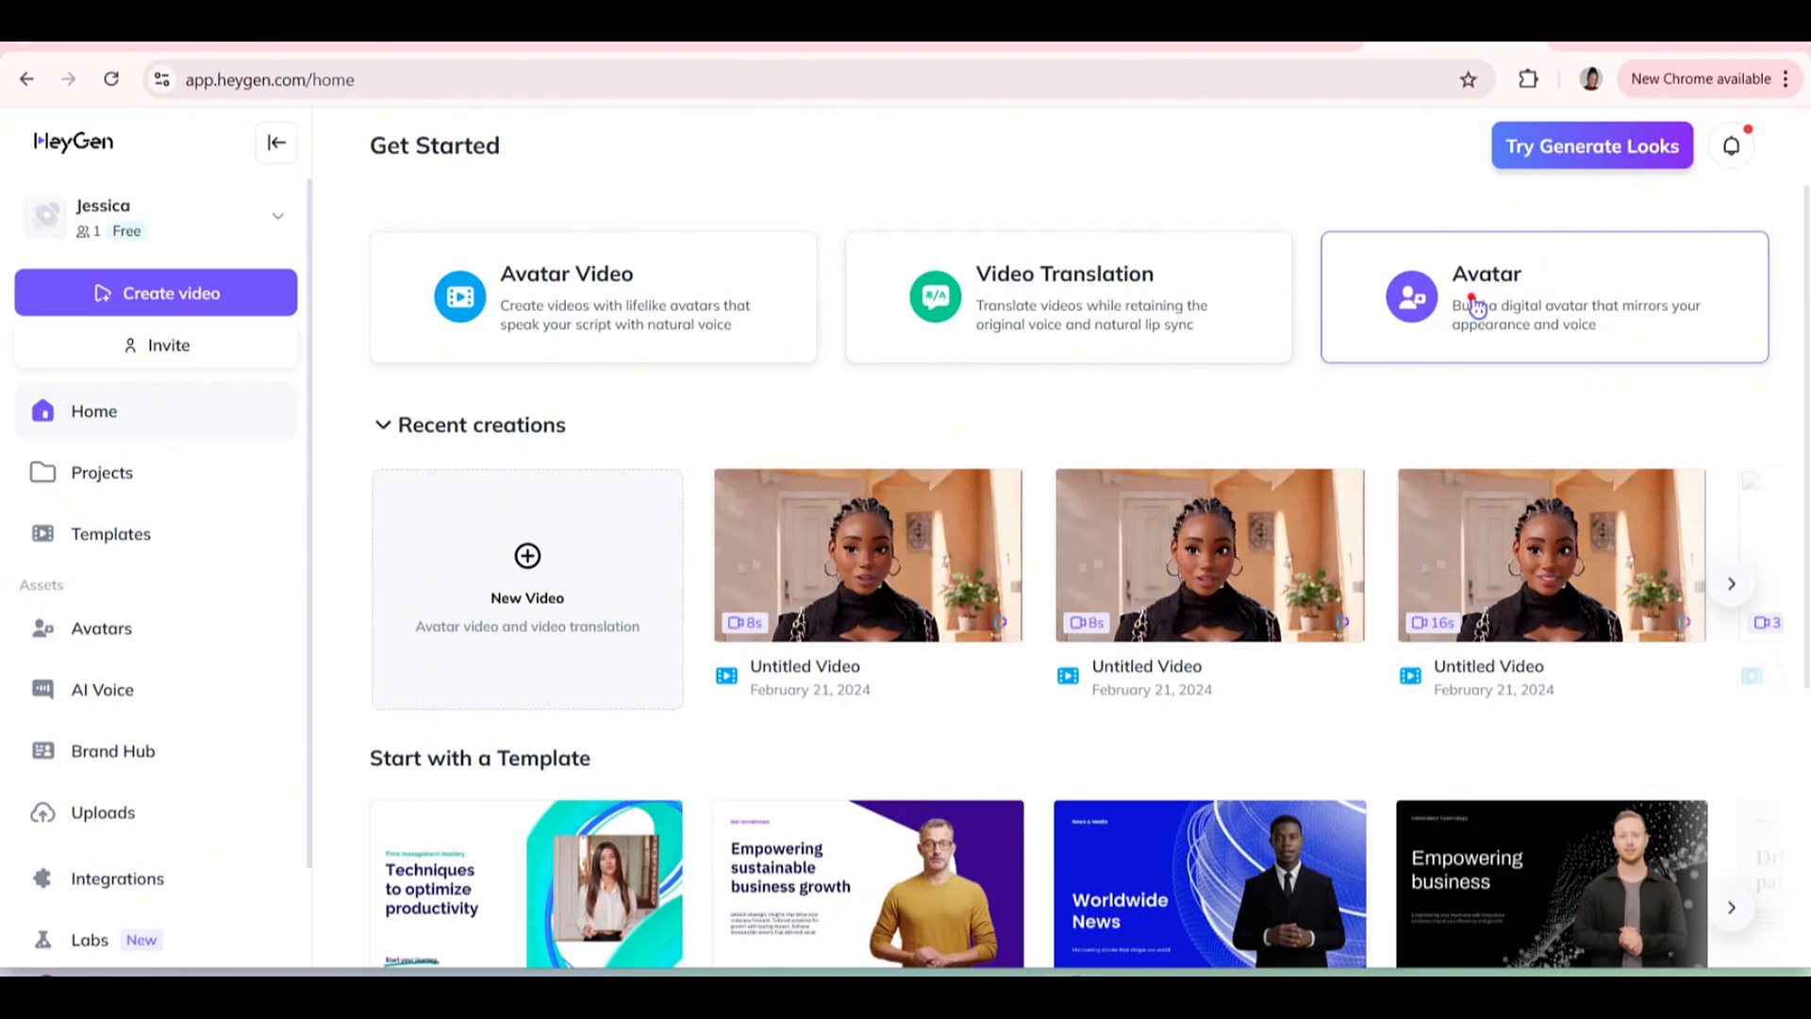
click(1541, 297)
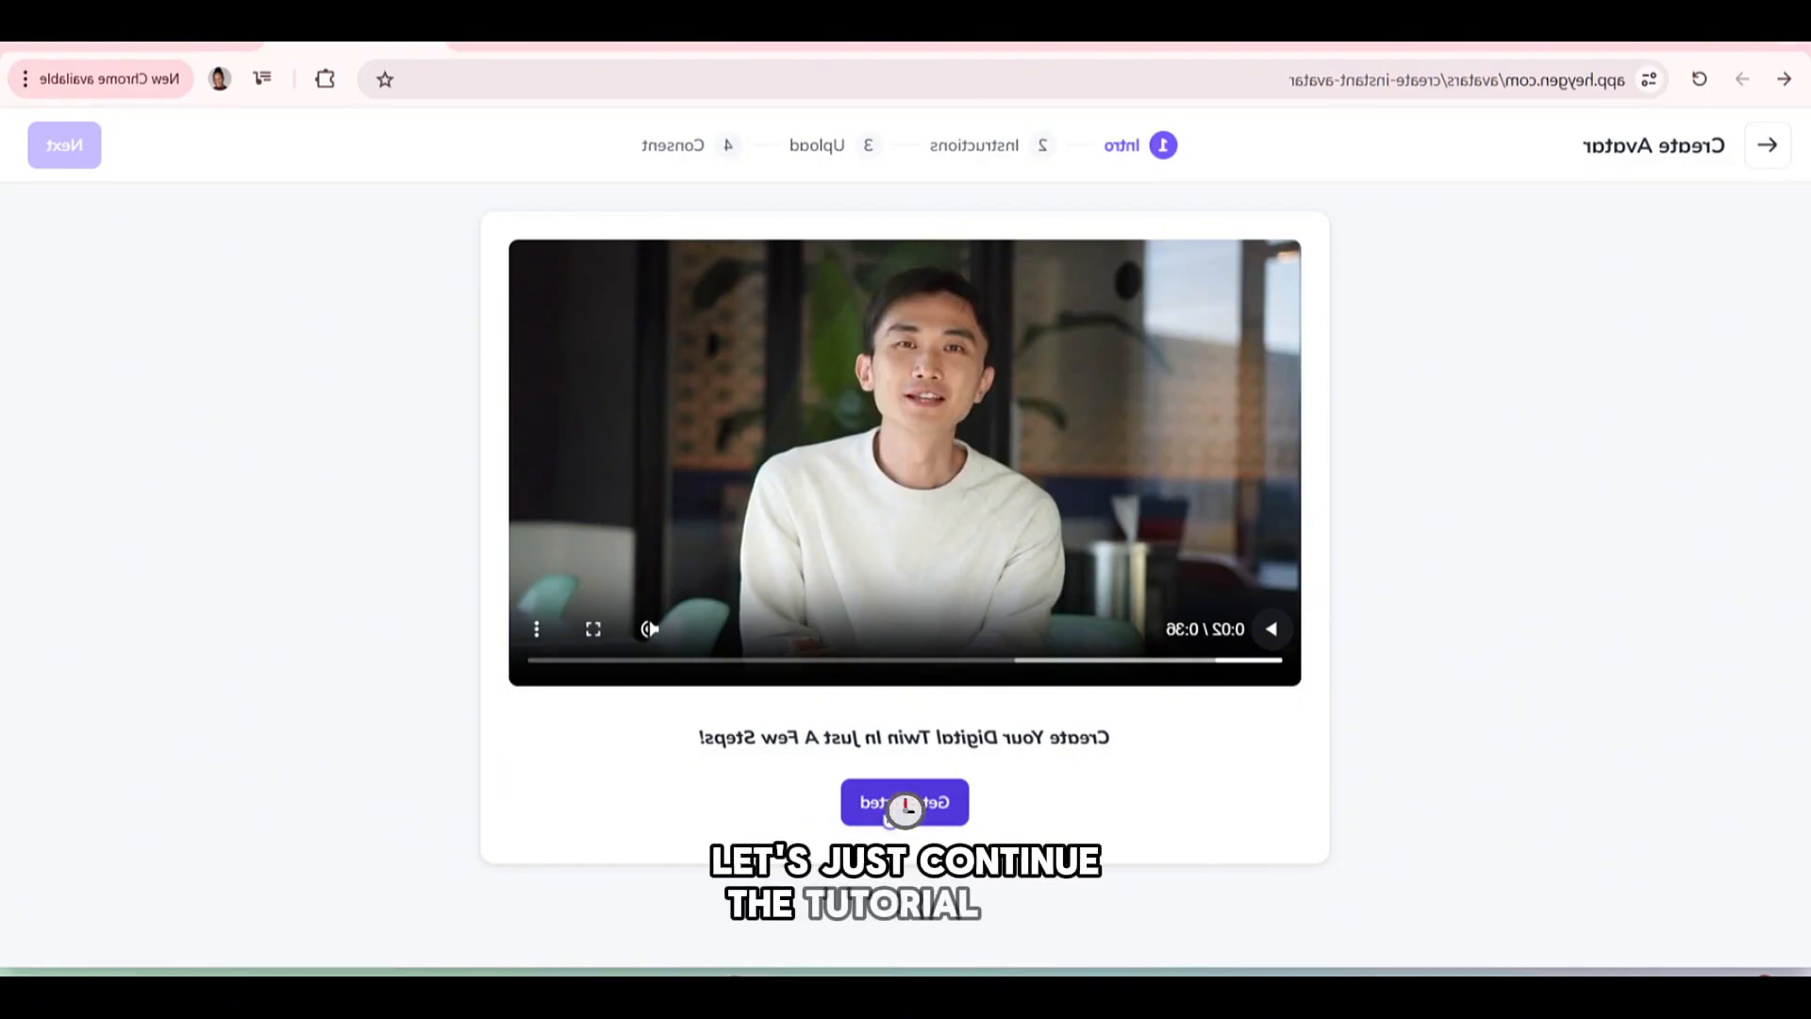
click(904, 802)
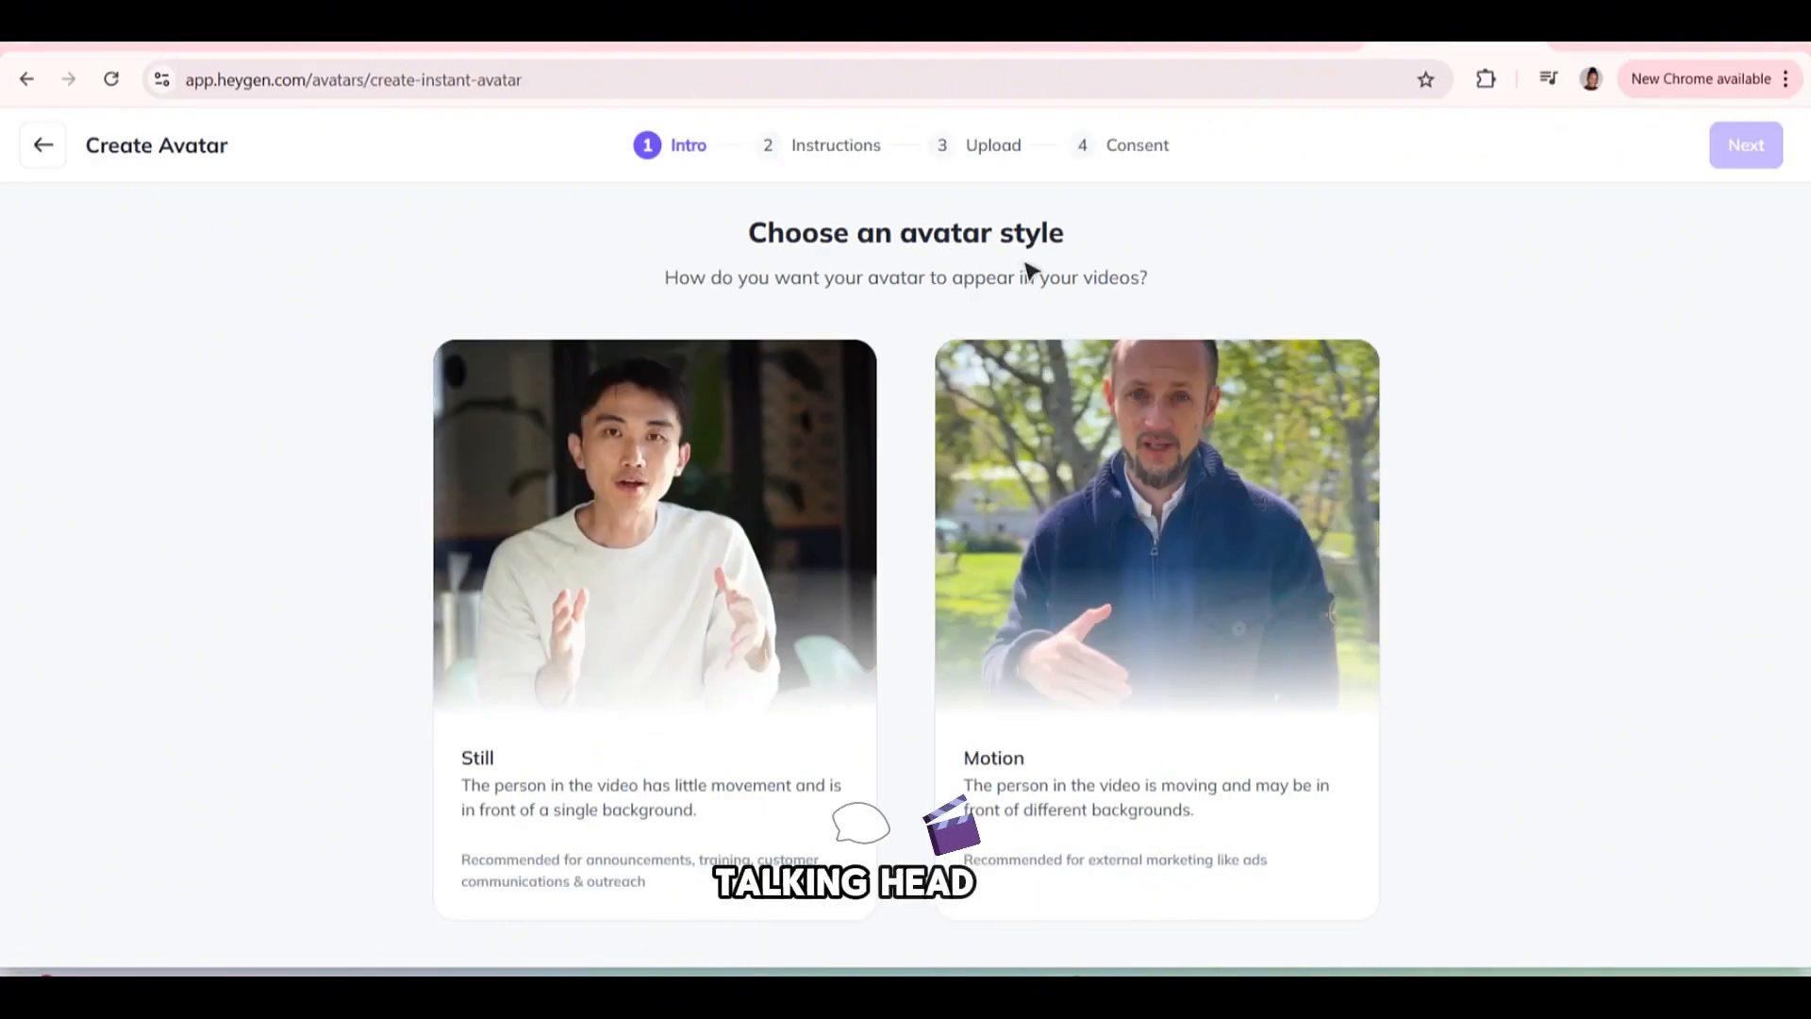
mouse_move(588, 323)
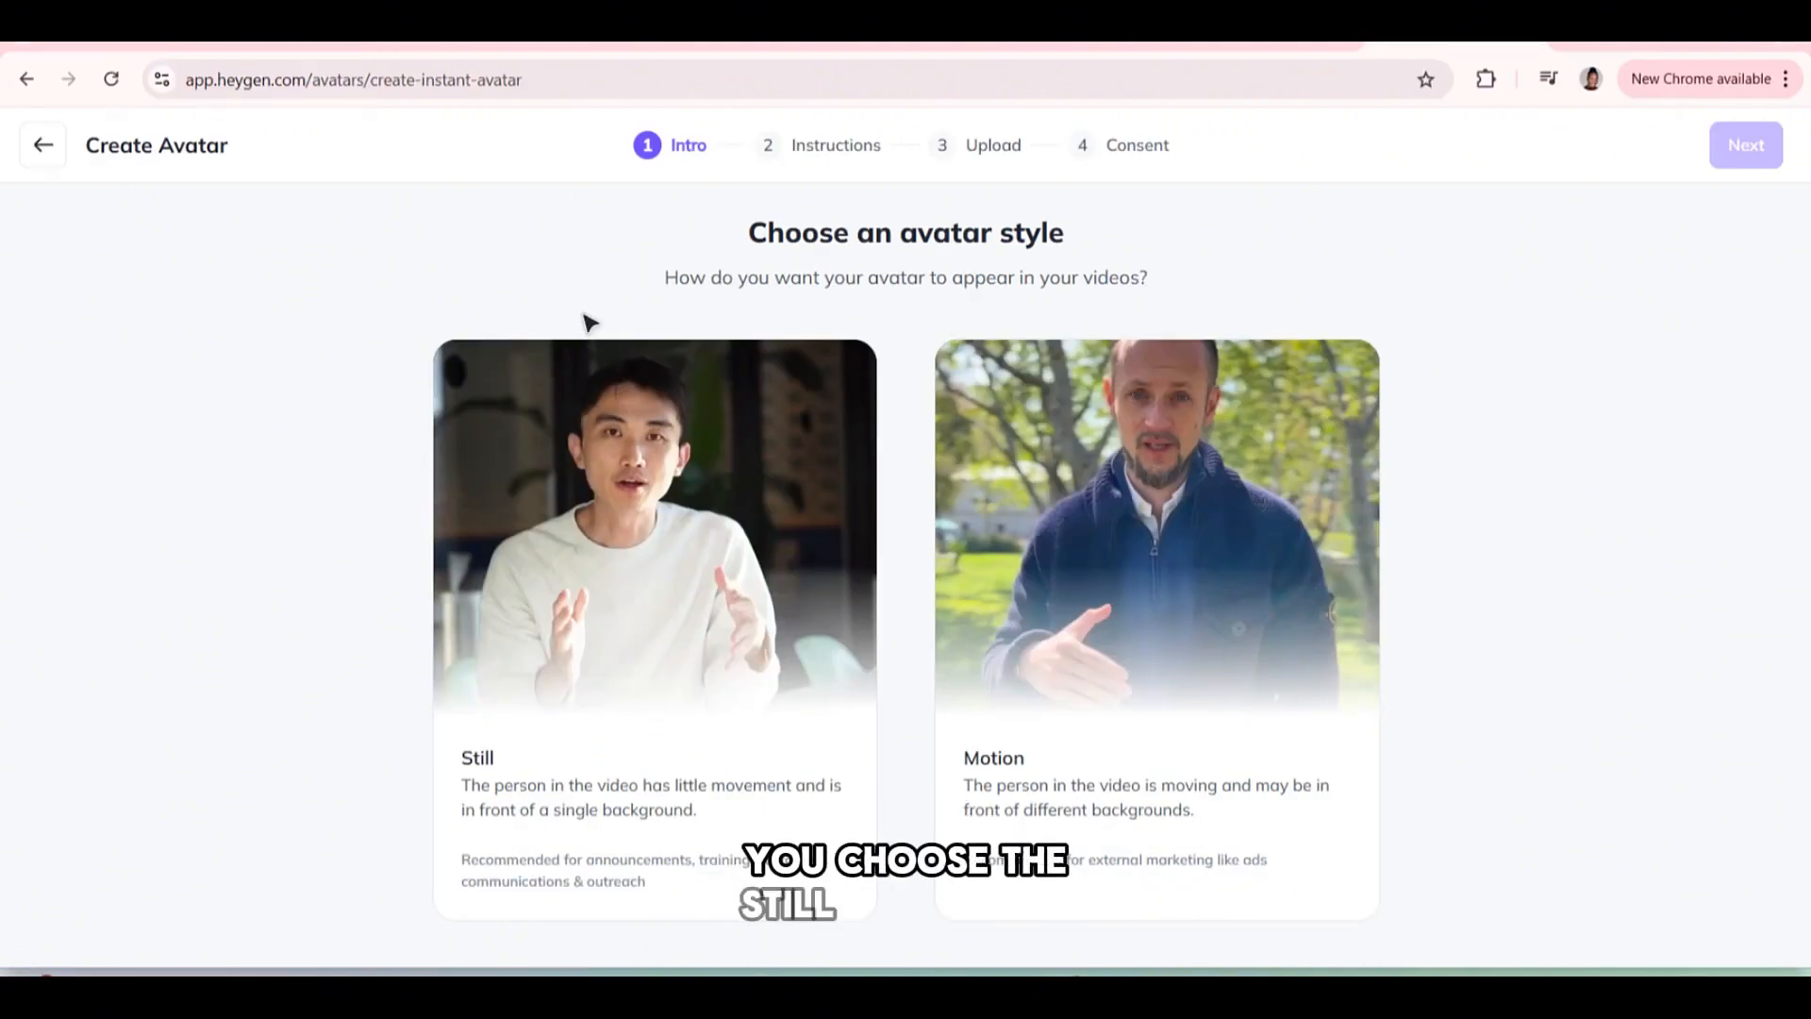
mouse_move(1270, 305)
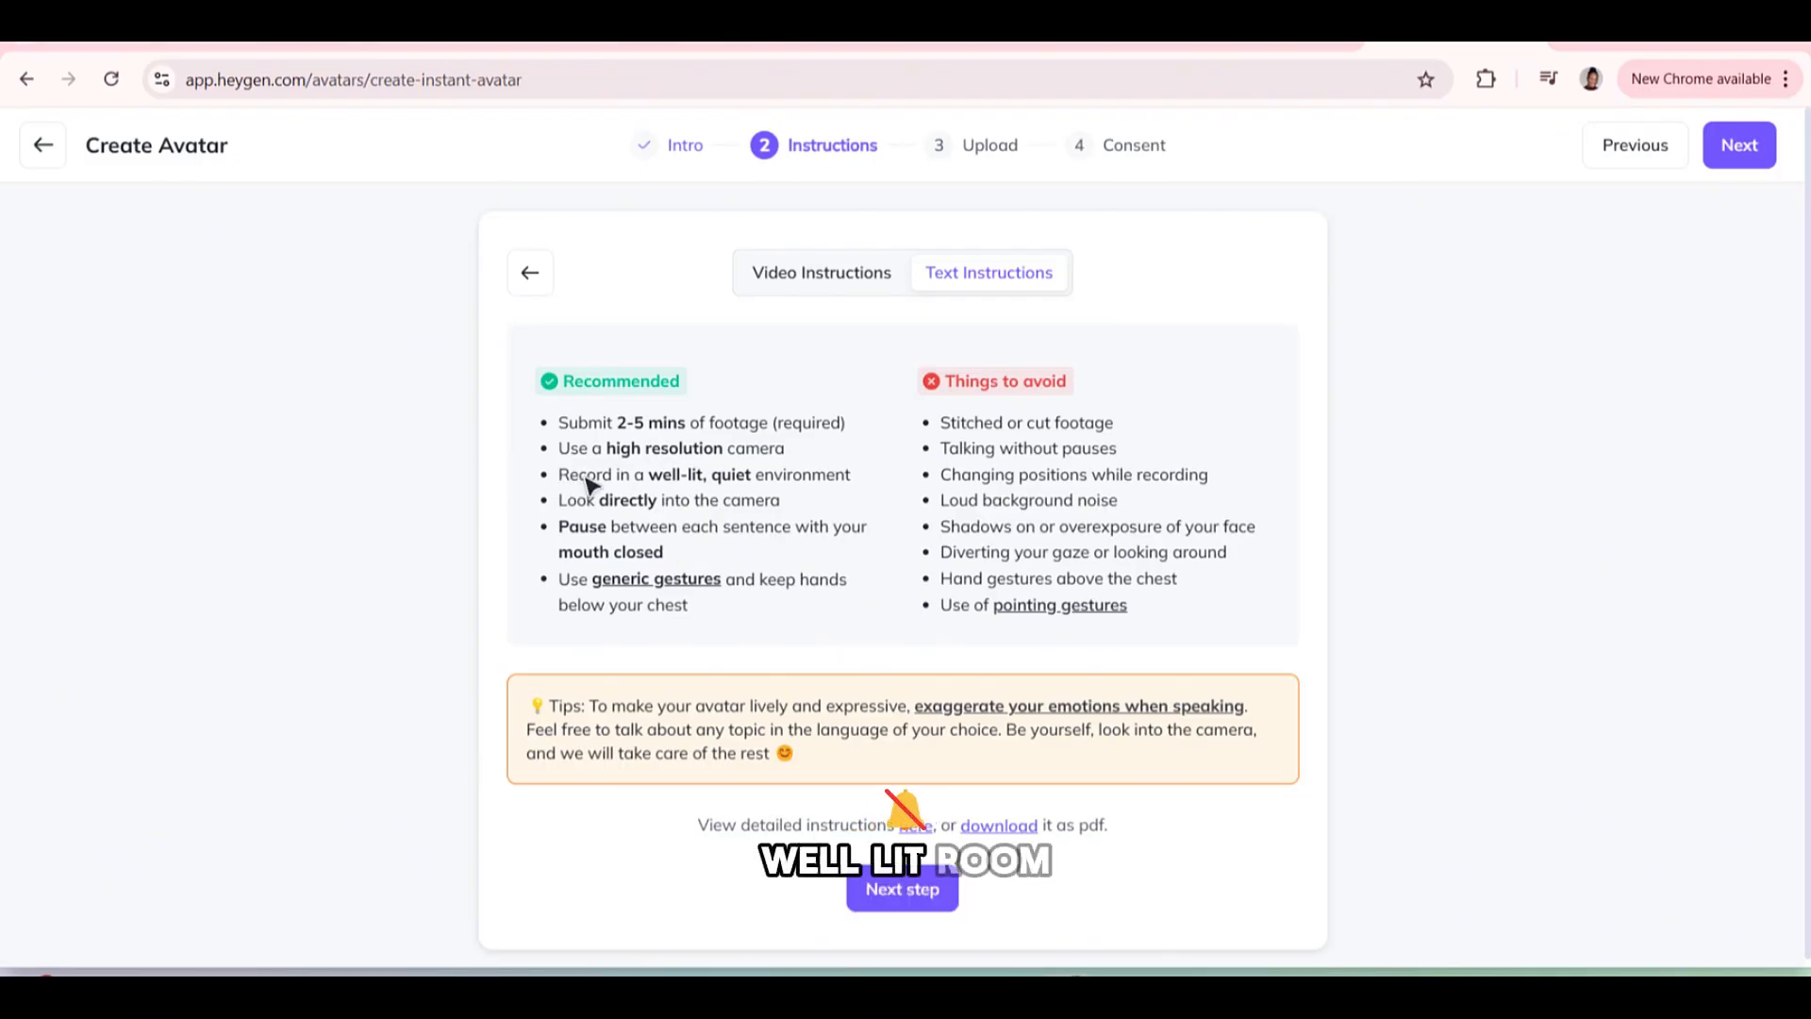
mouse_move(513, 515)
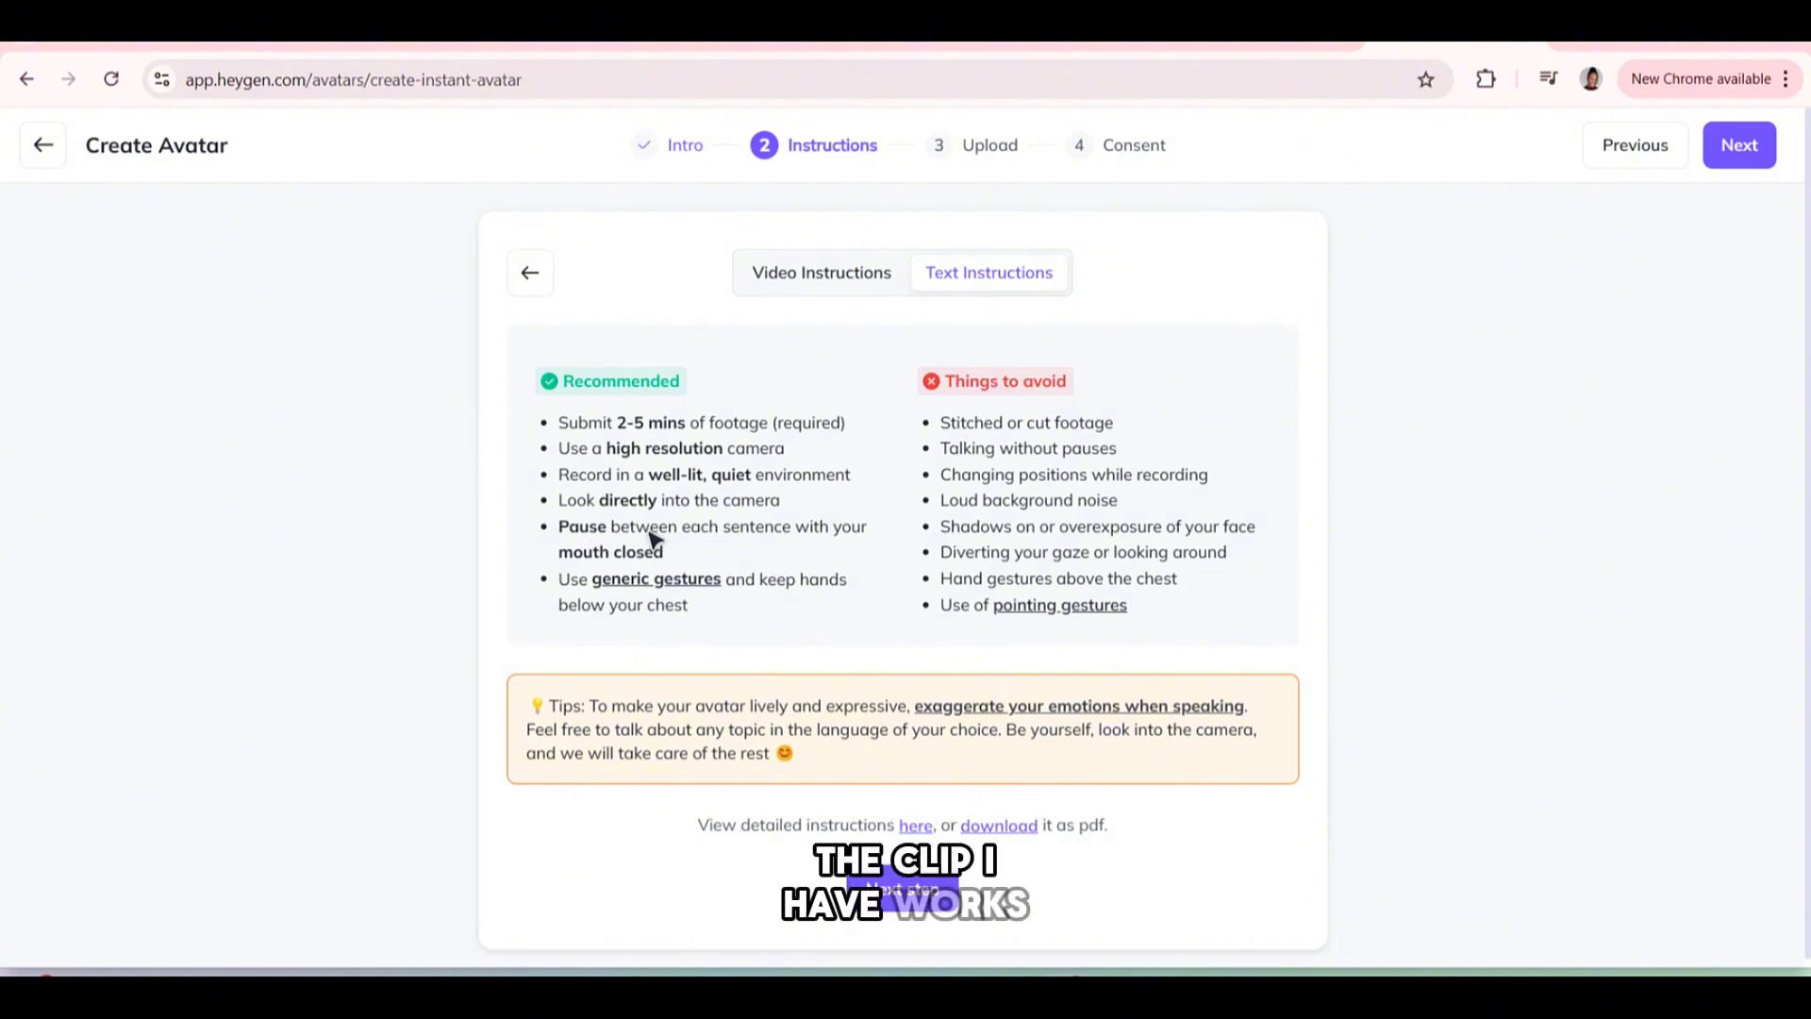
mouse_move(913, 526)
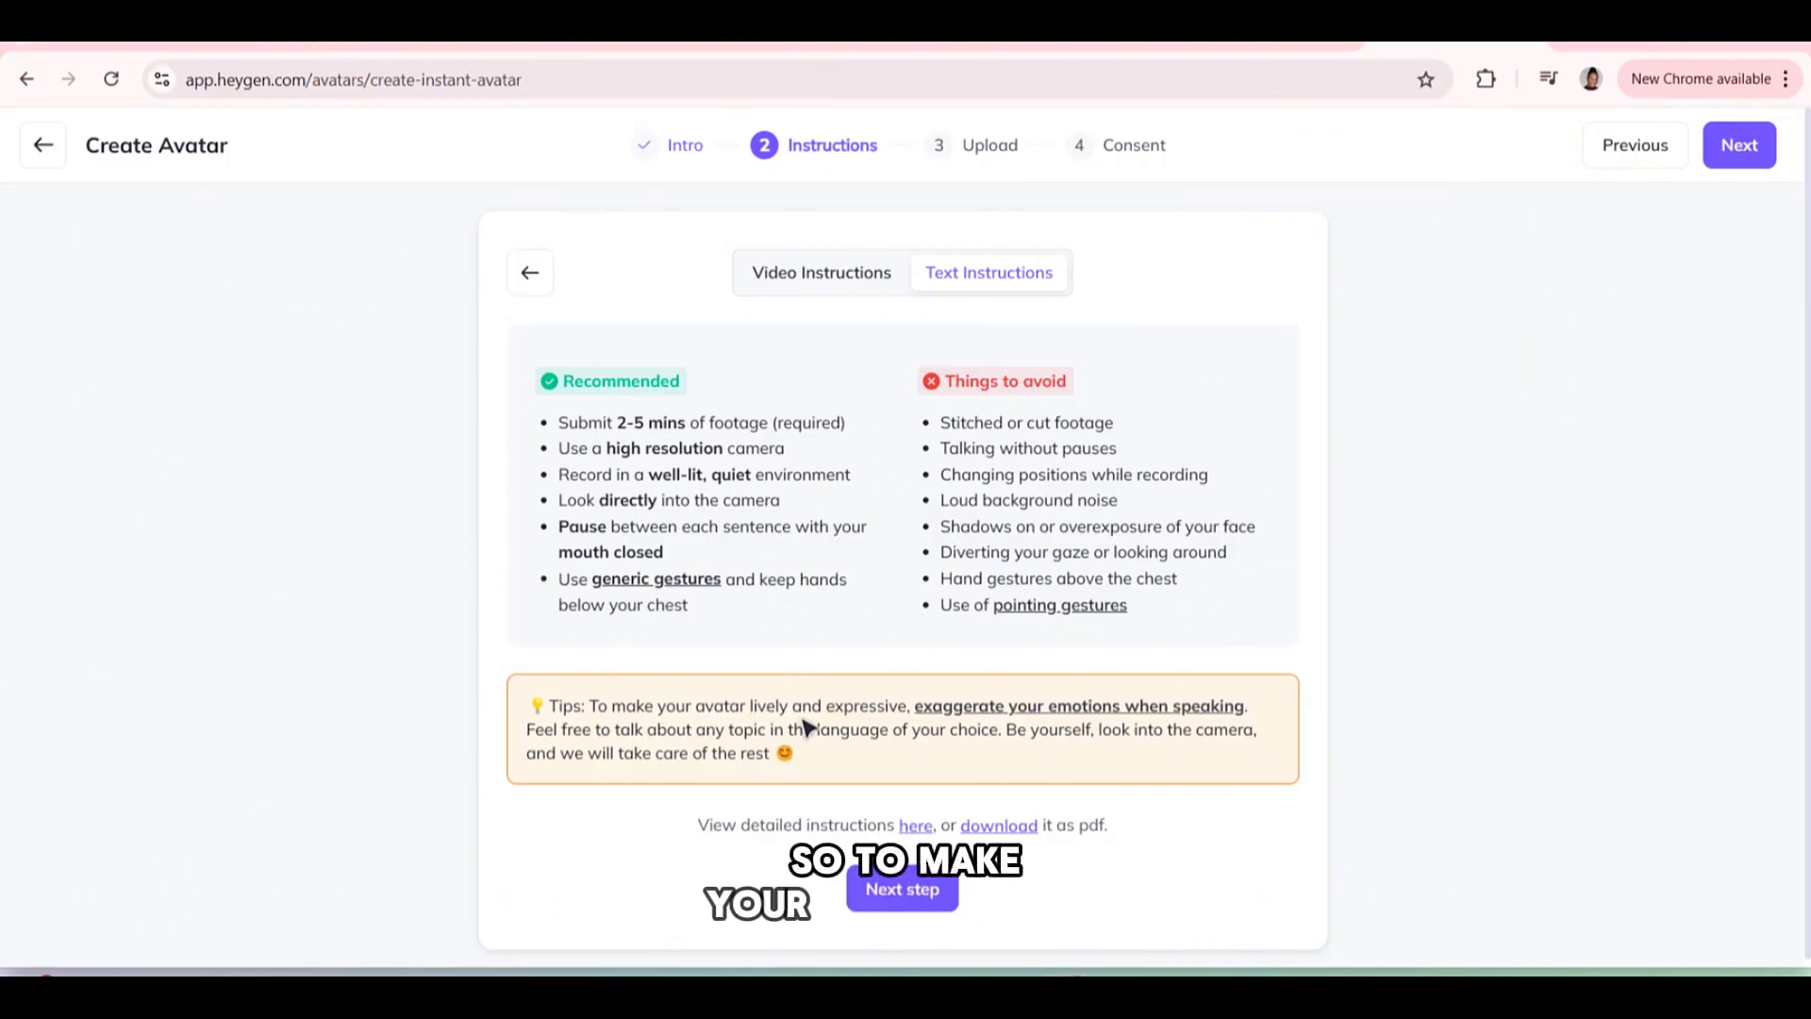
mouse_move(1074, 706)
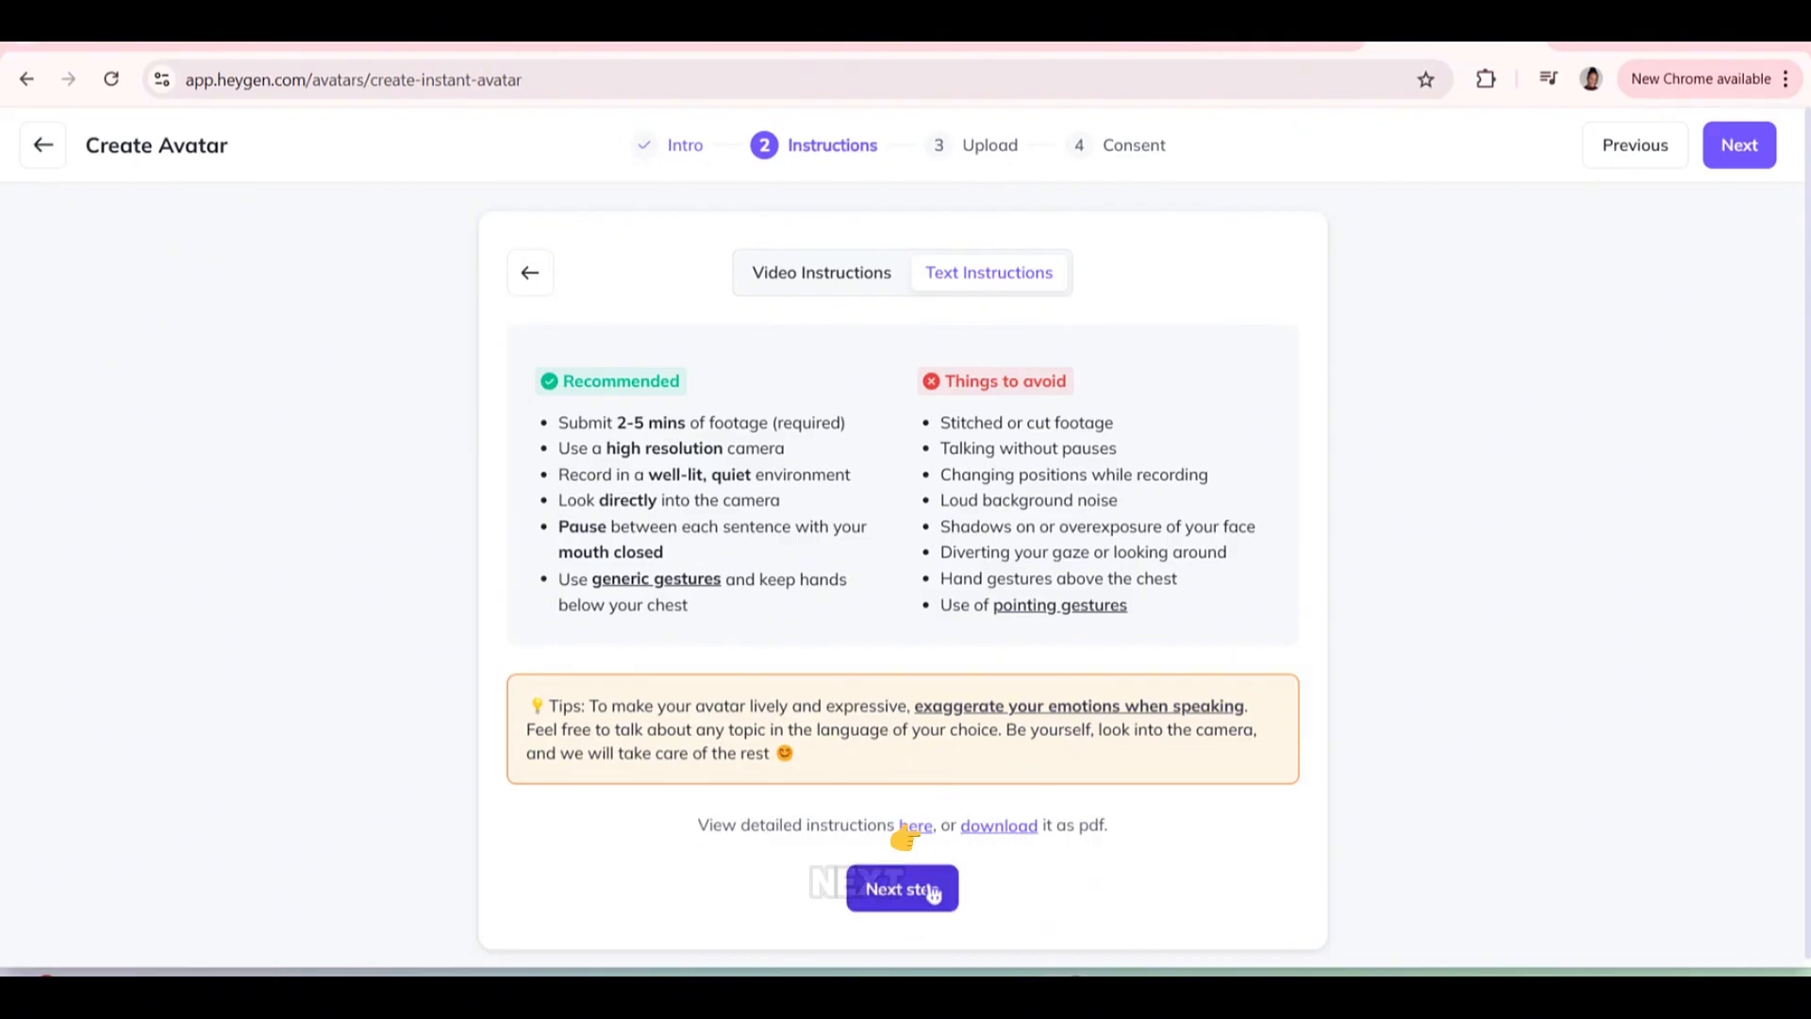
Upload the 2:25 talking-head clip as existing footage for the avatar.
click(900, 888)
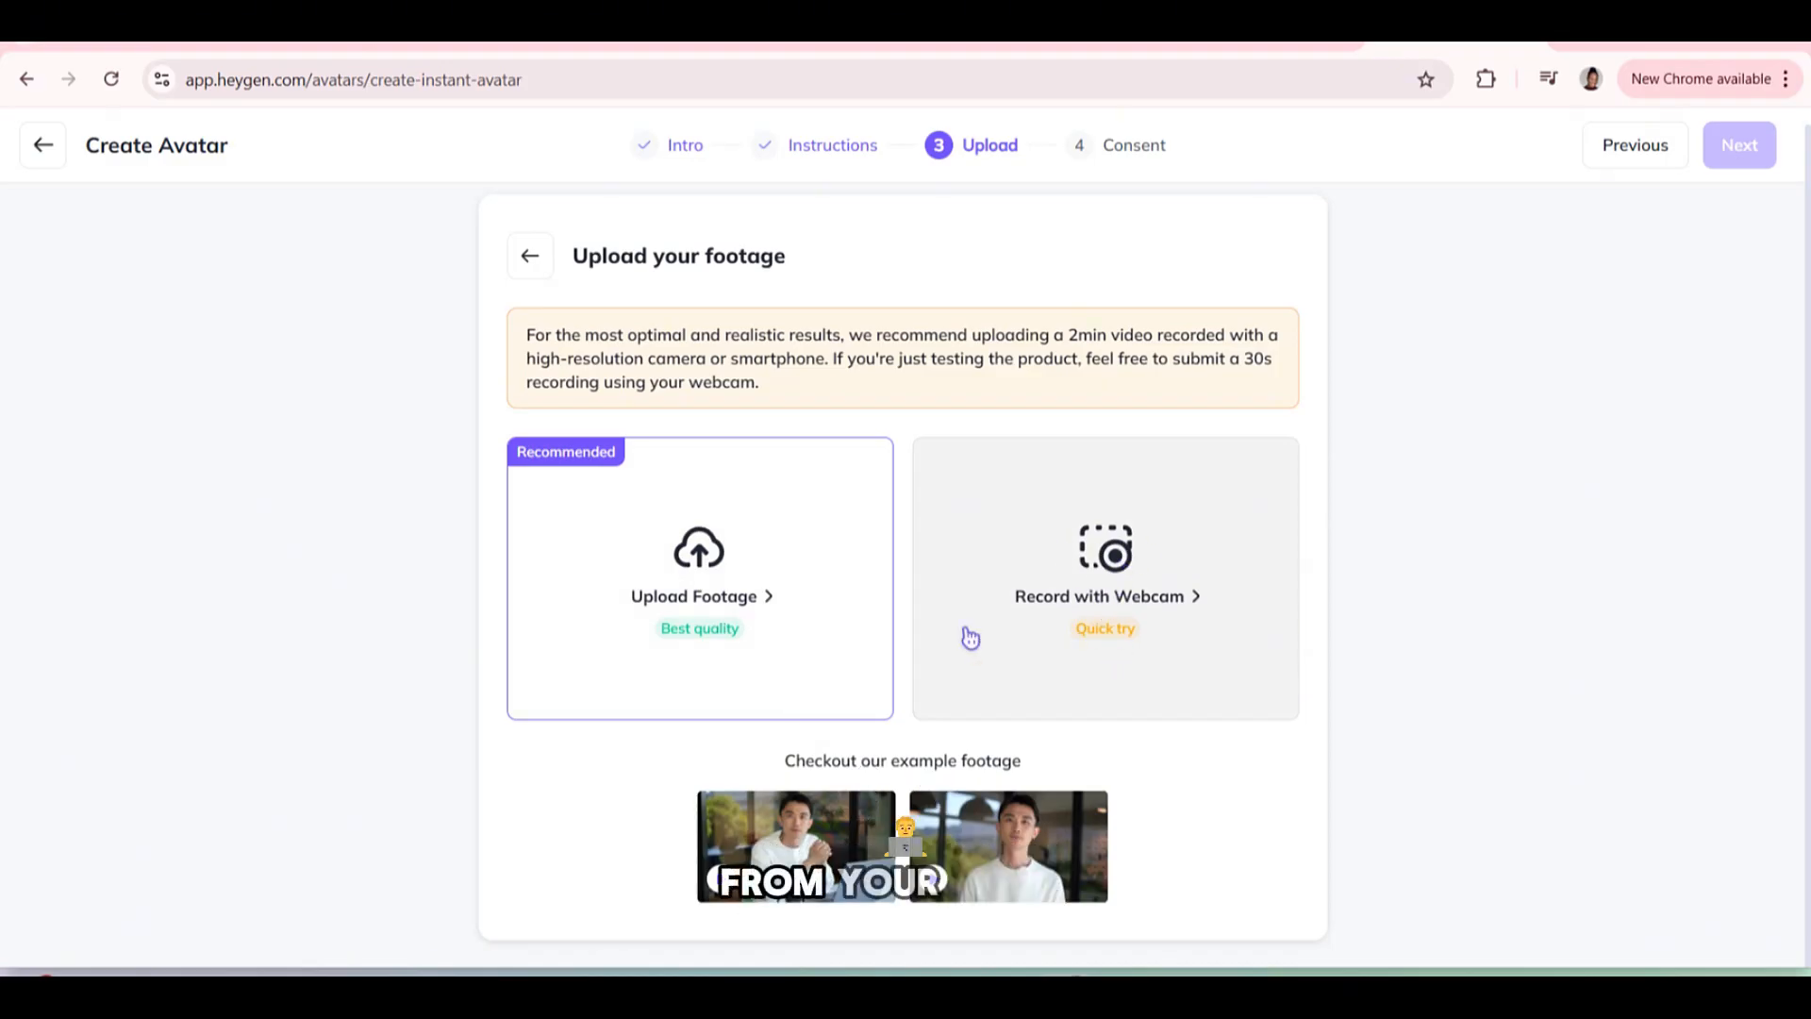
mouse_move(692, 583)
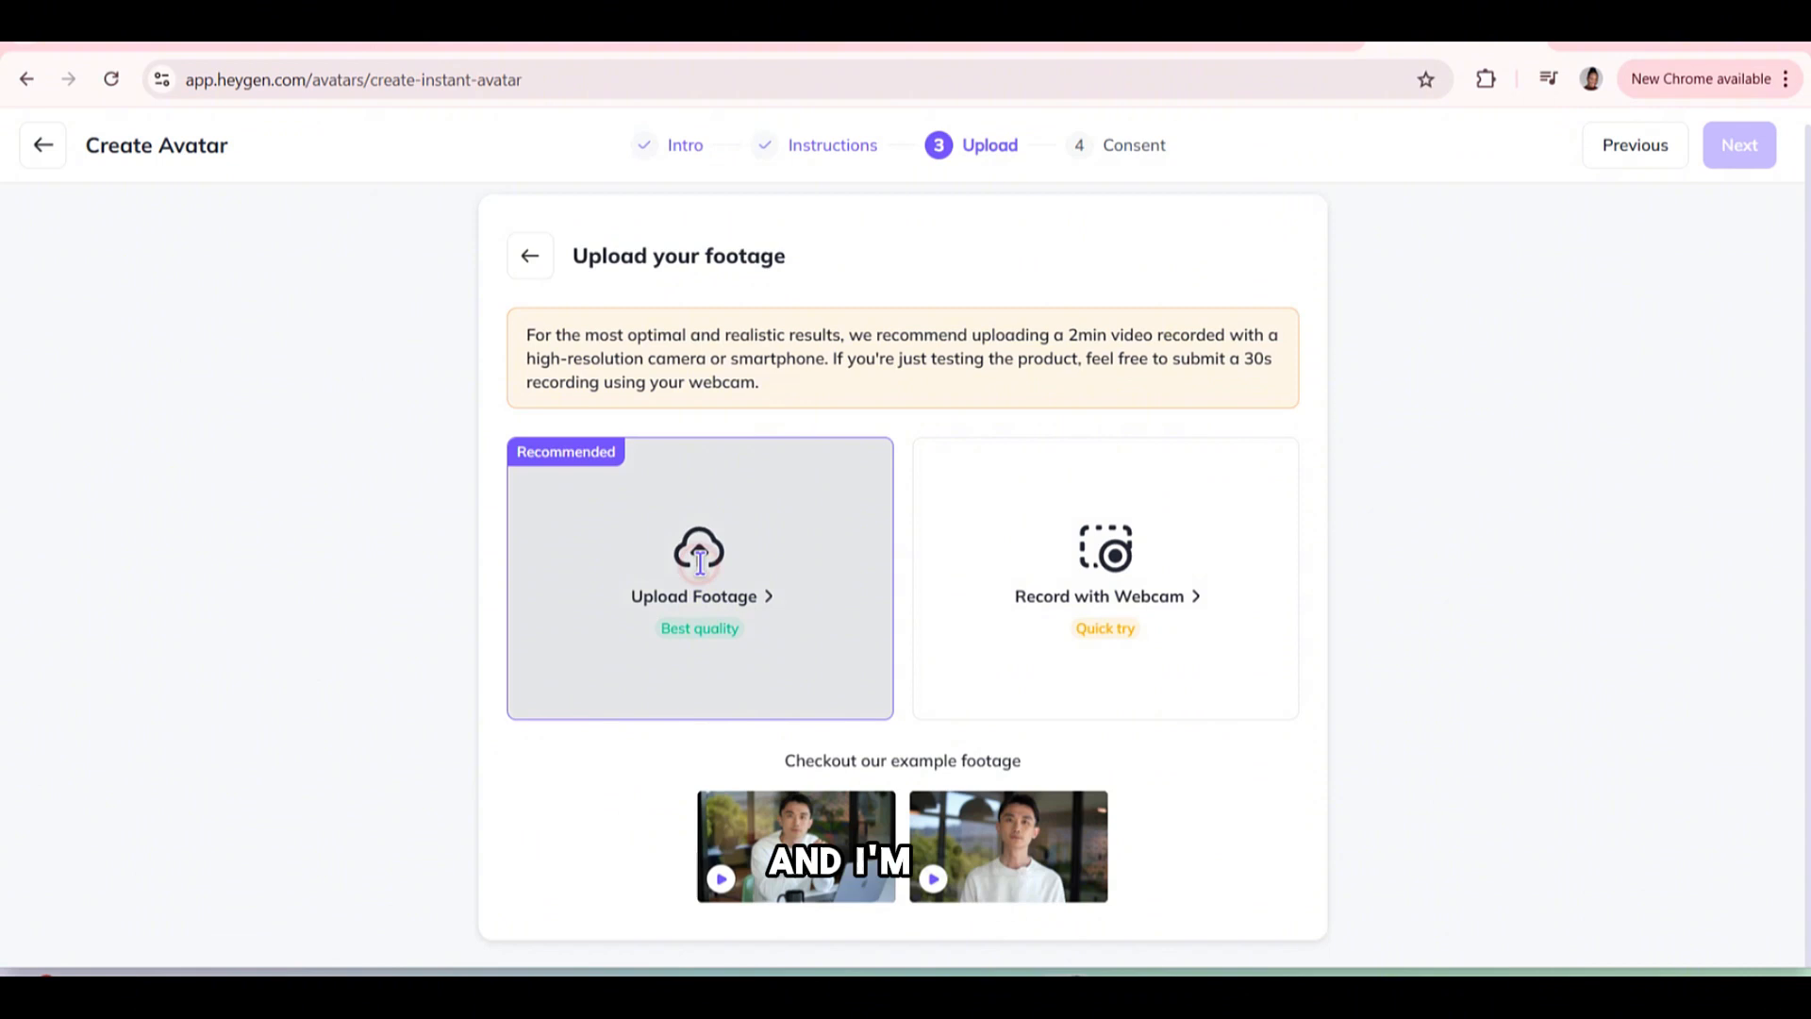
click(698, 577)
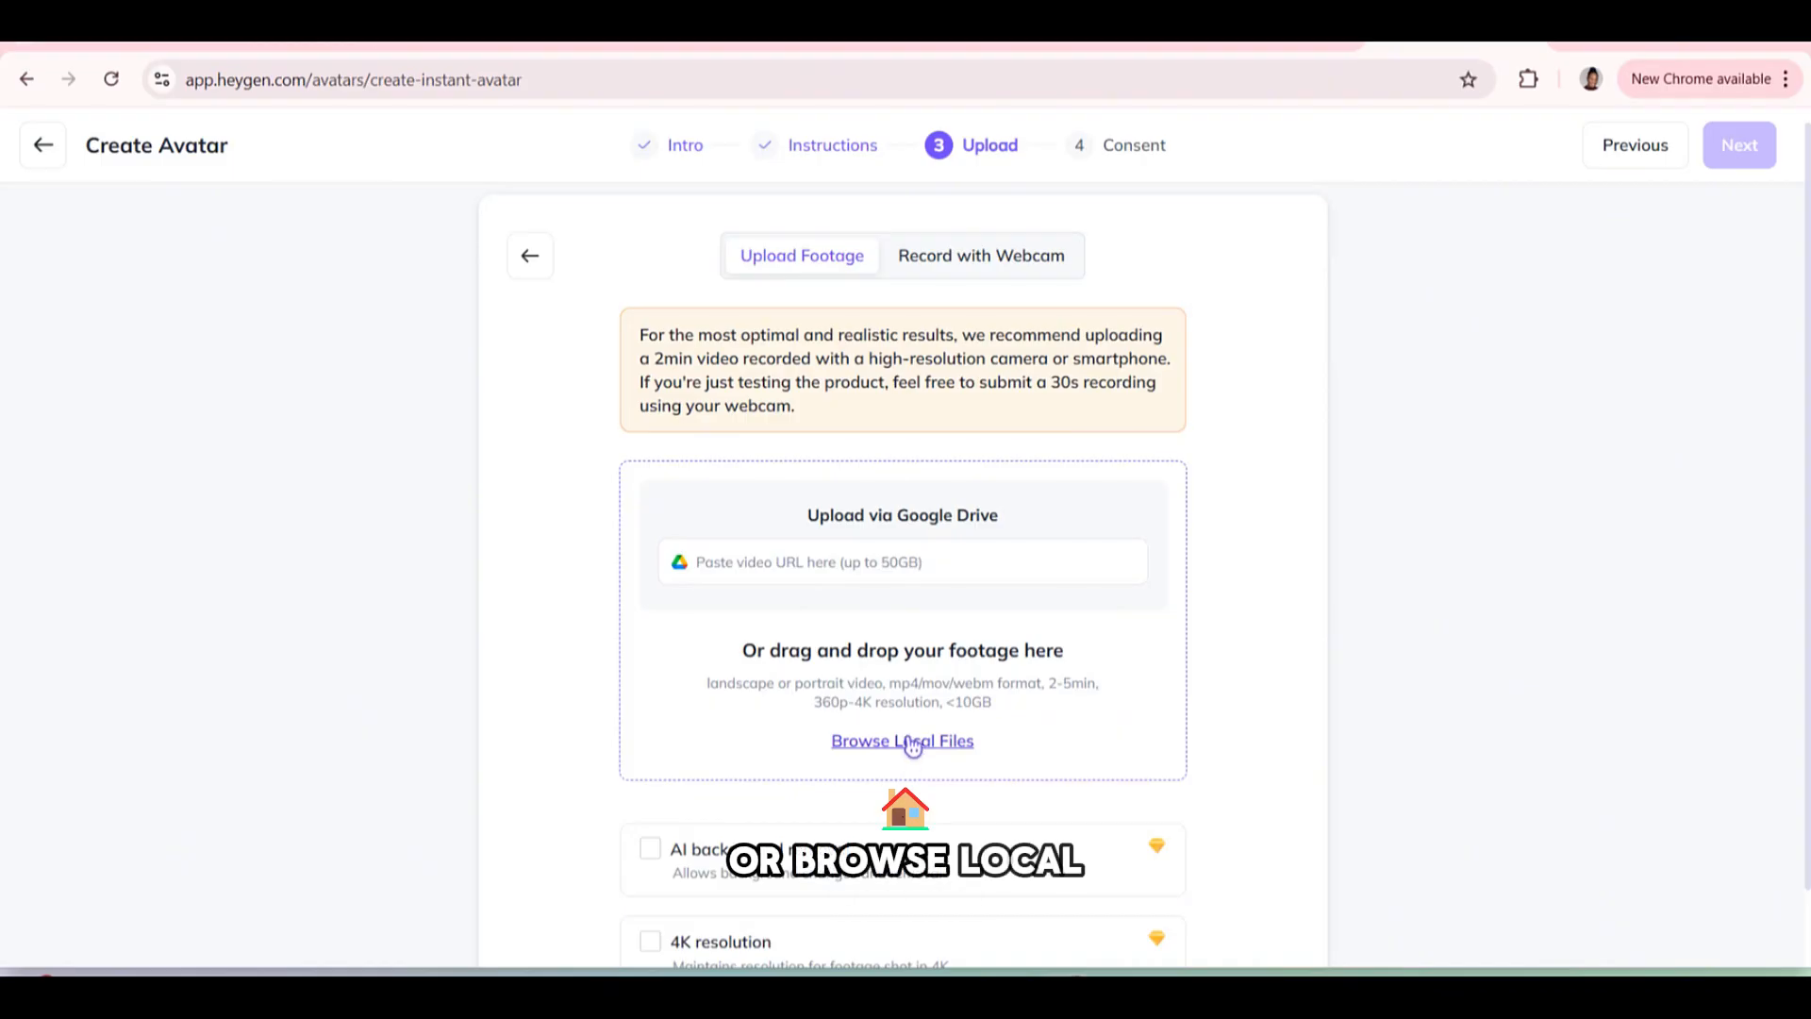
scroll(down, 3)
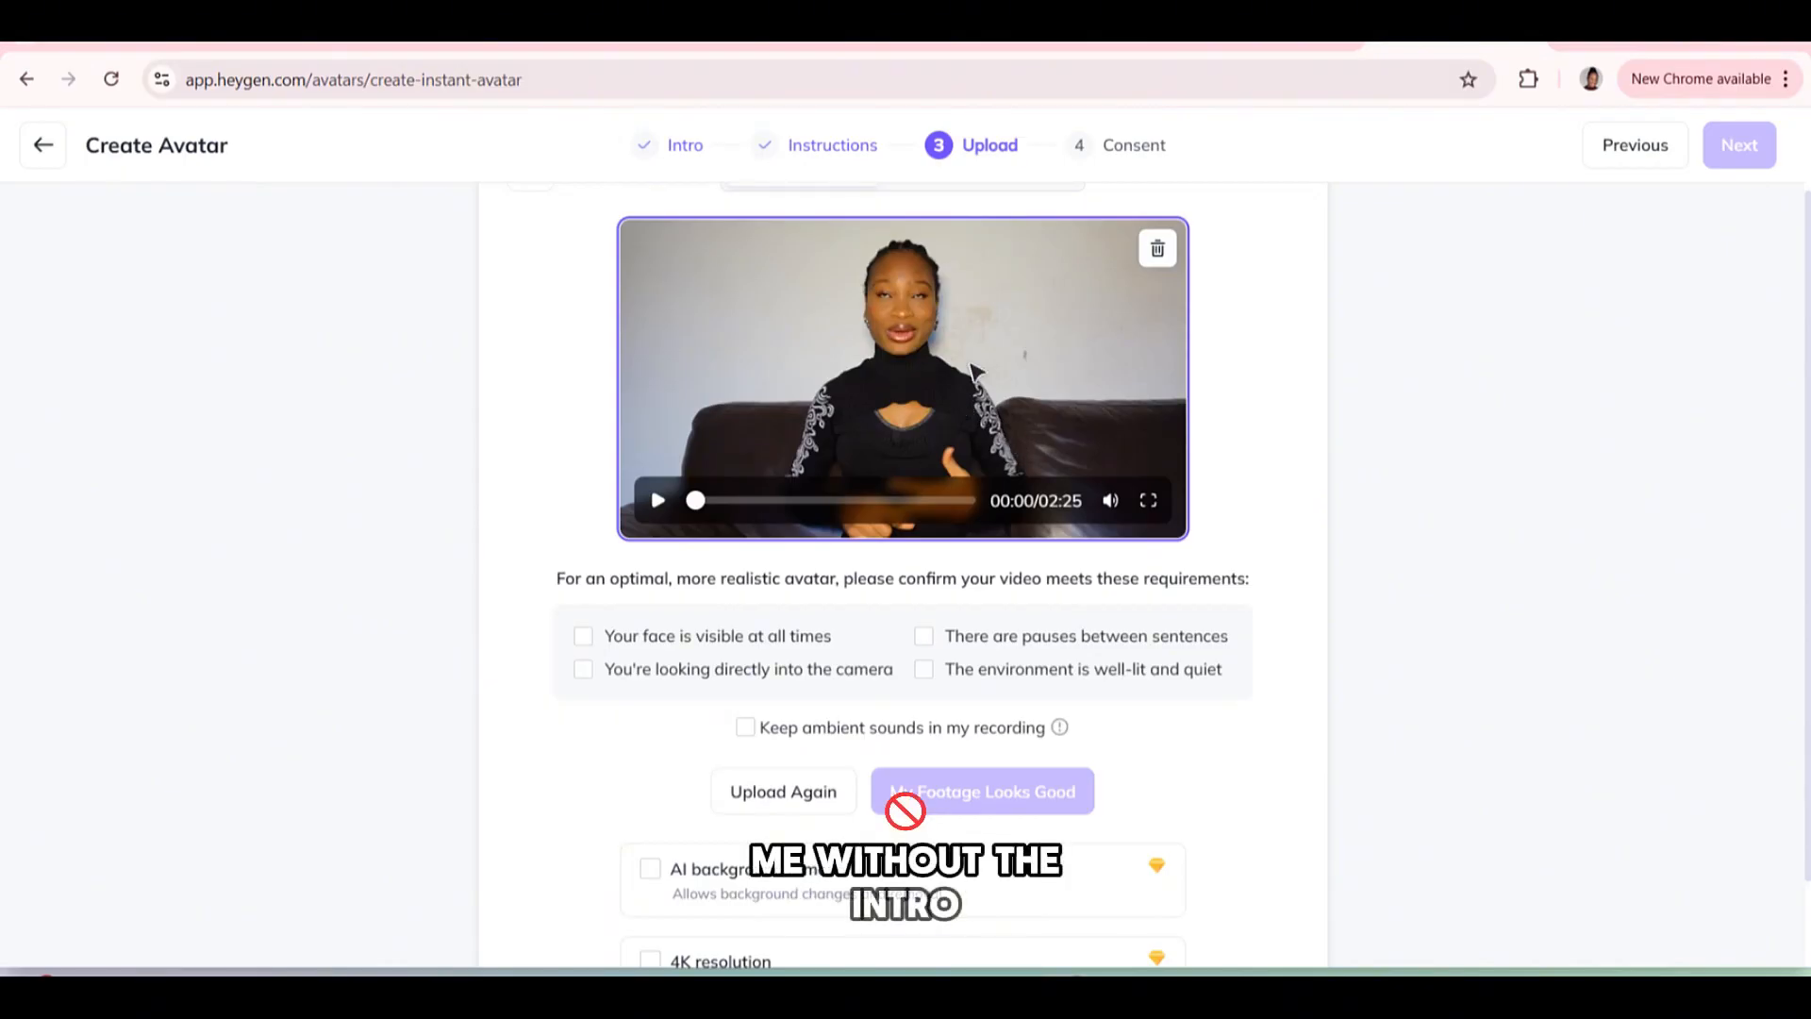
mouse_move(851, 393)
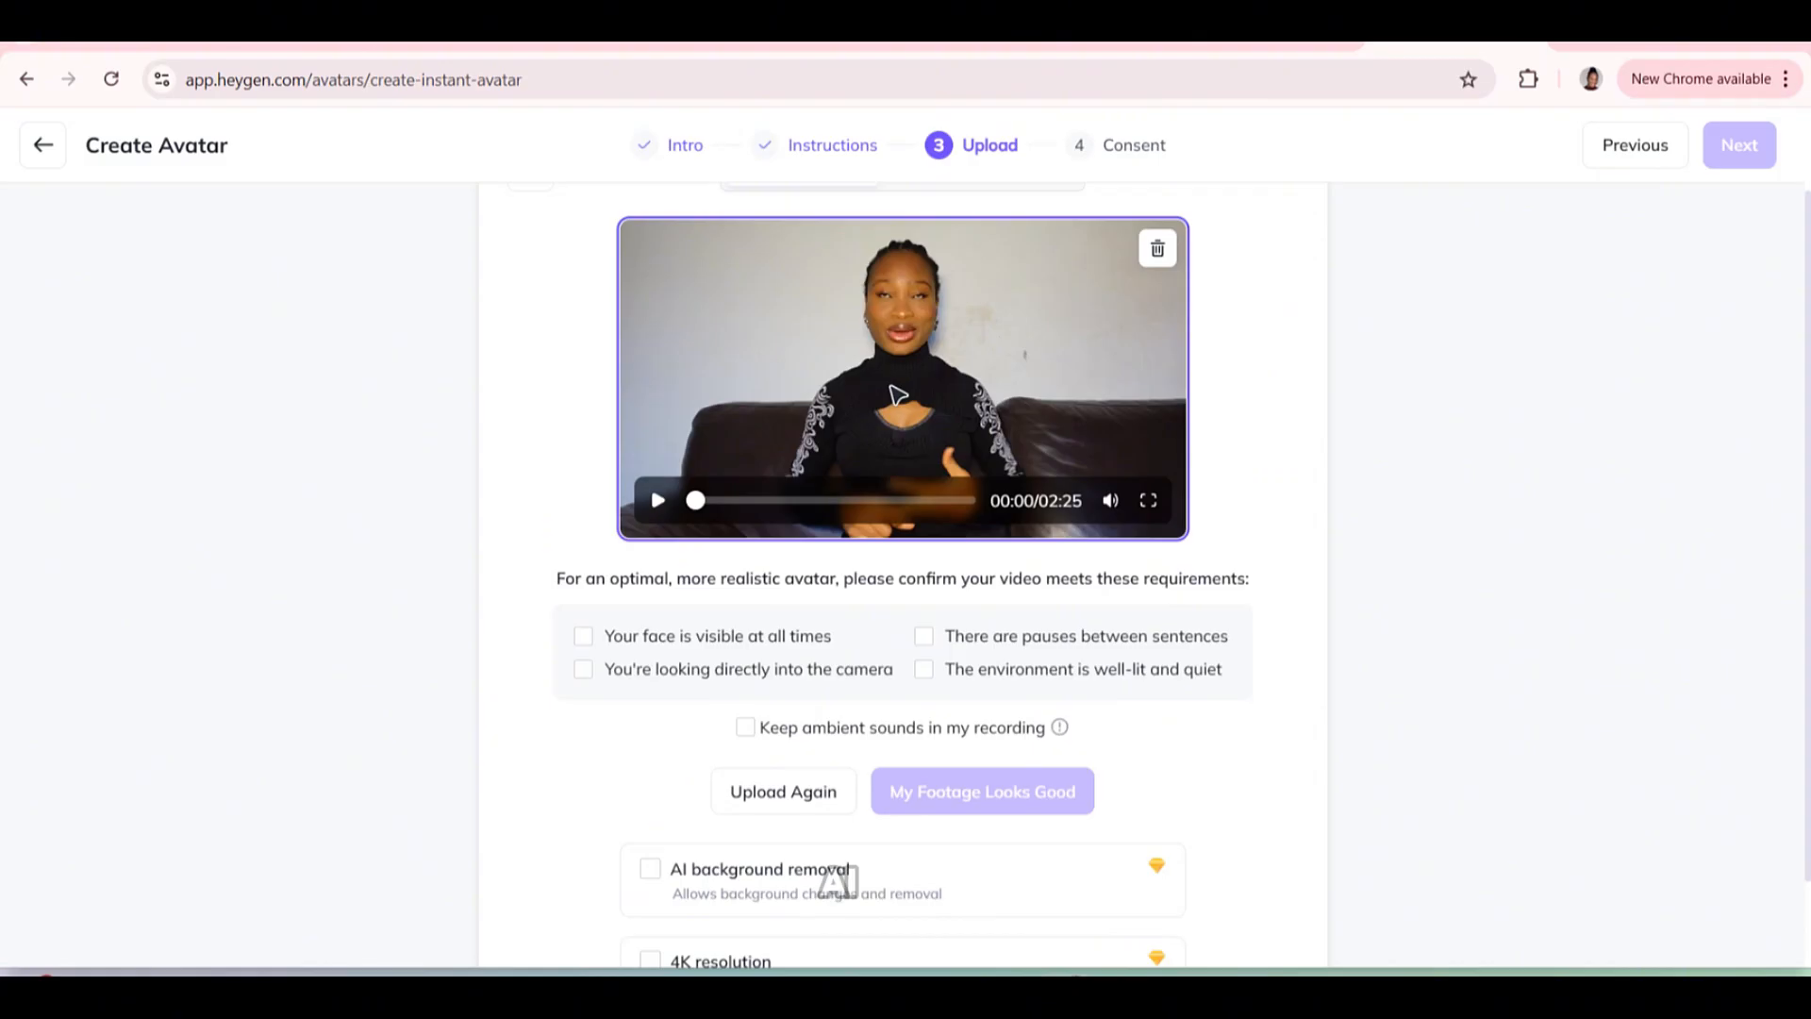
mouse_move(948, 334)
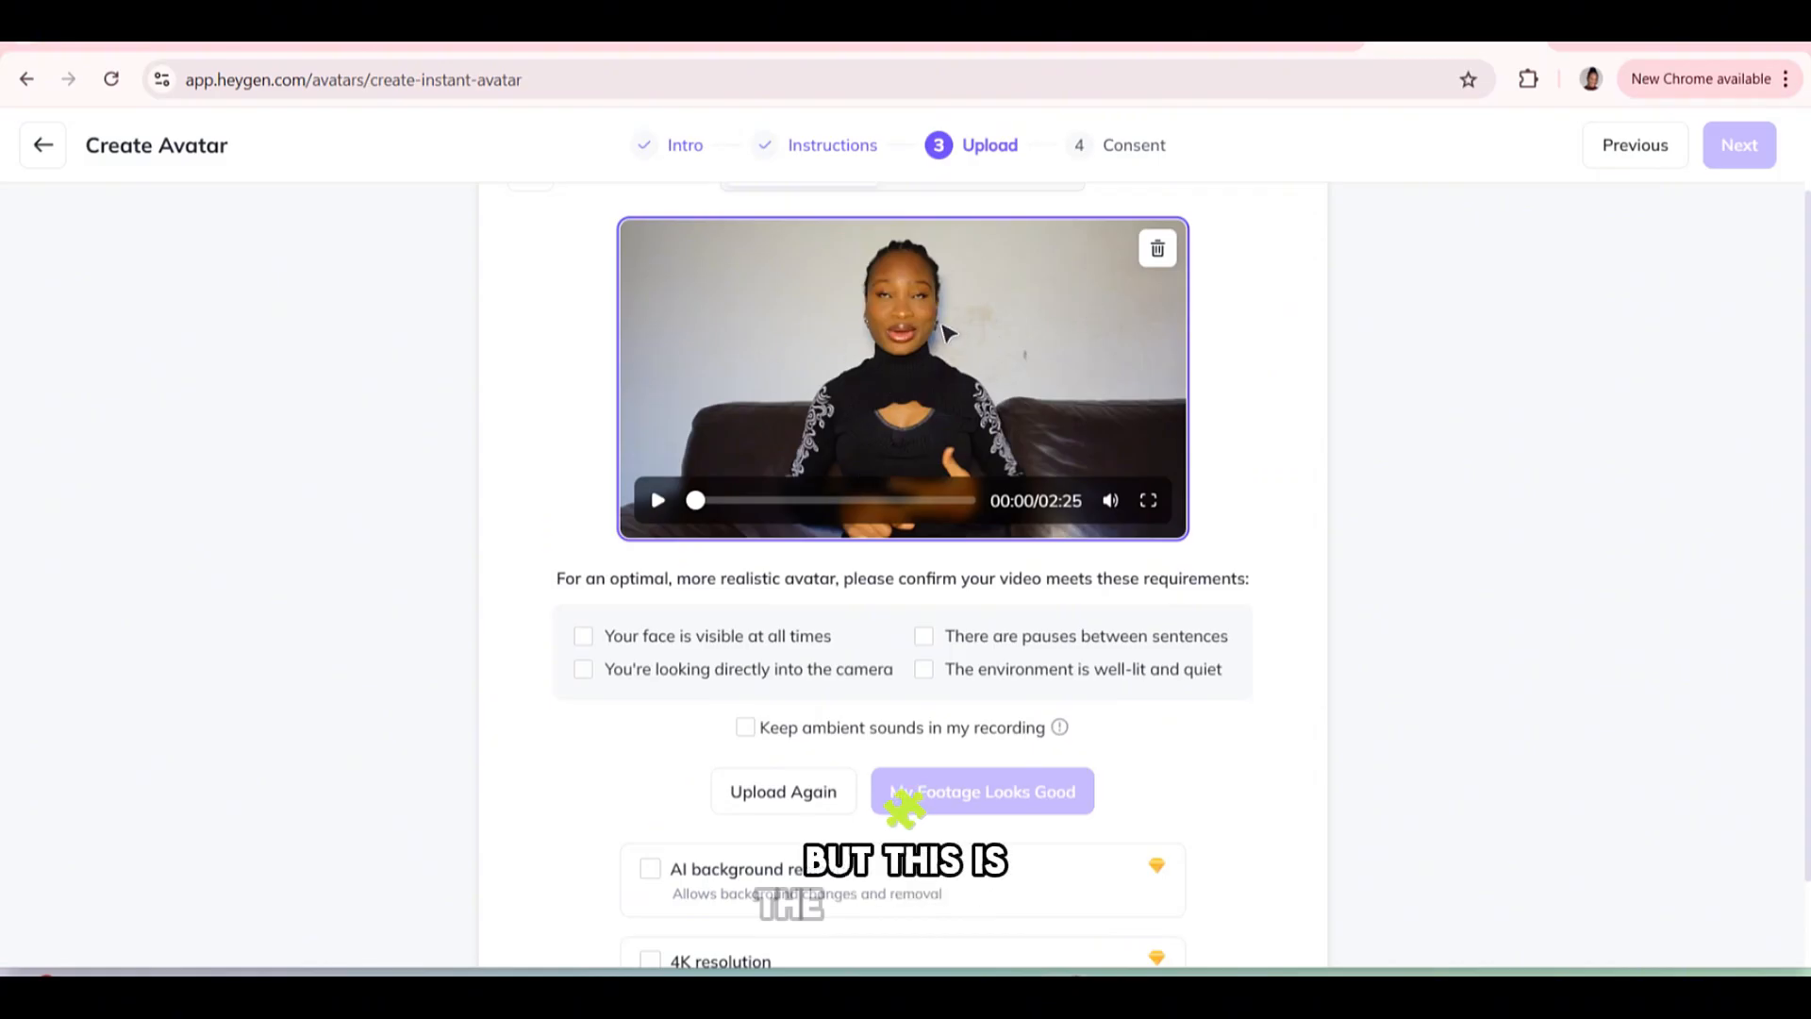
mouse_move(1022, 430)
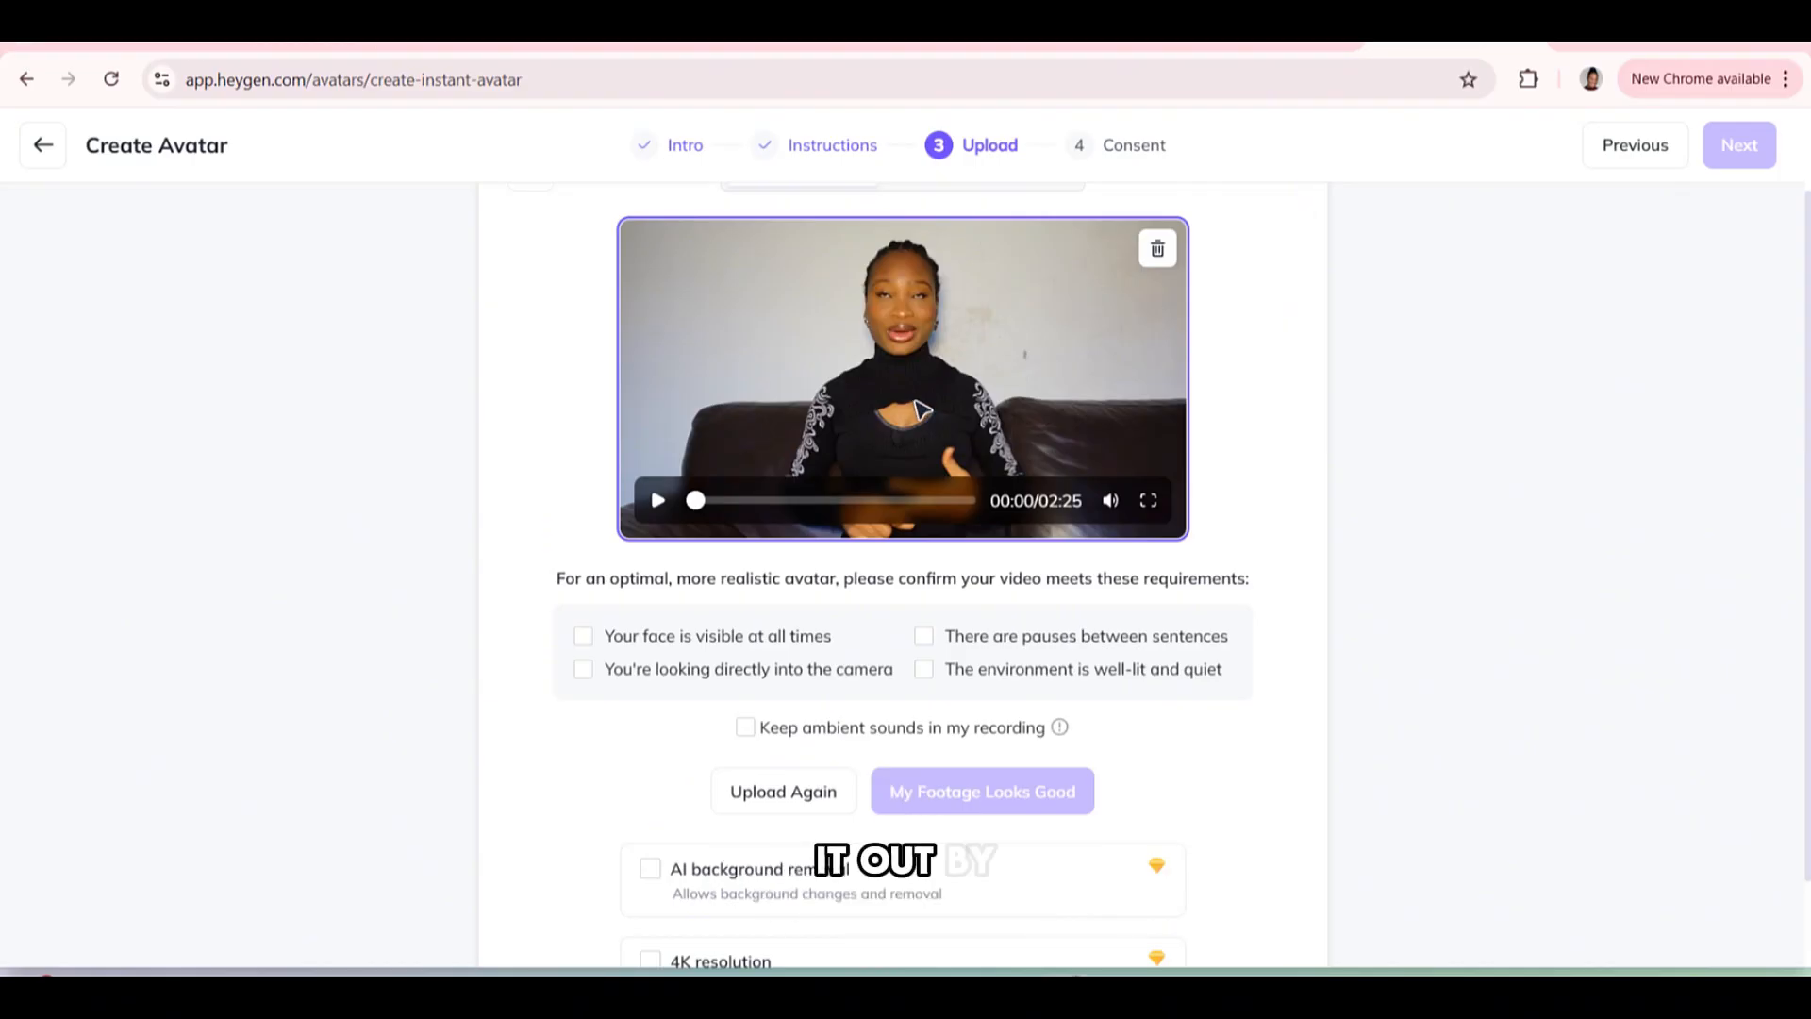
mouse_move(792, 734)
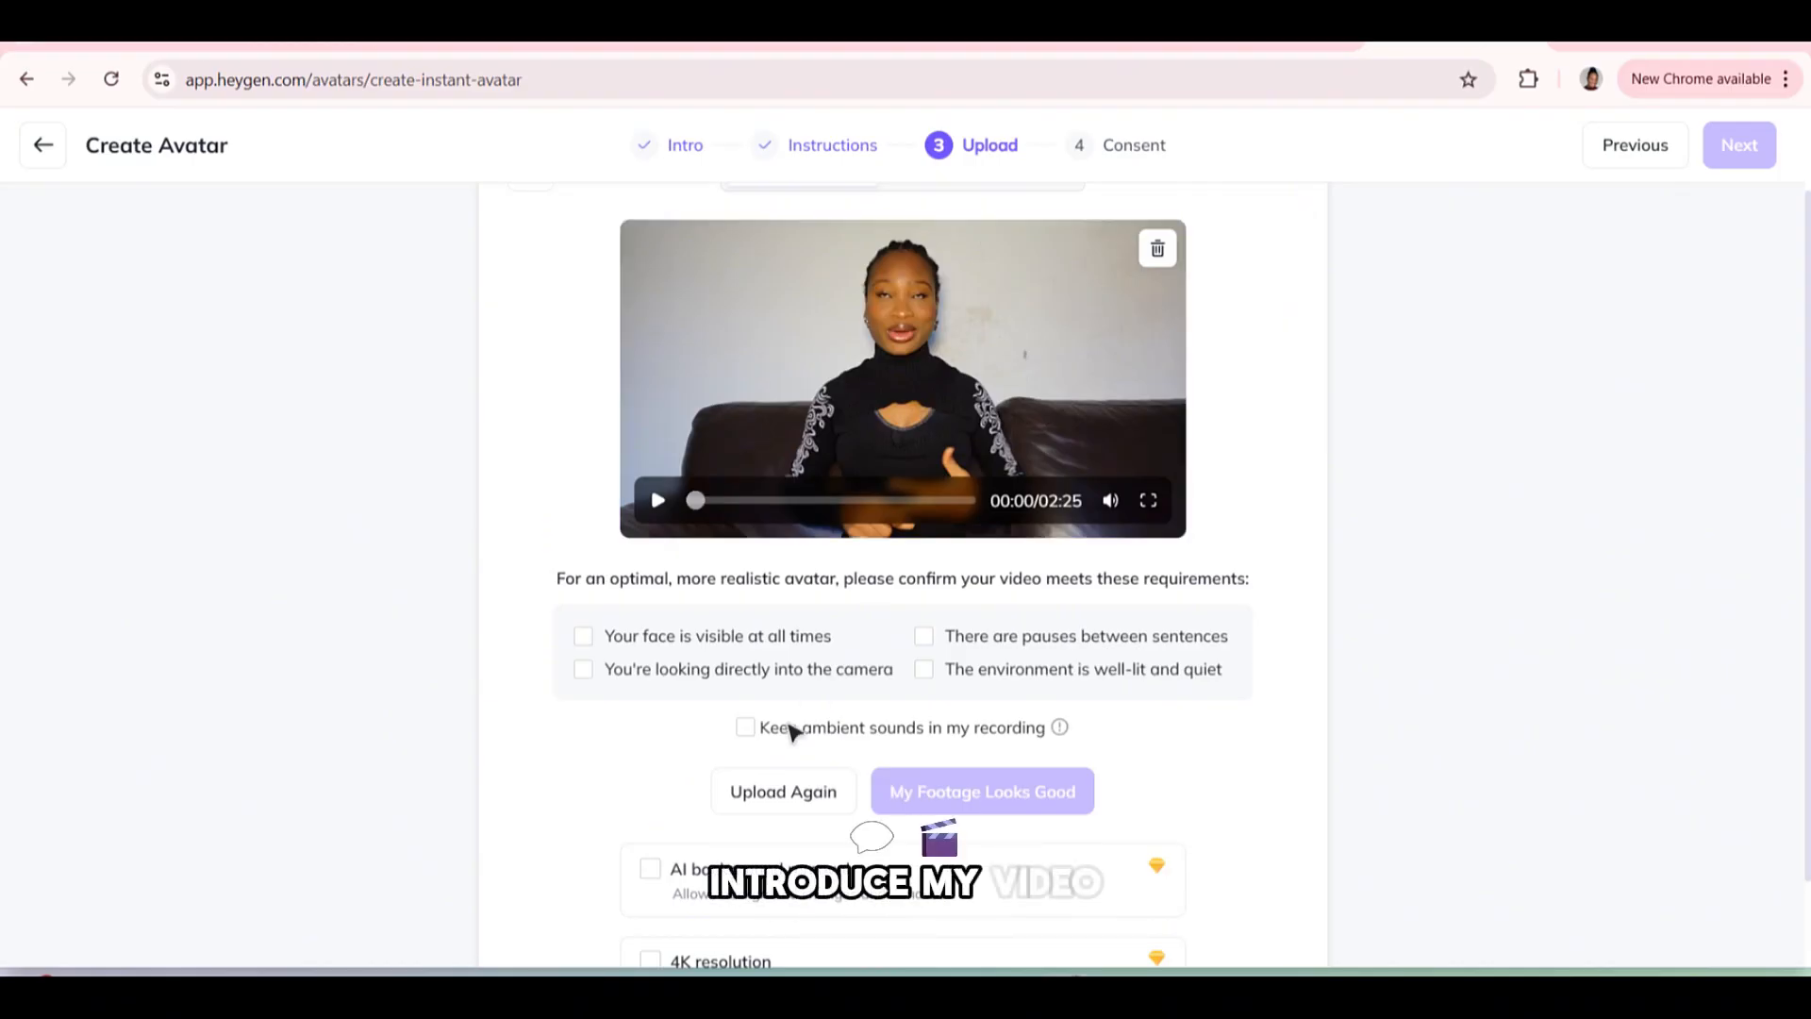
Confirm all four footage requirements: visible face, eye contact, pauses, well-lit quiet environment.
click(583, 636)
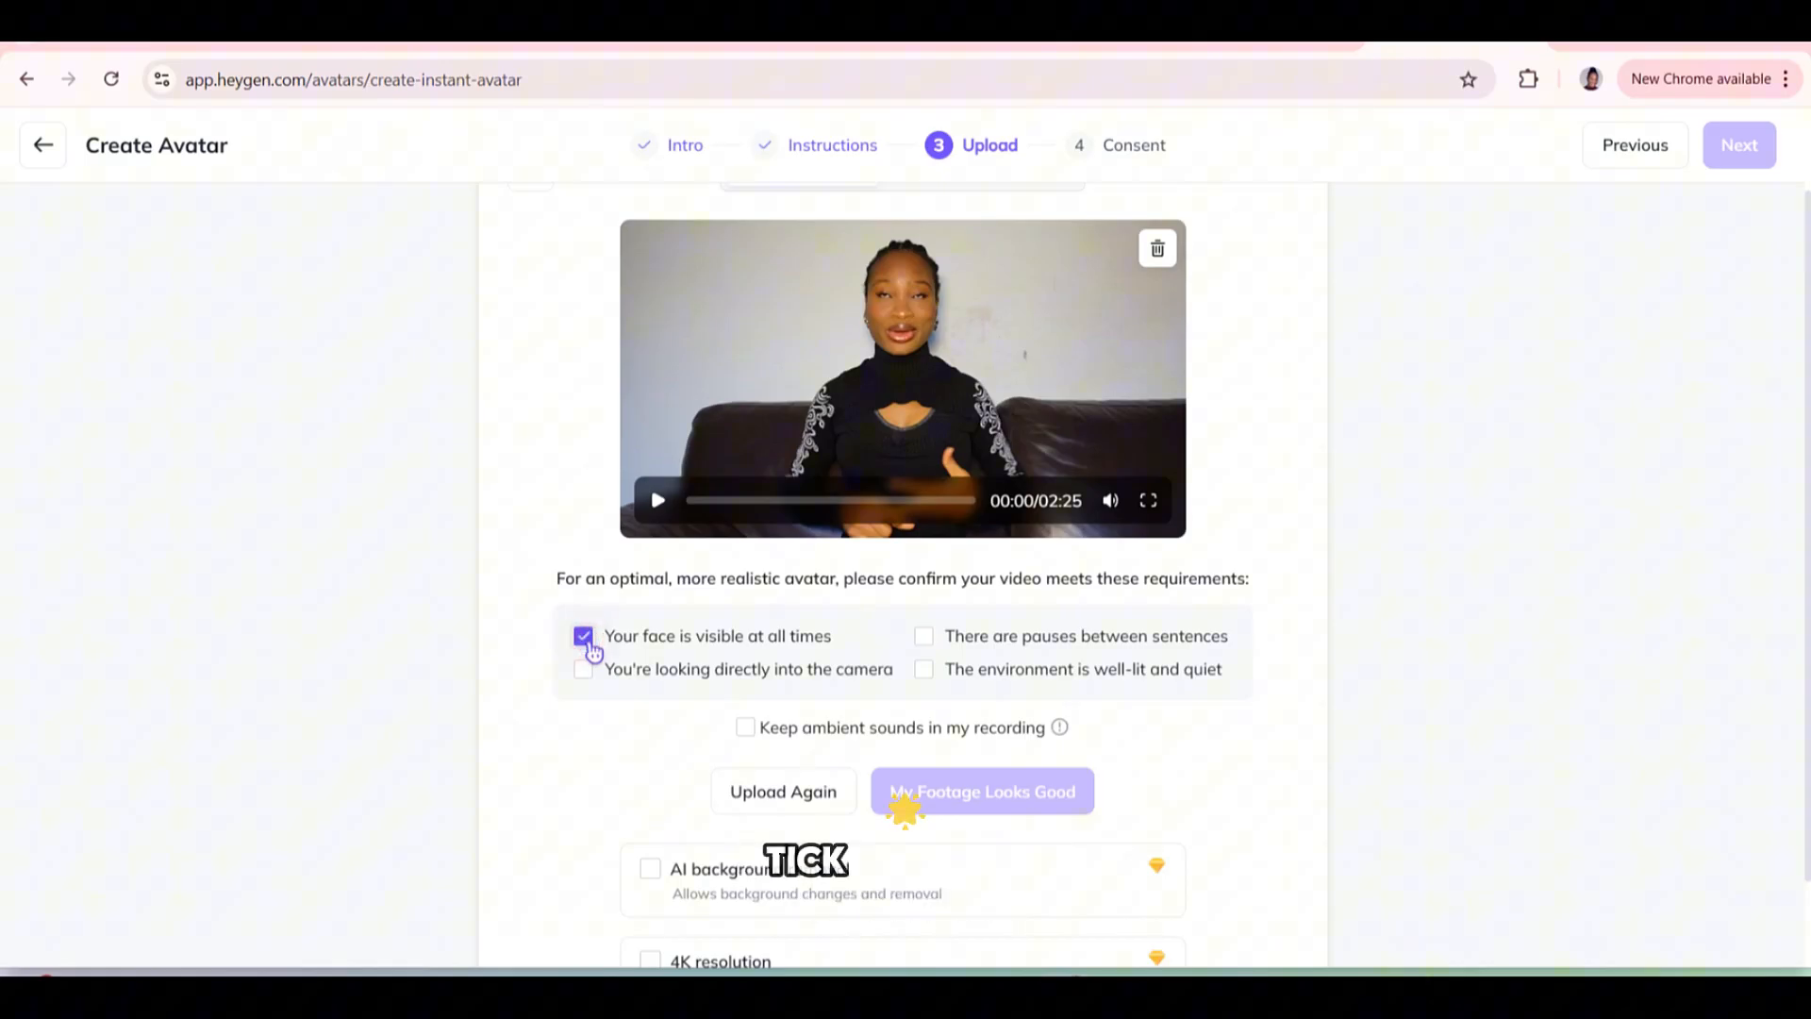
click(584, 668)
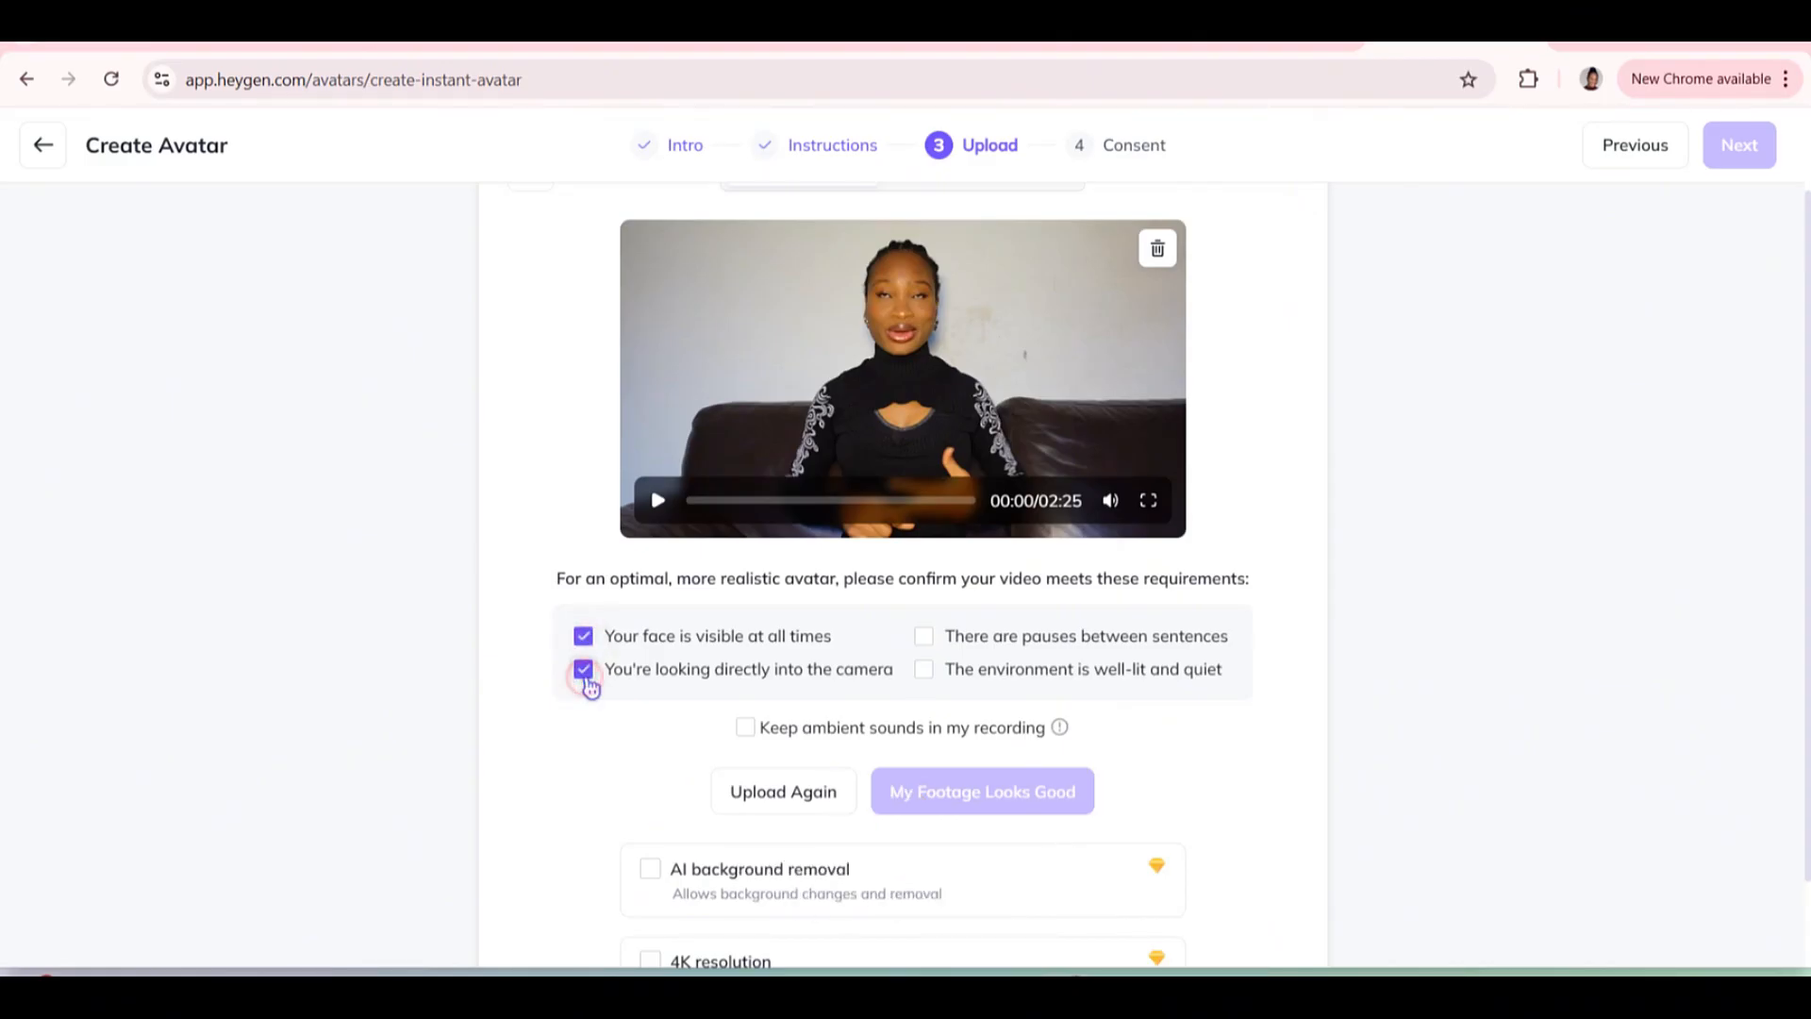
click(924, 635)
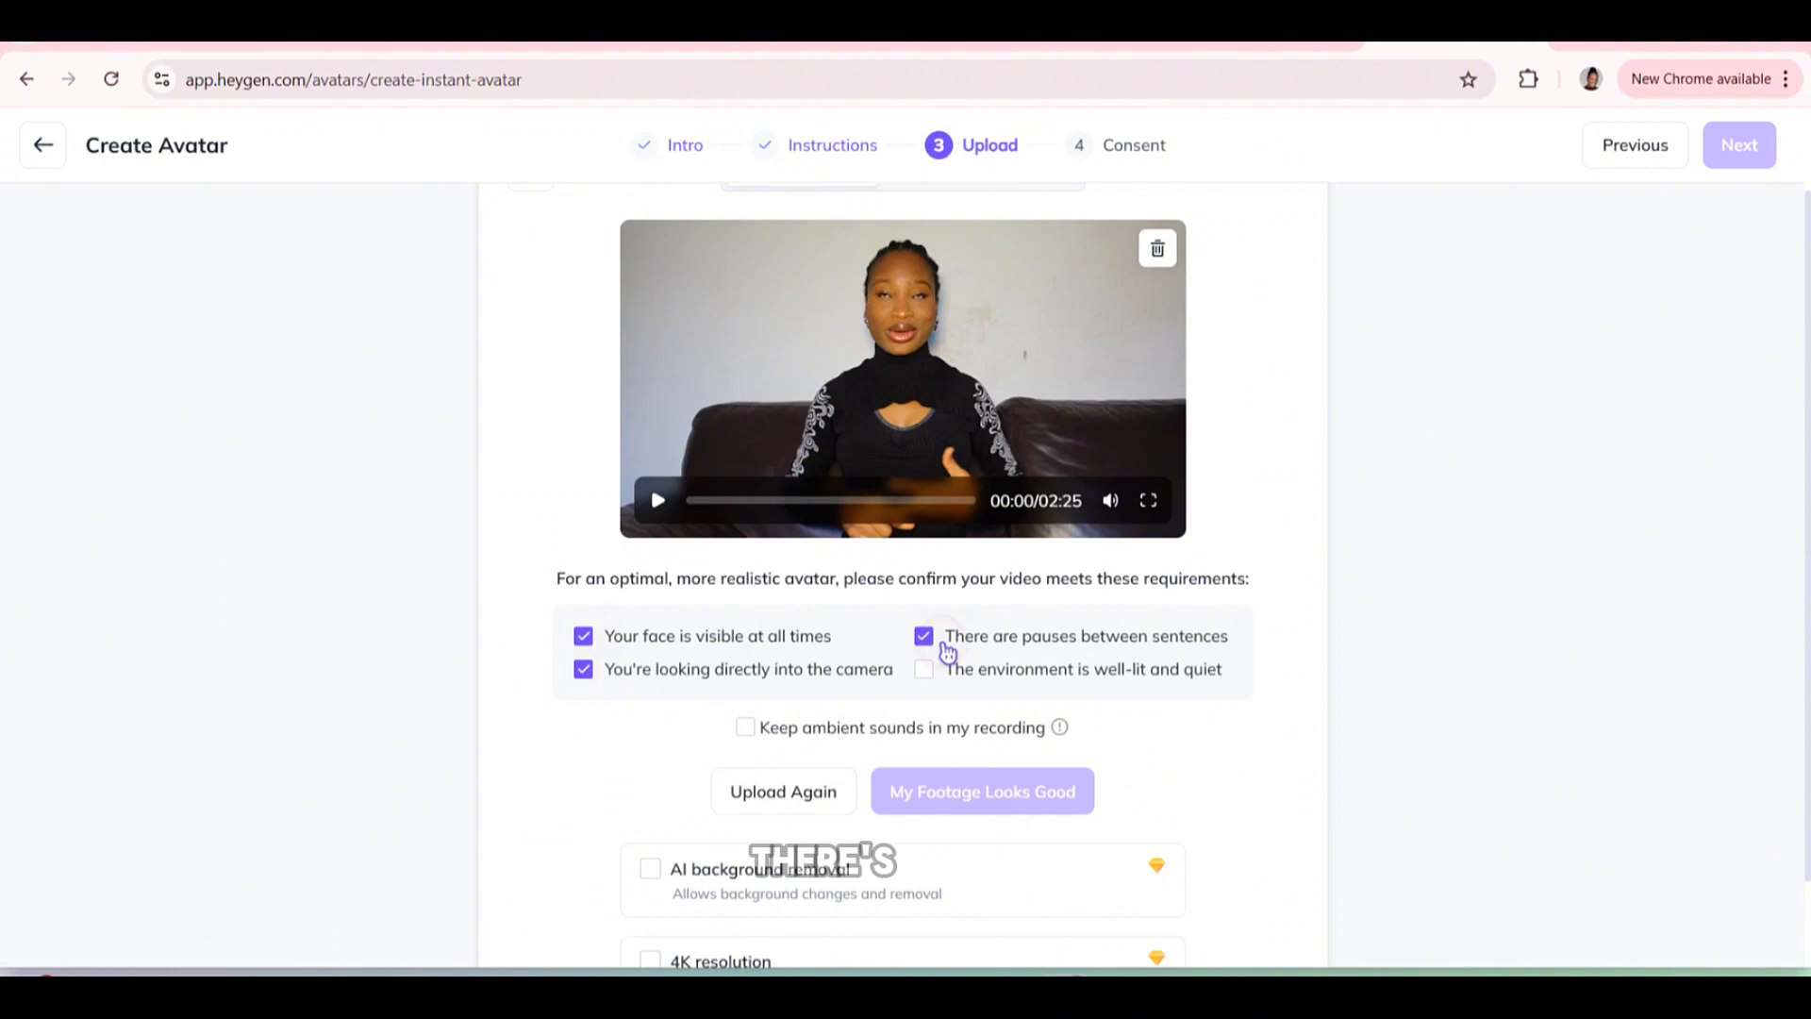
click(922, 670)
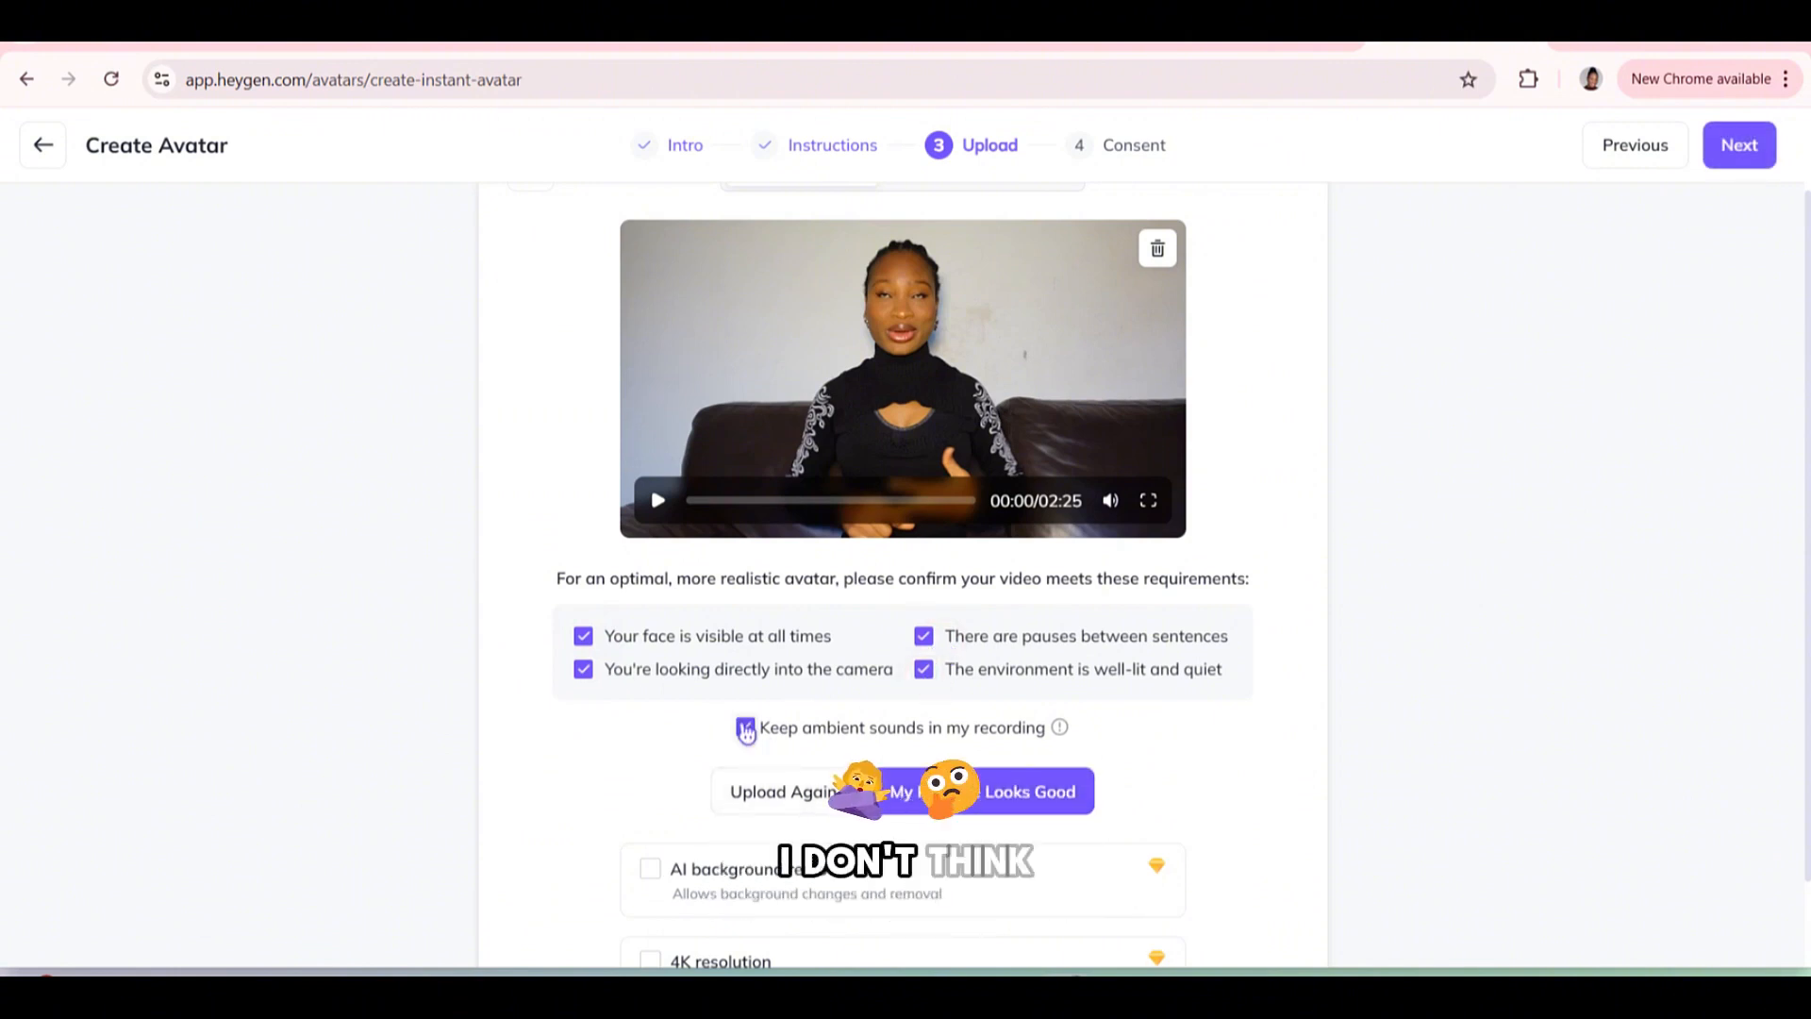
Leave Keep ambient sounds switched off and approve the footage to reach the consent step.
click(748, 729)
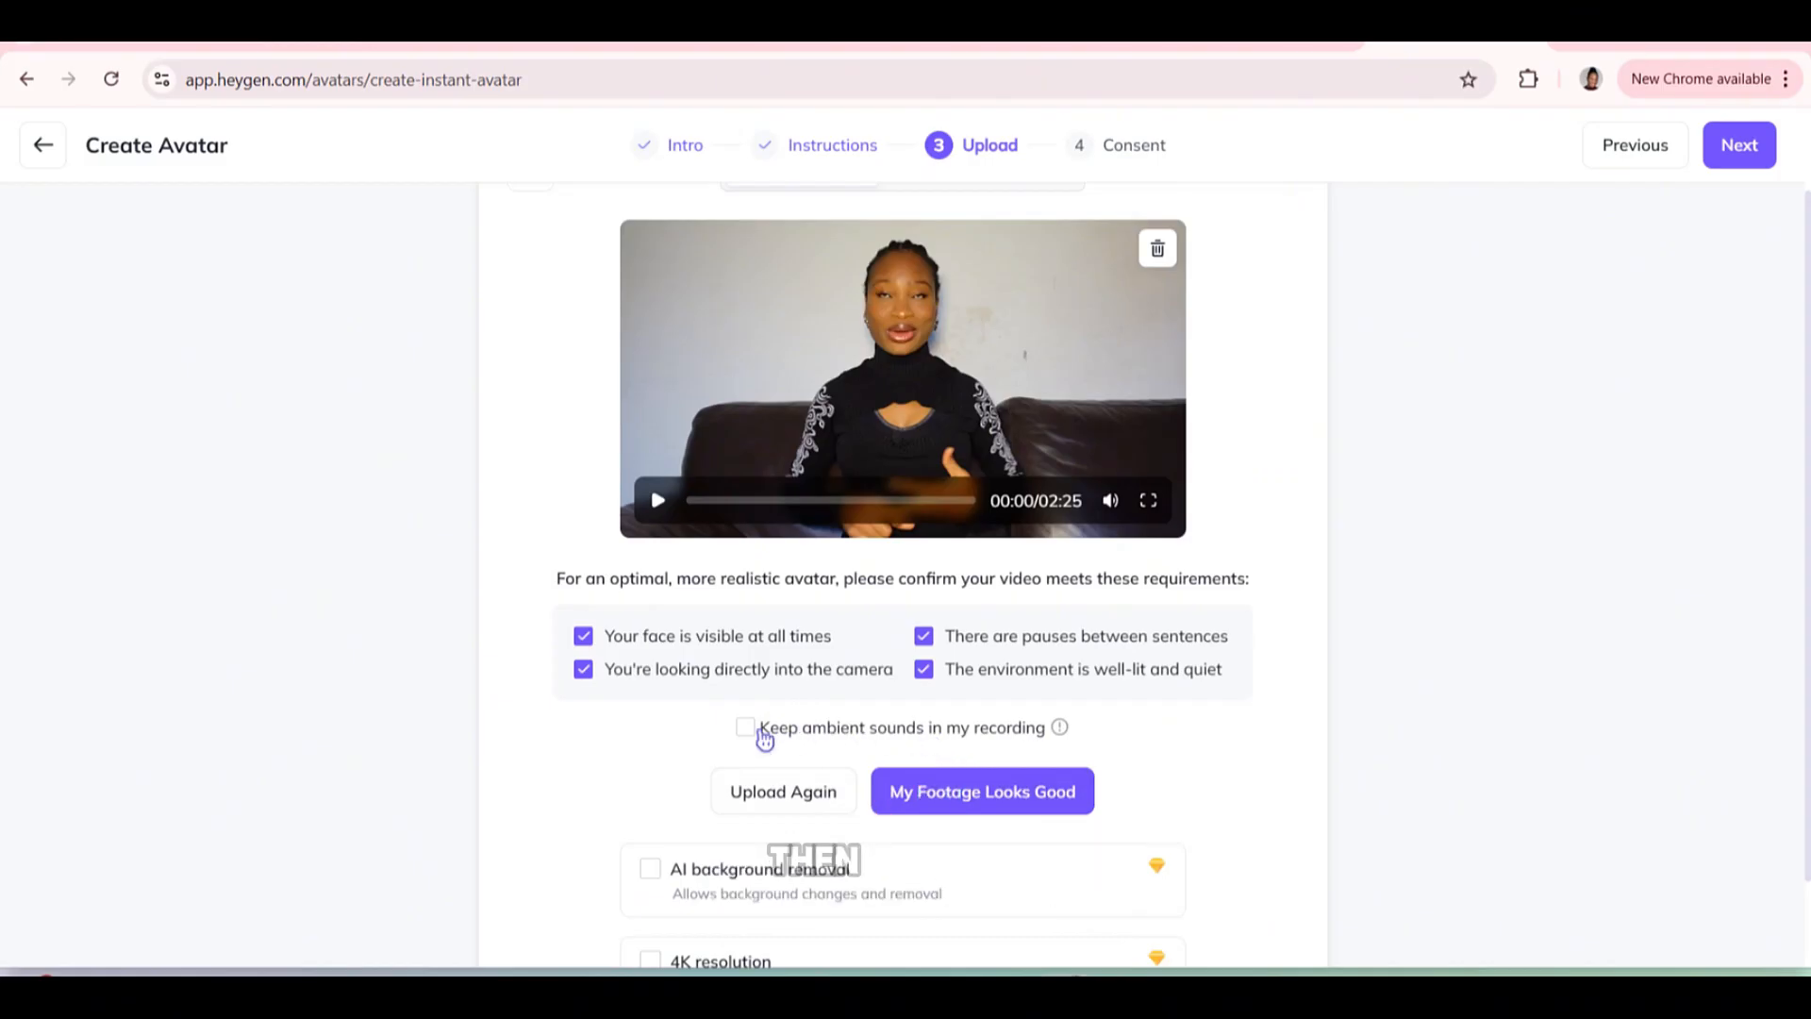
click(745, 727)
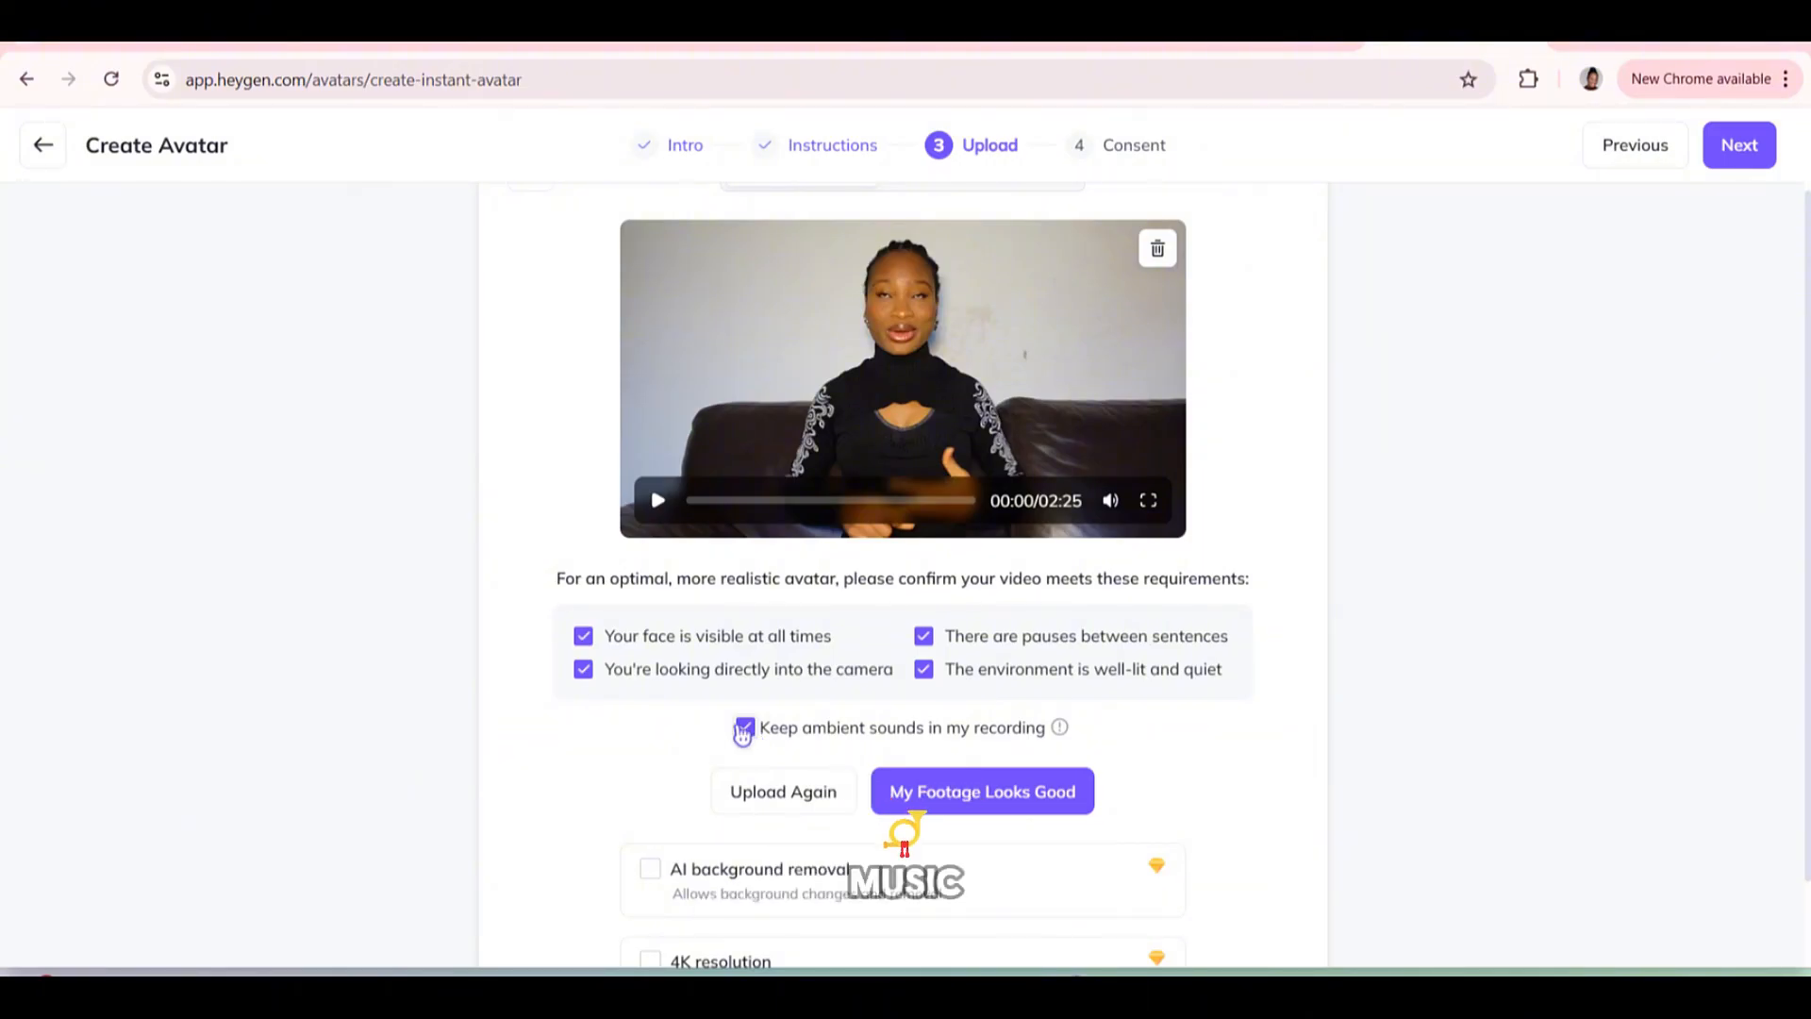
click(746, 728)
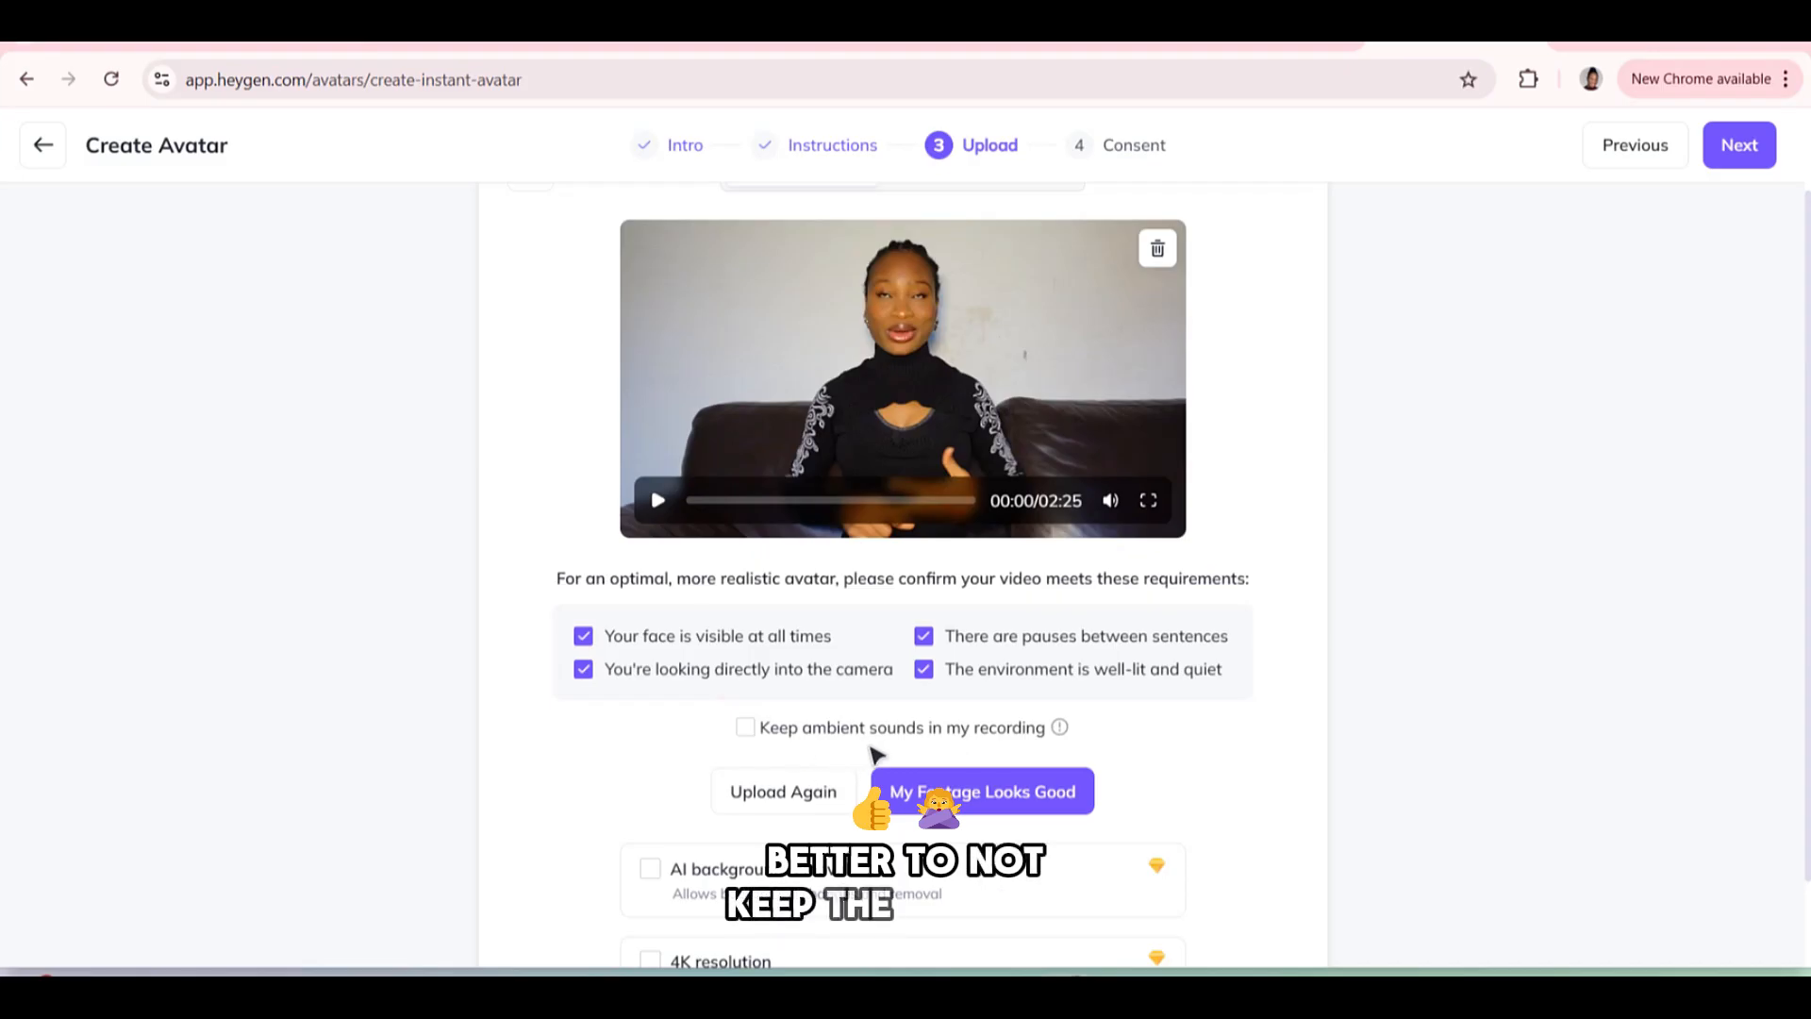
click(981, 790)
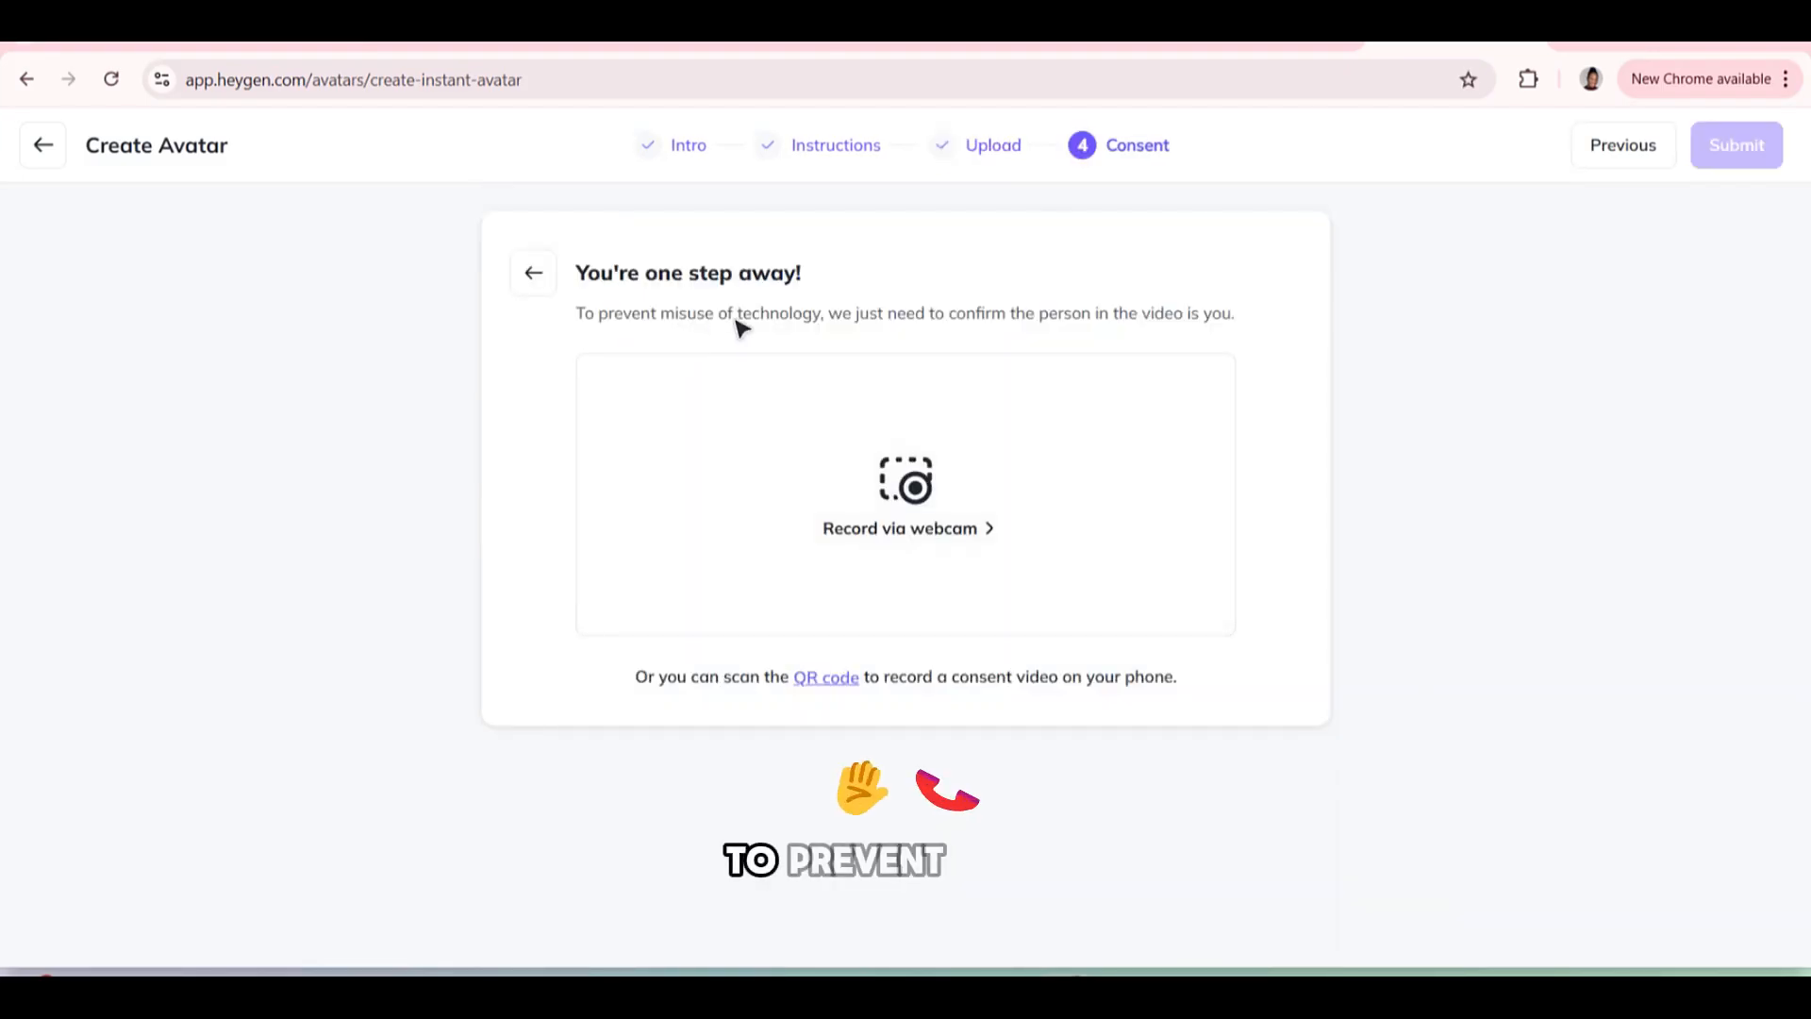
mouse_move(1074, 334)
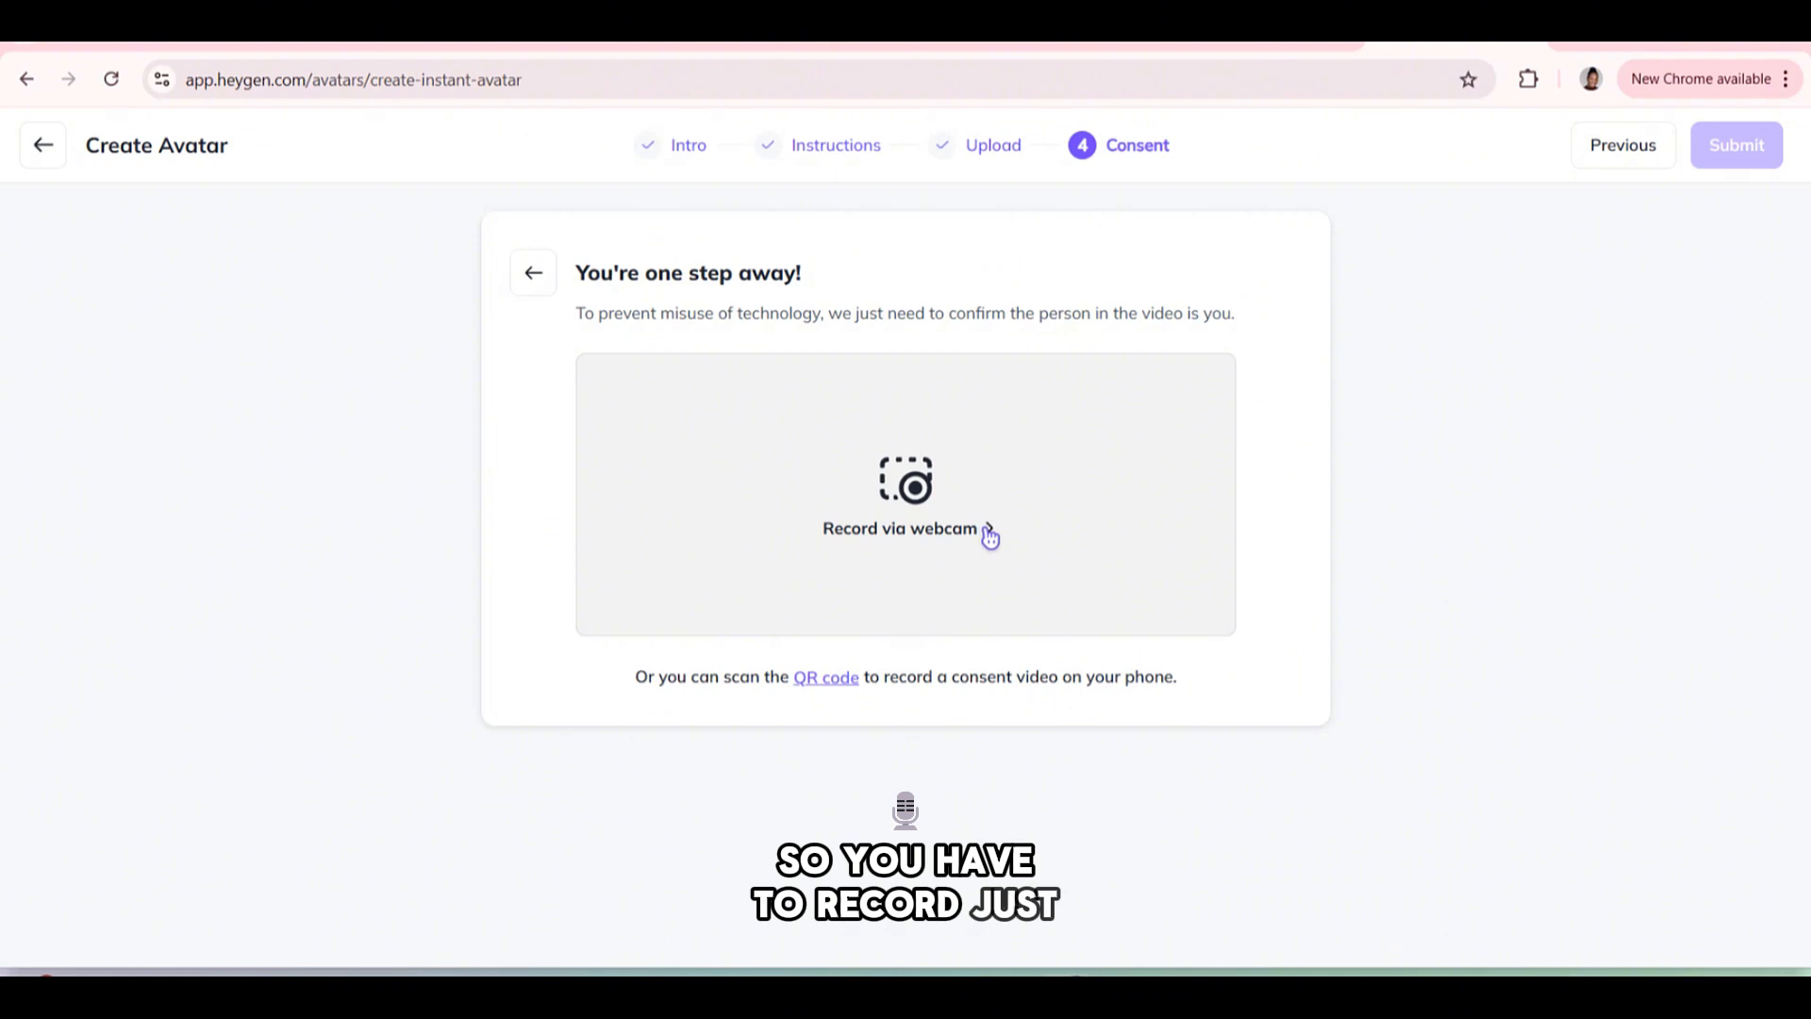
Record the consent video via webcam with camera access allowed and submit it once validated.
click(904, 528)
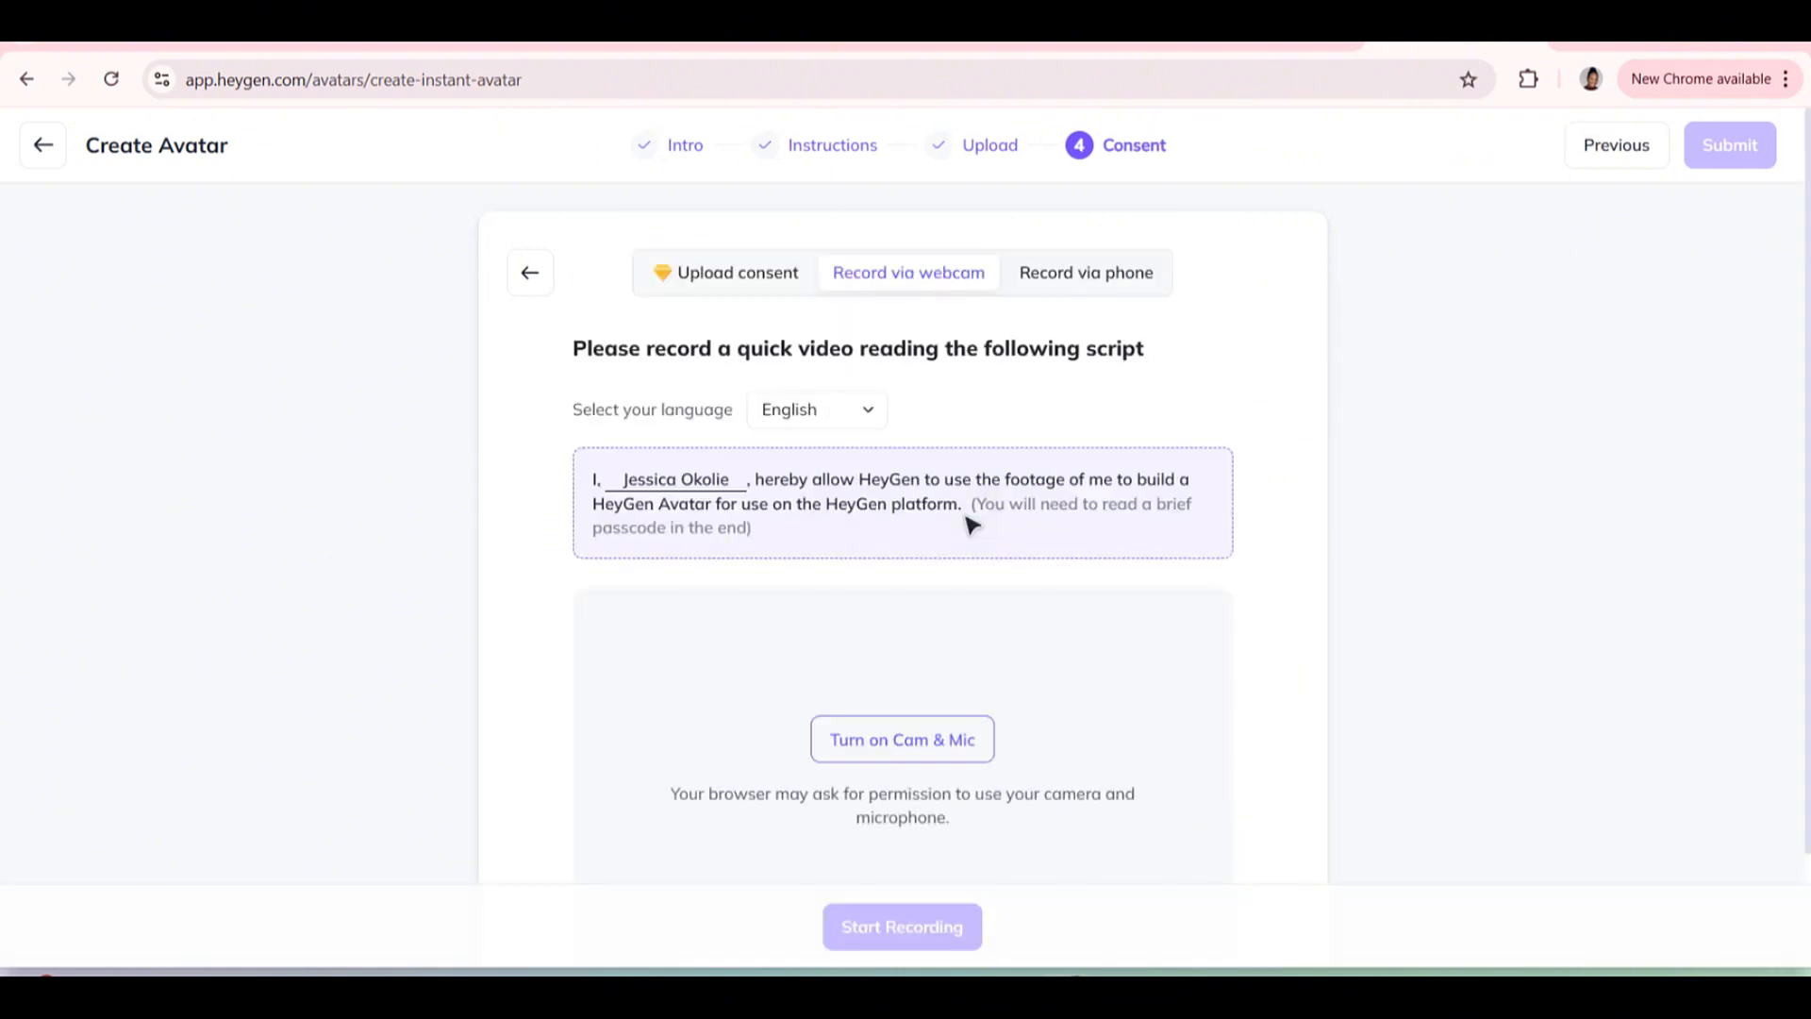
click(902, 740)
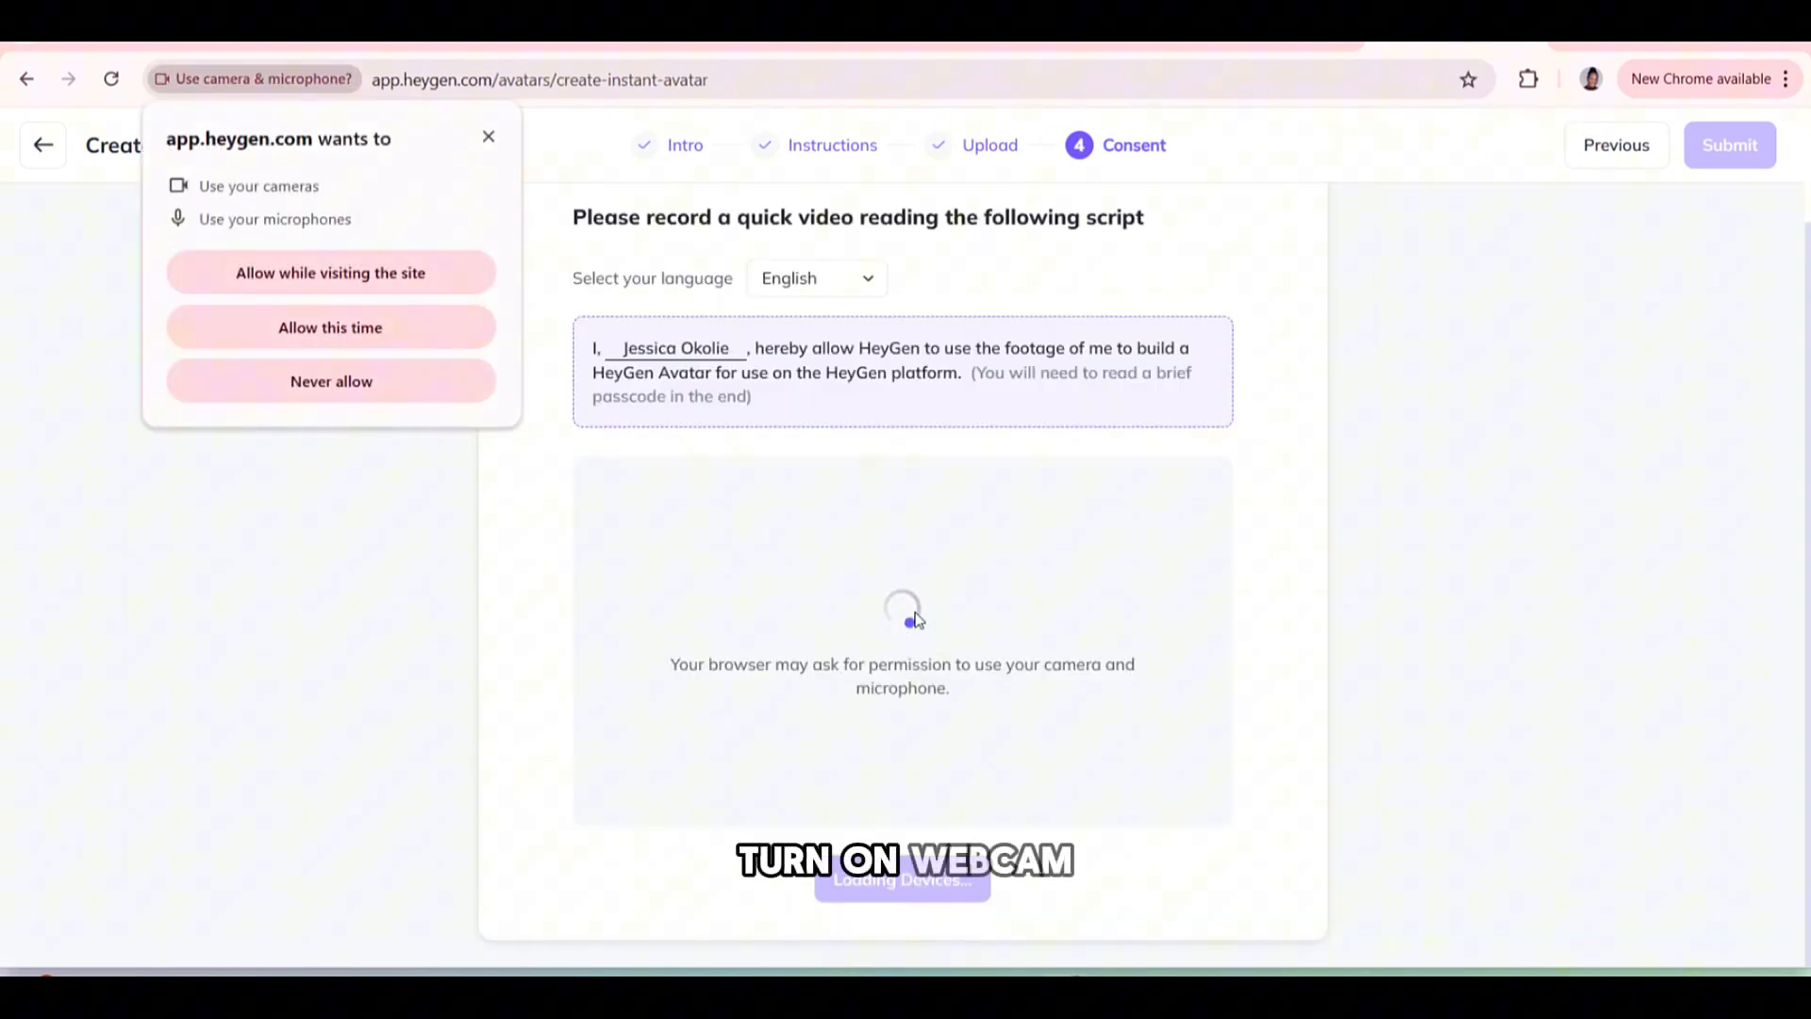
click(330, 272)
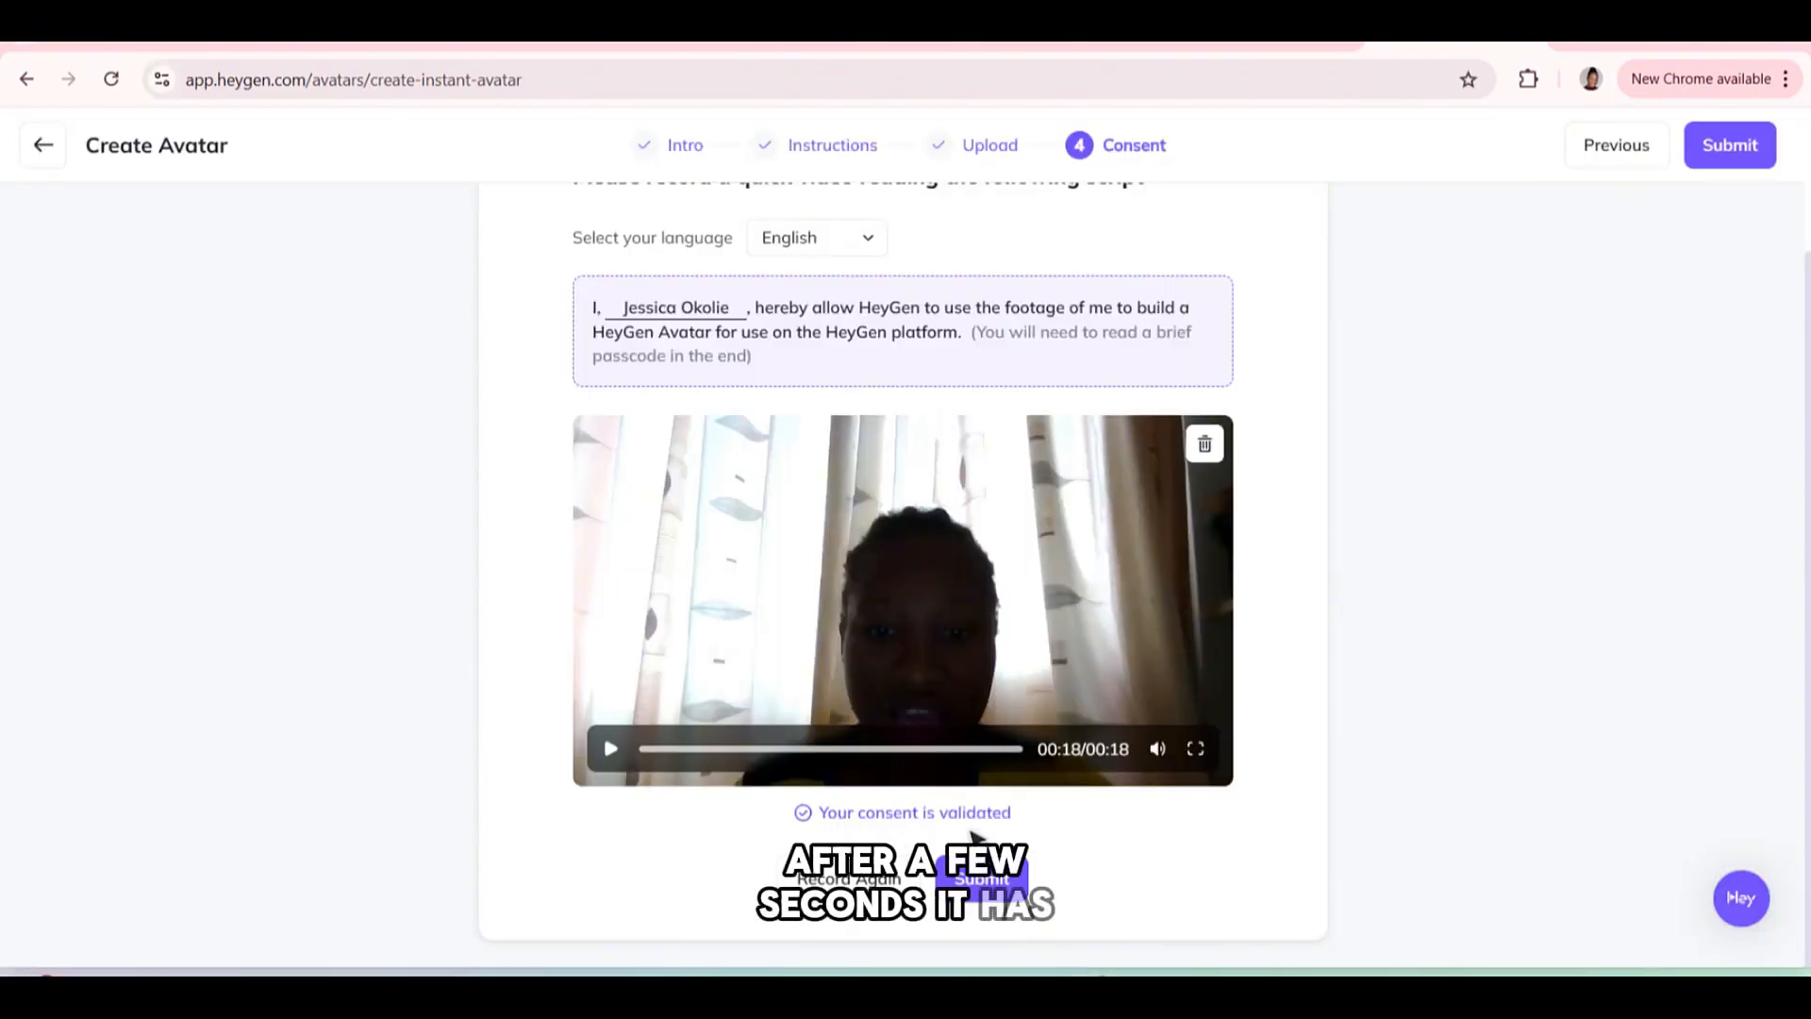
click(1731, 146)
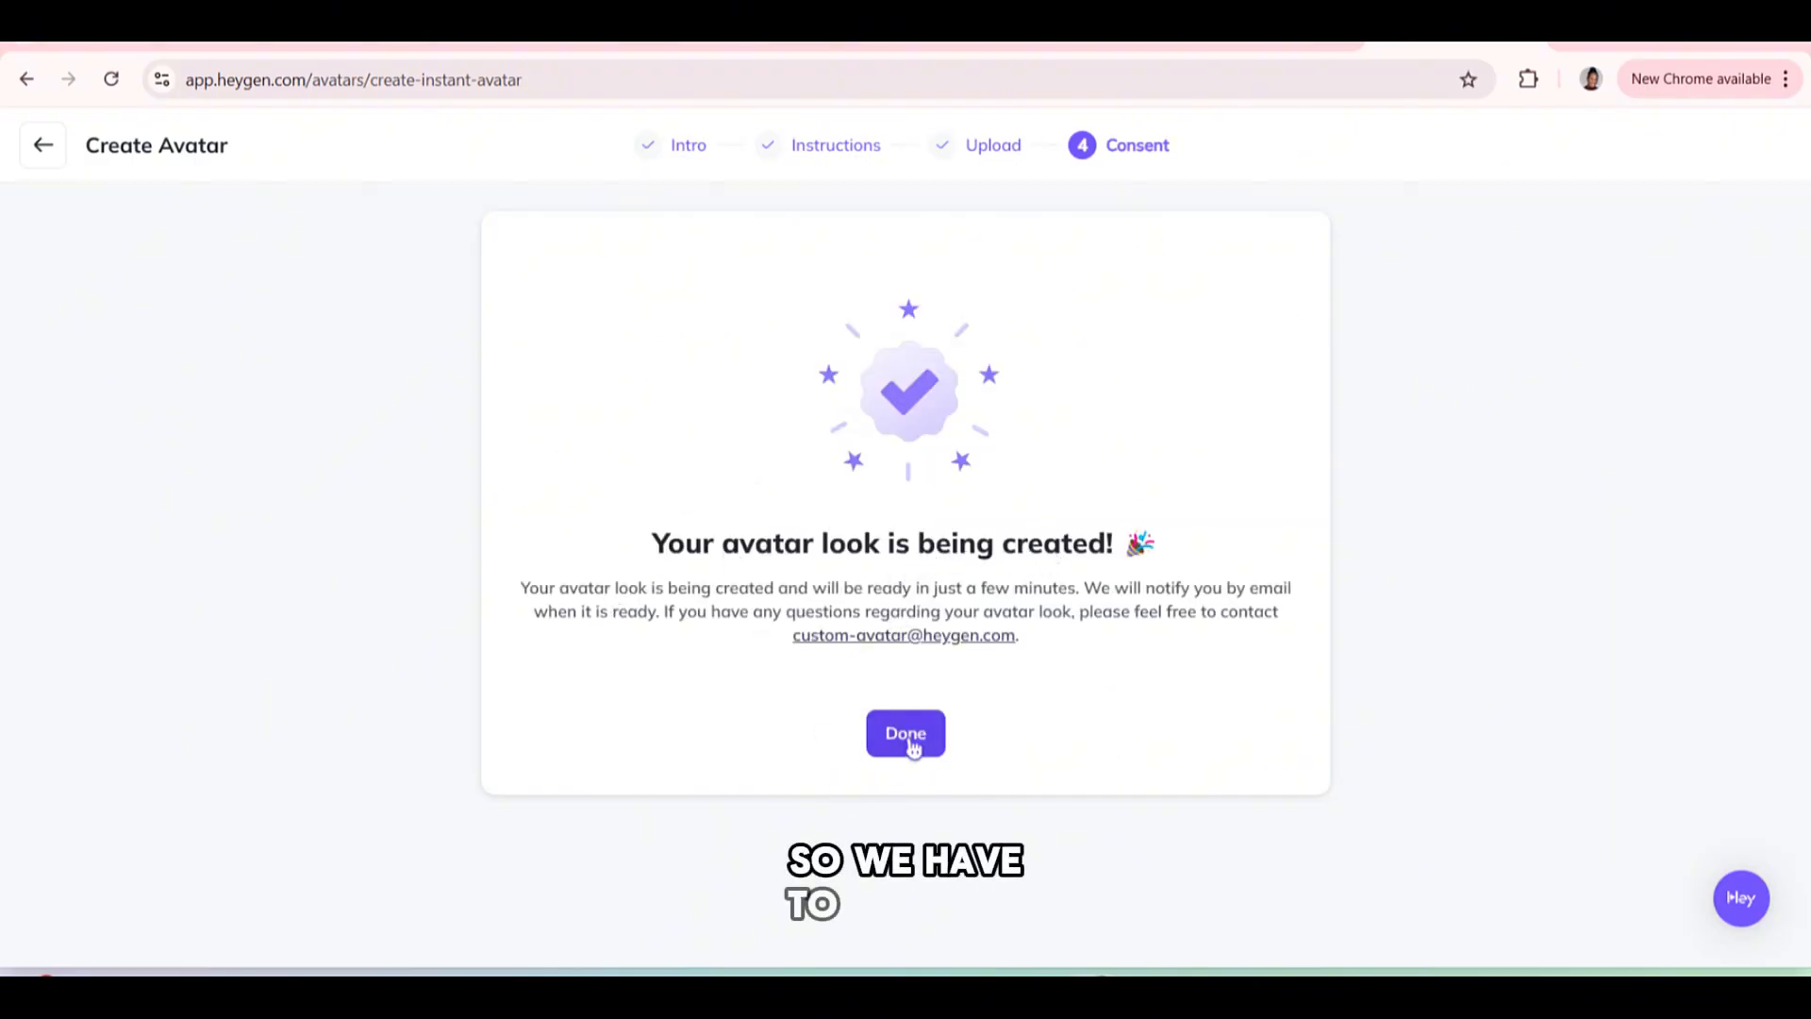
click(905, 734)
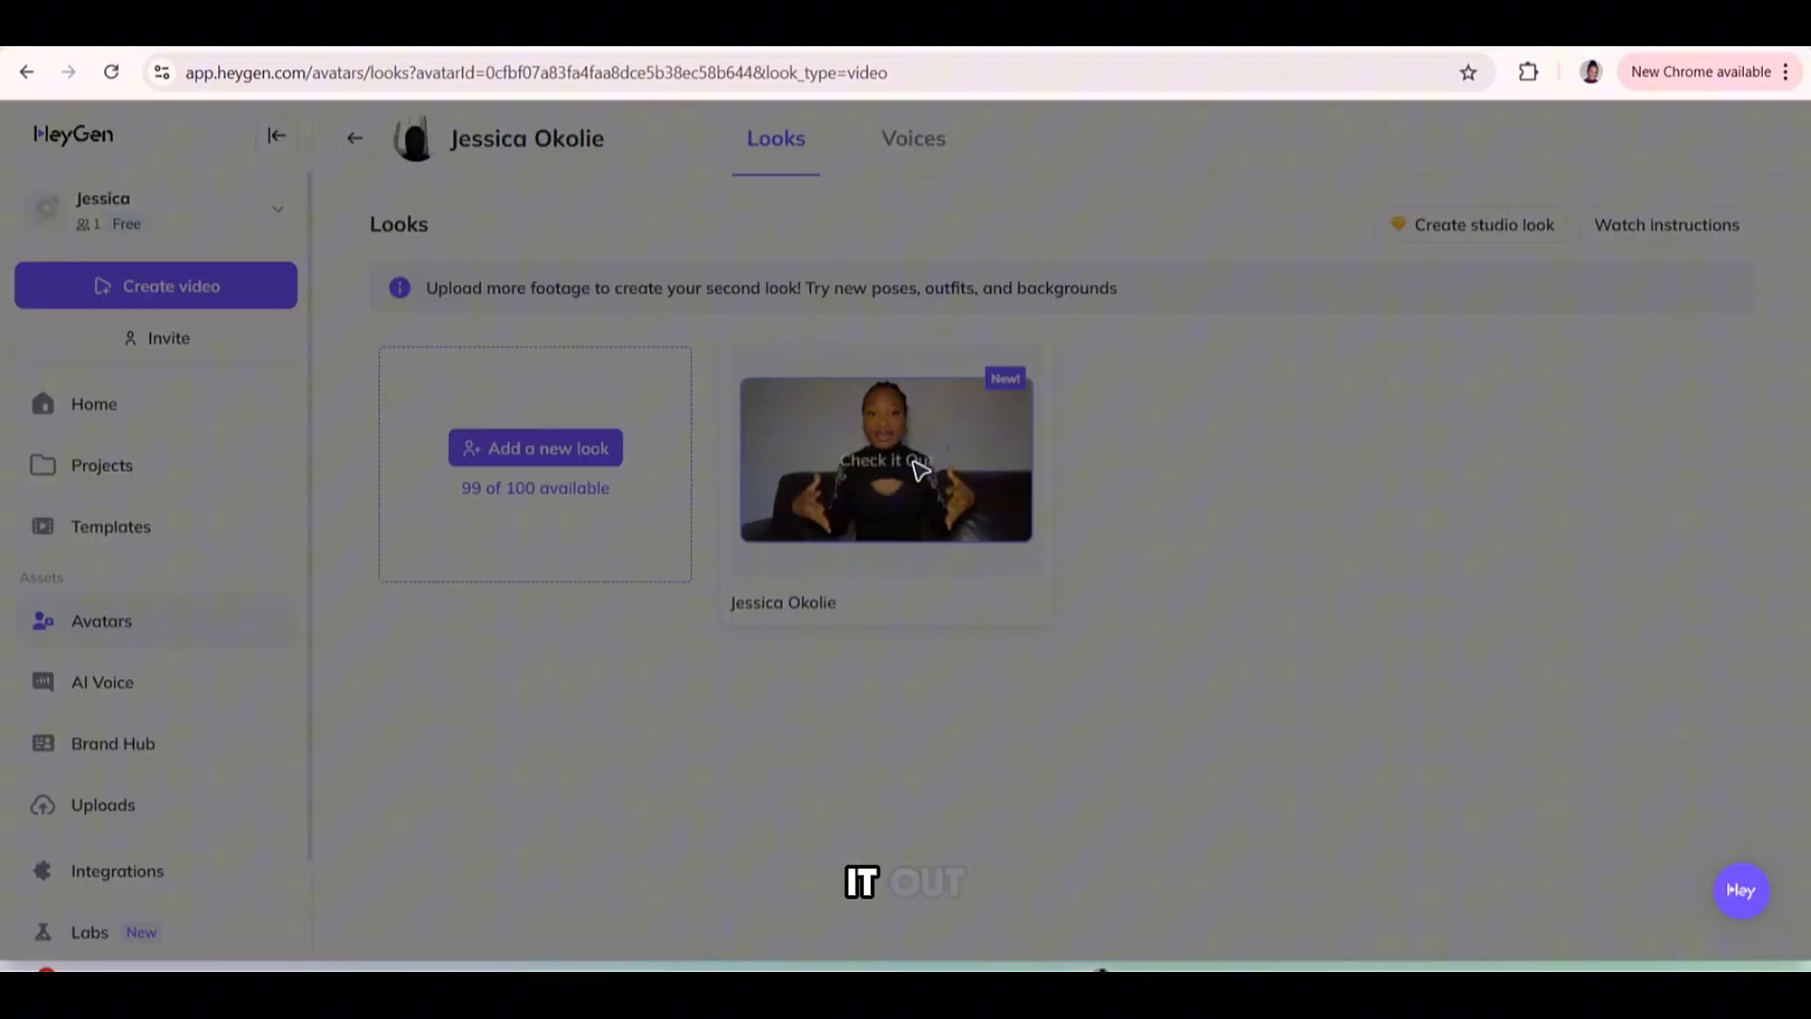
Create a landscape AI Studio video from the newly ready avatar look.
click(887, 459)
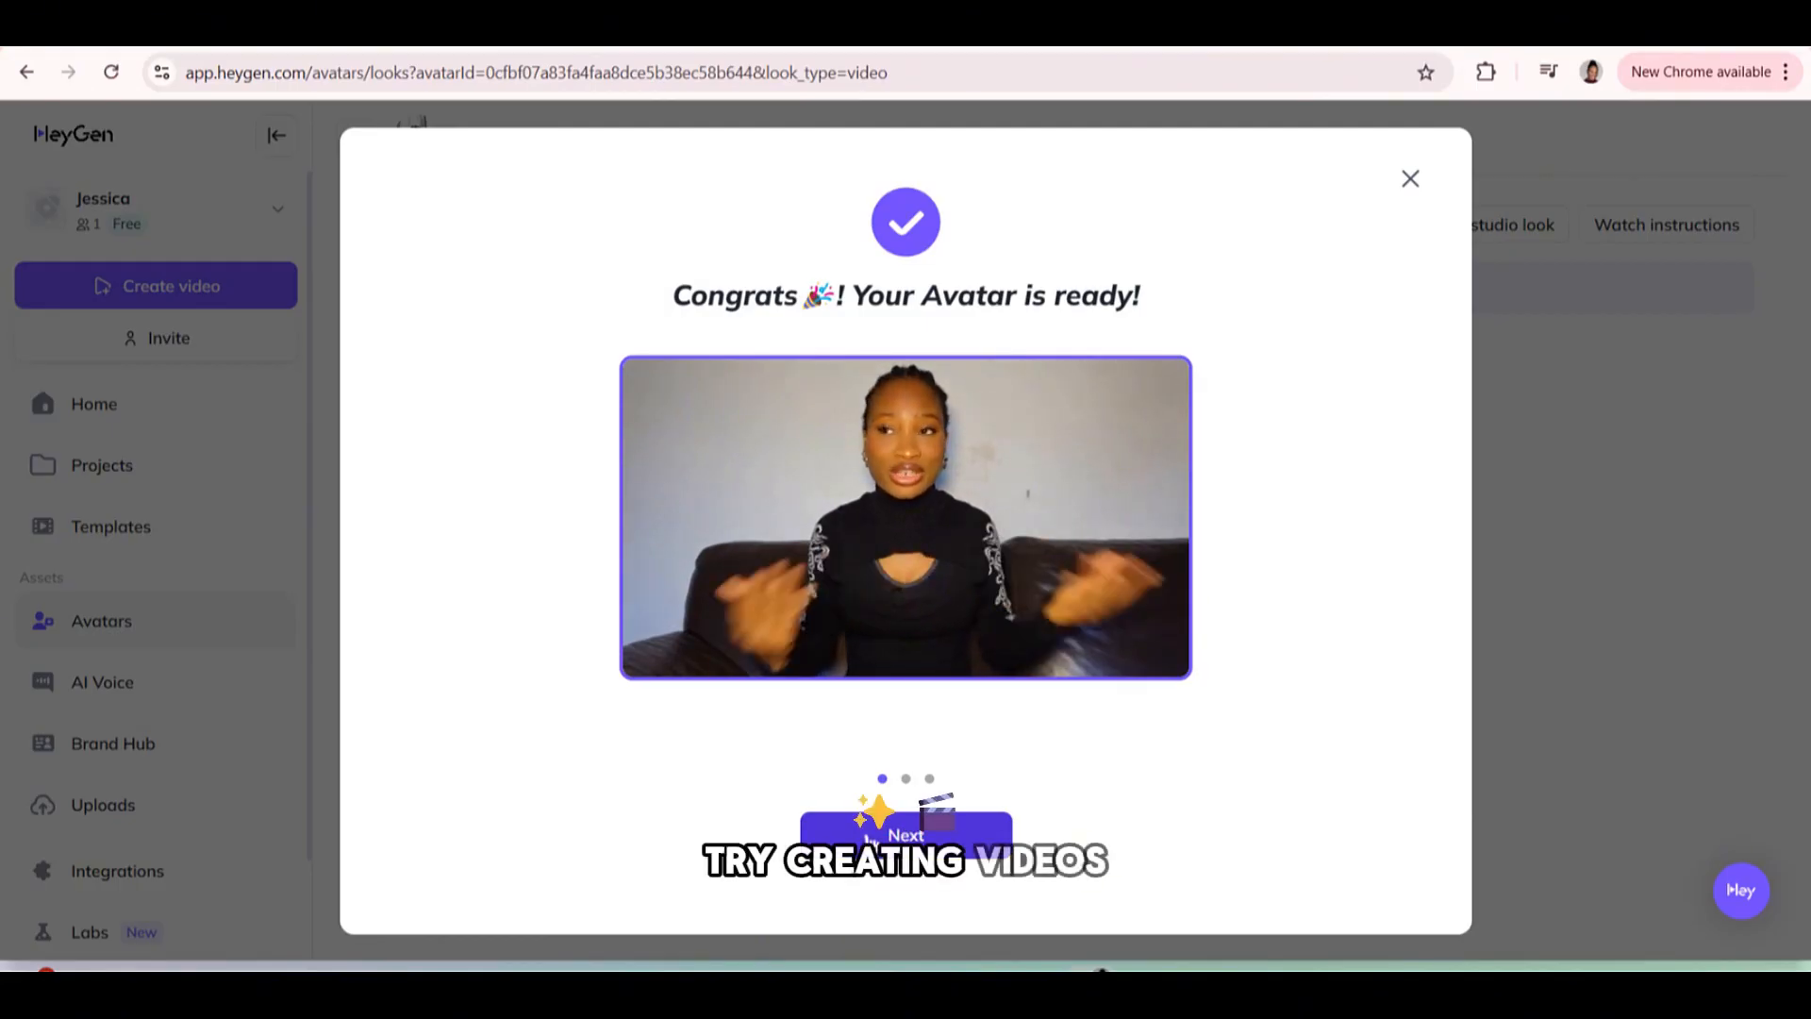
click(906, 834)
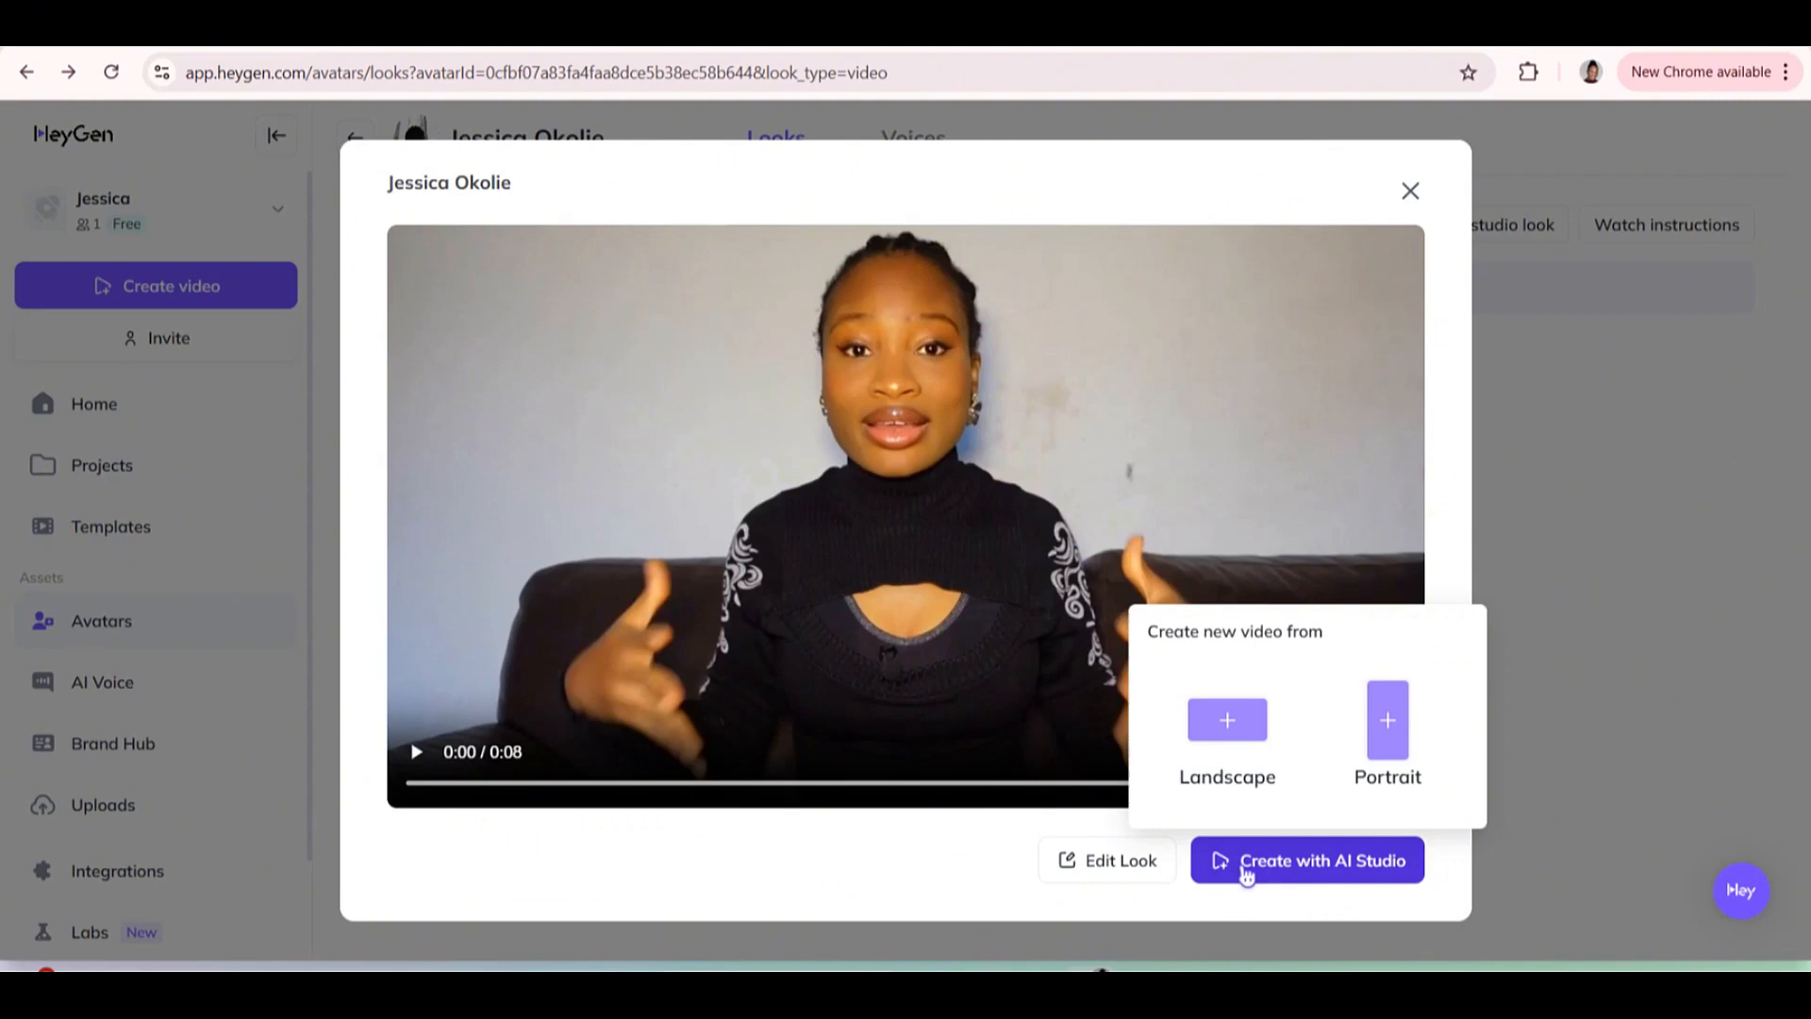
click(1226, 736)
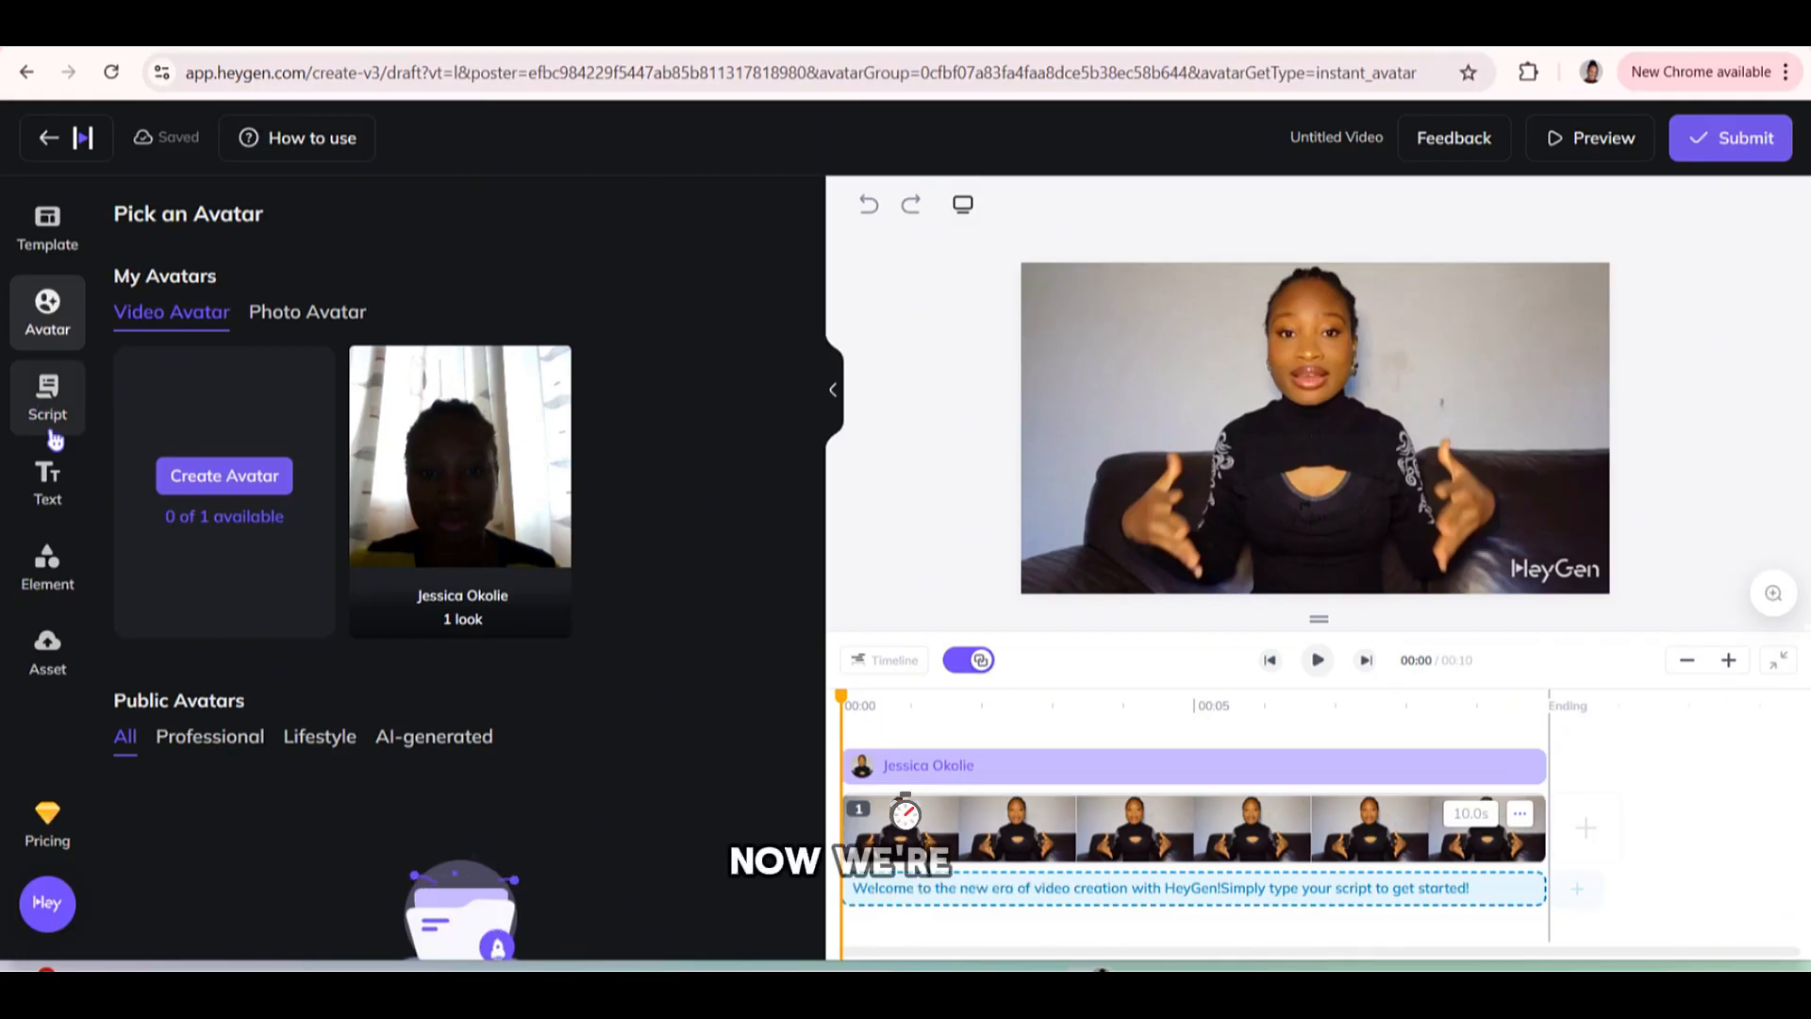
click(47, 481)
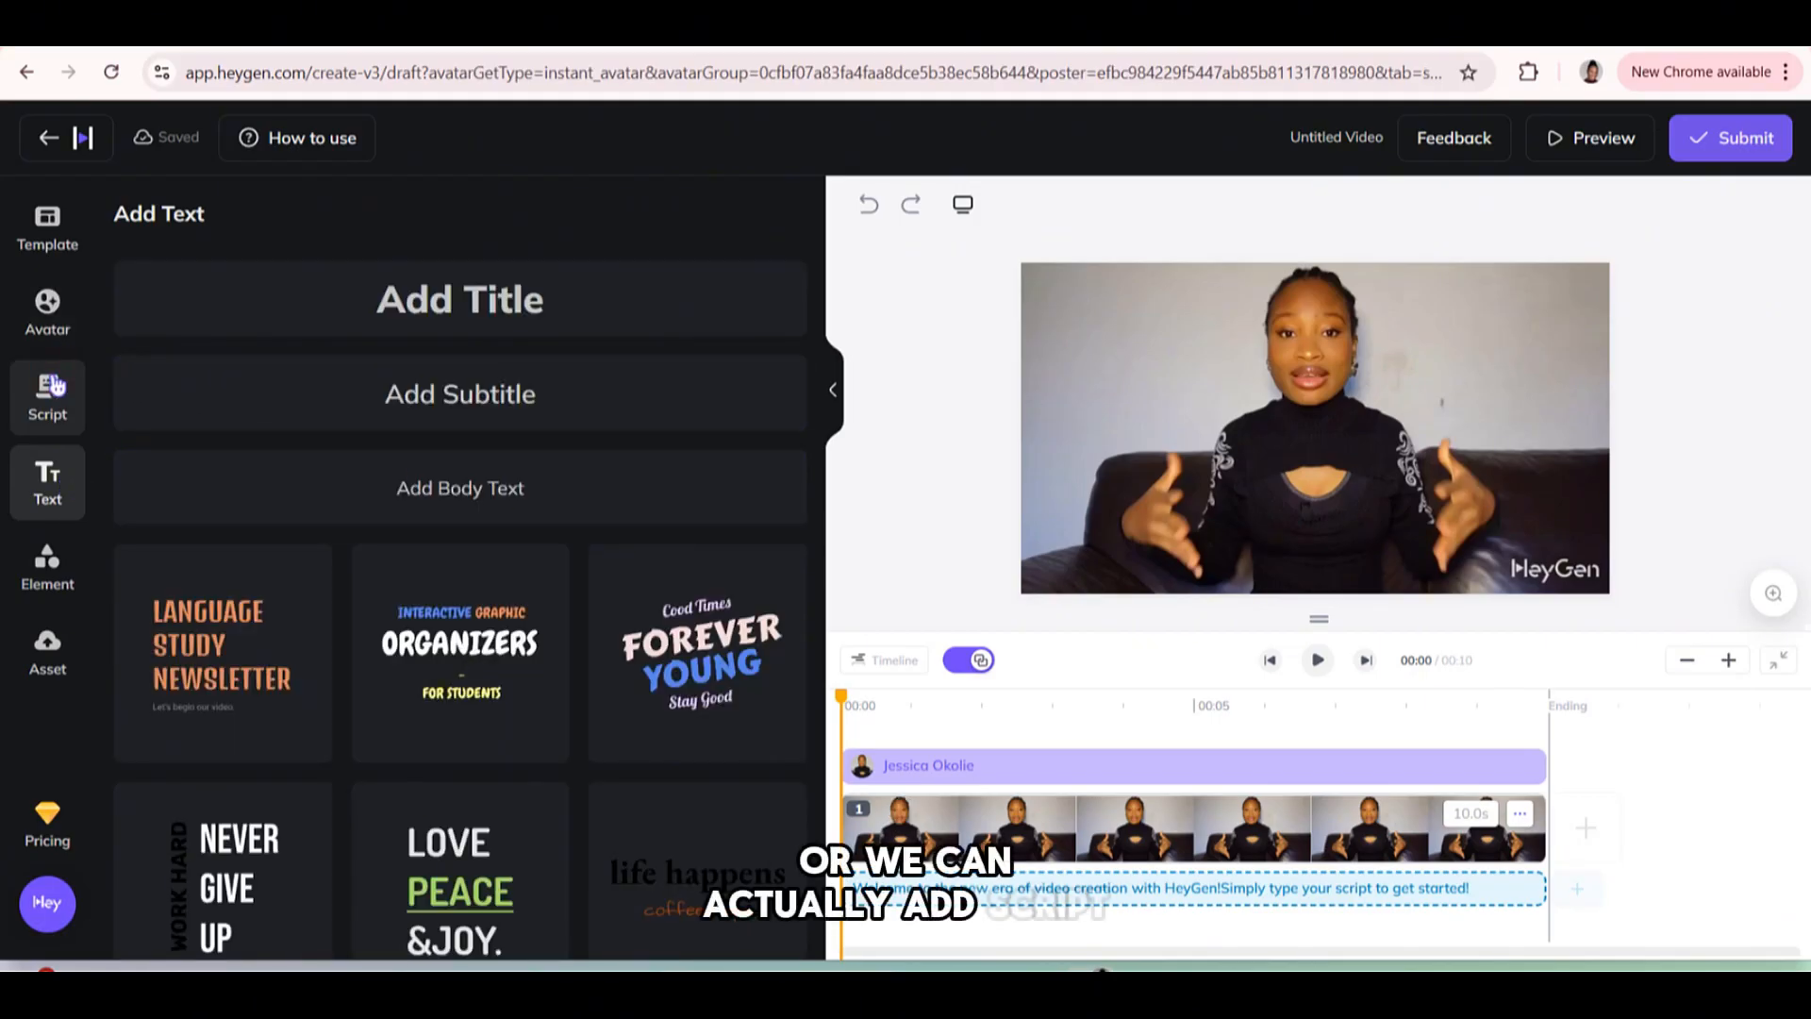
Assign the script the avatar's own Jessica Okolie voice in English with original accent.
click(47, 397)
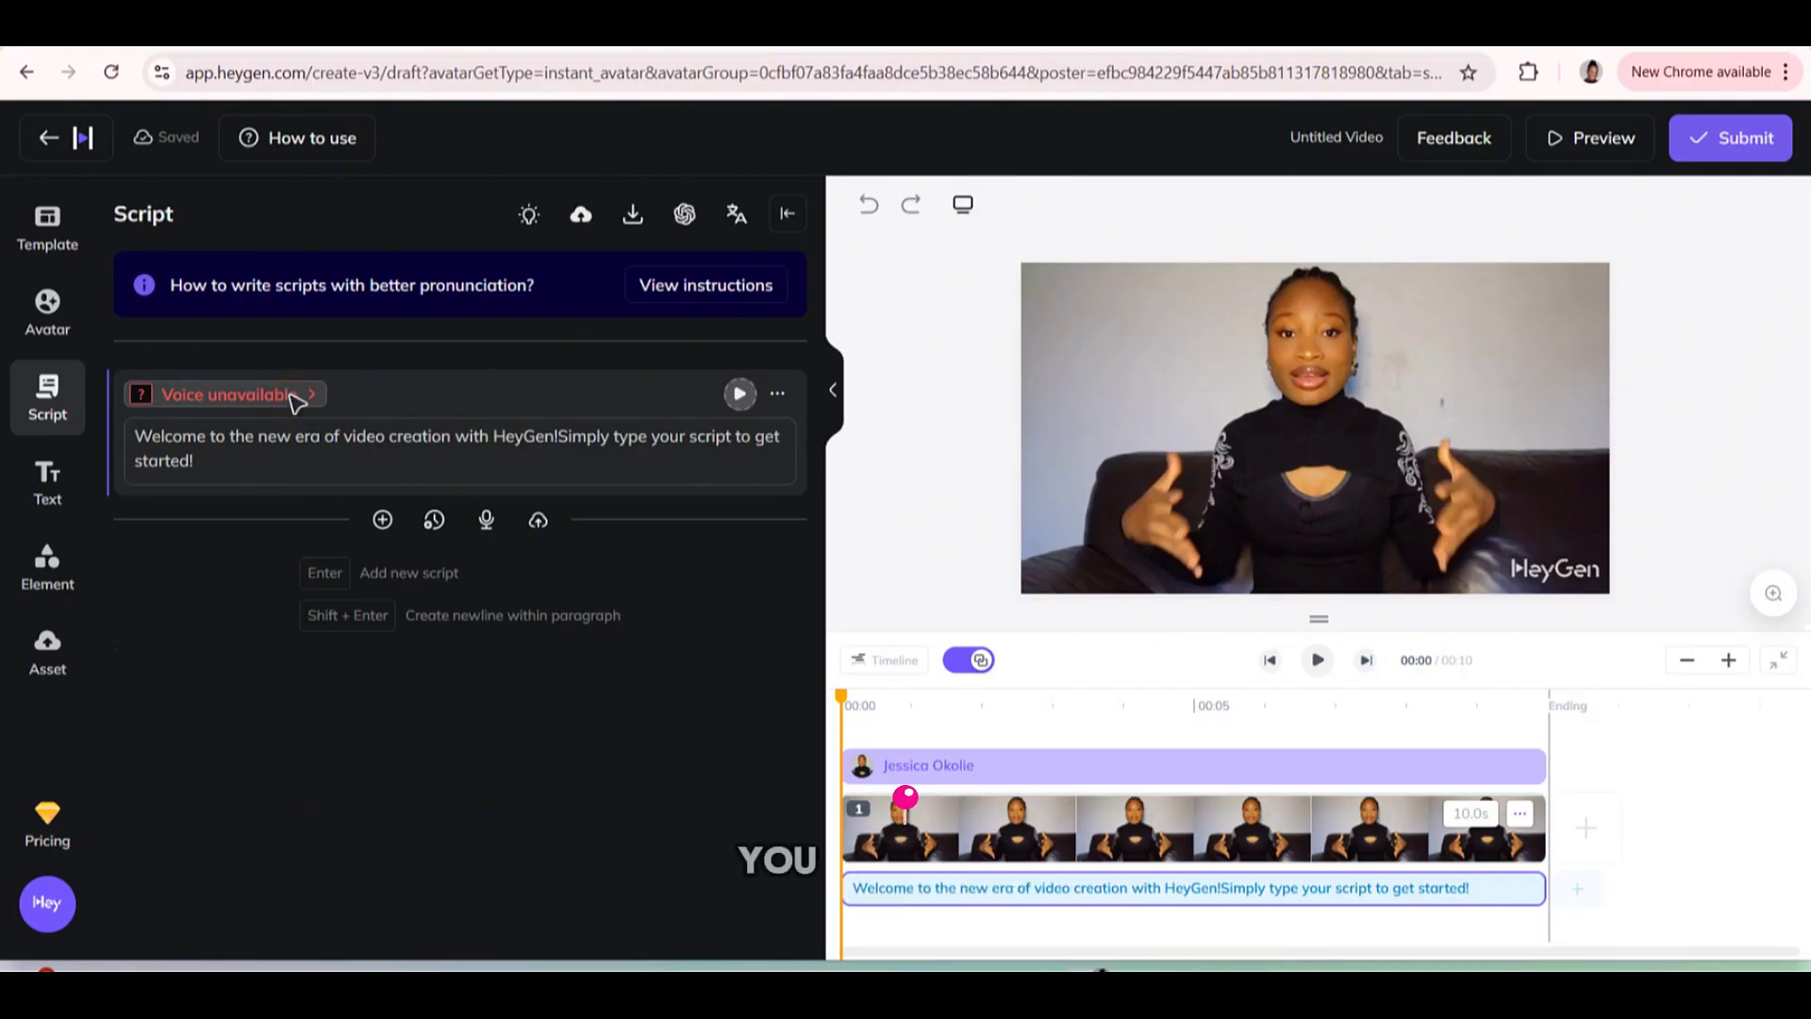
click(225, 394)
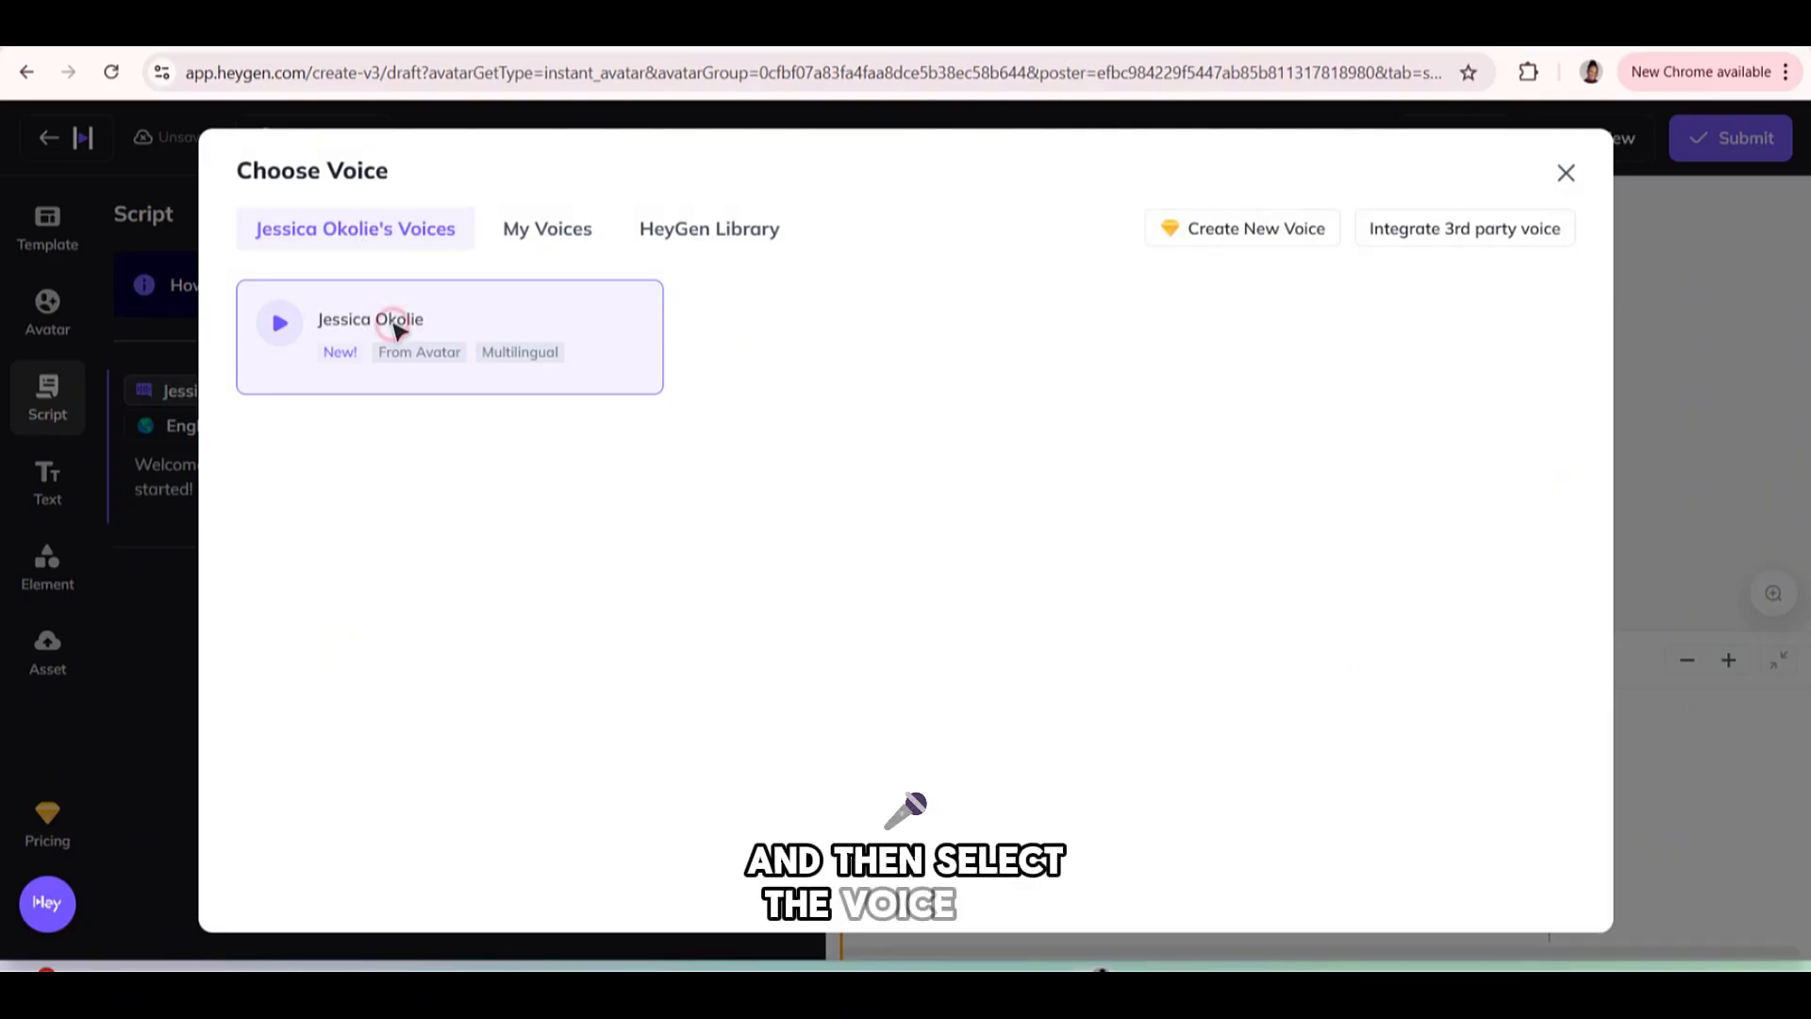
click(449, 336)
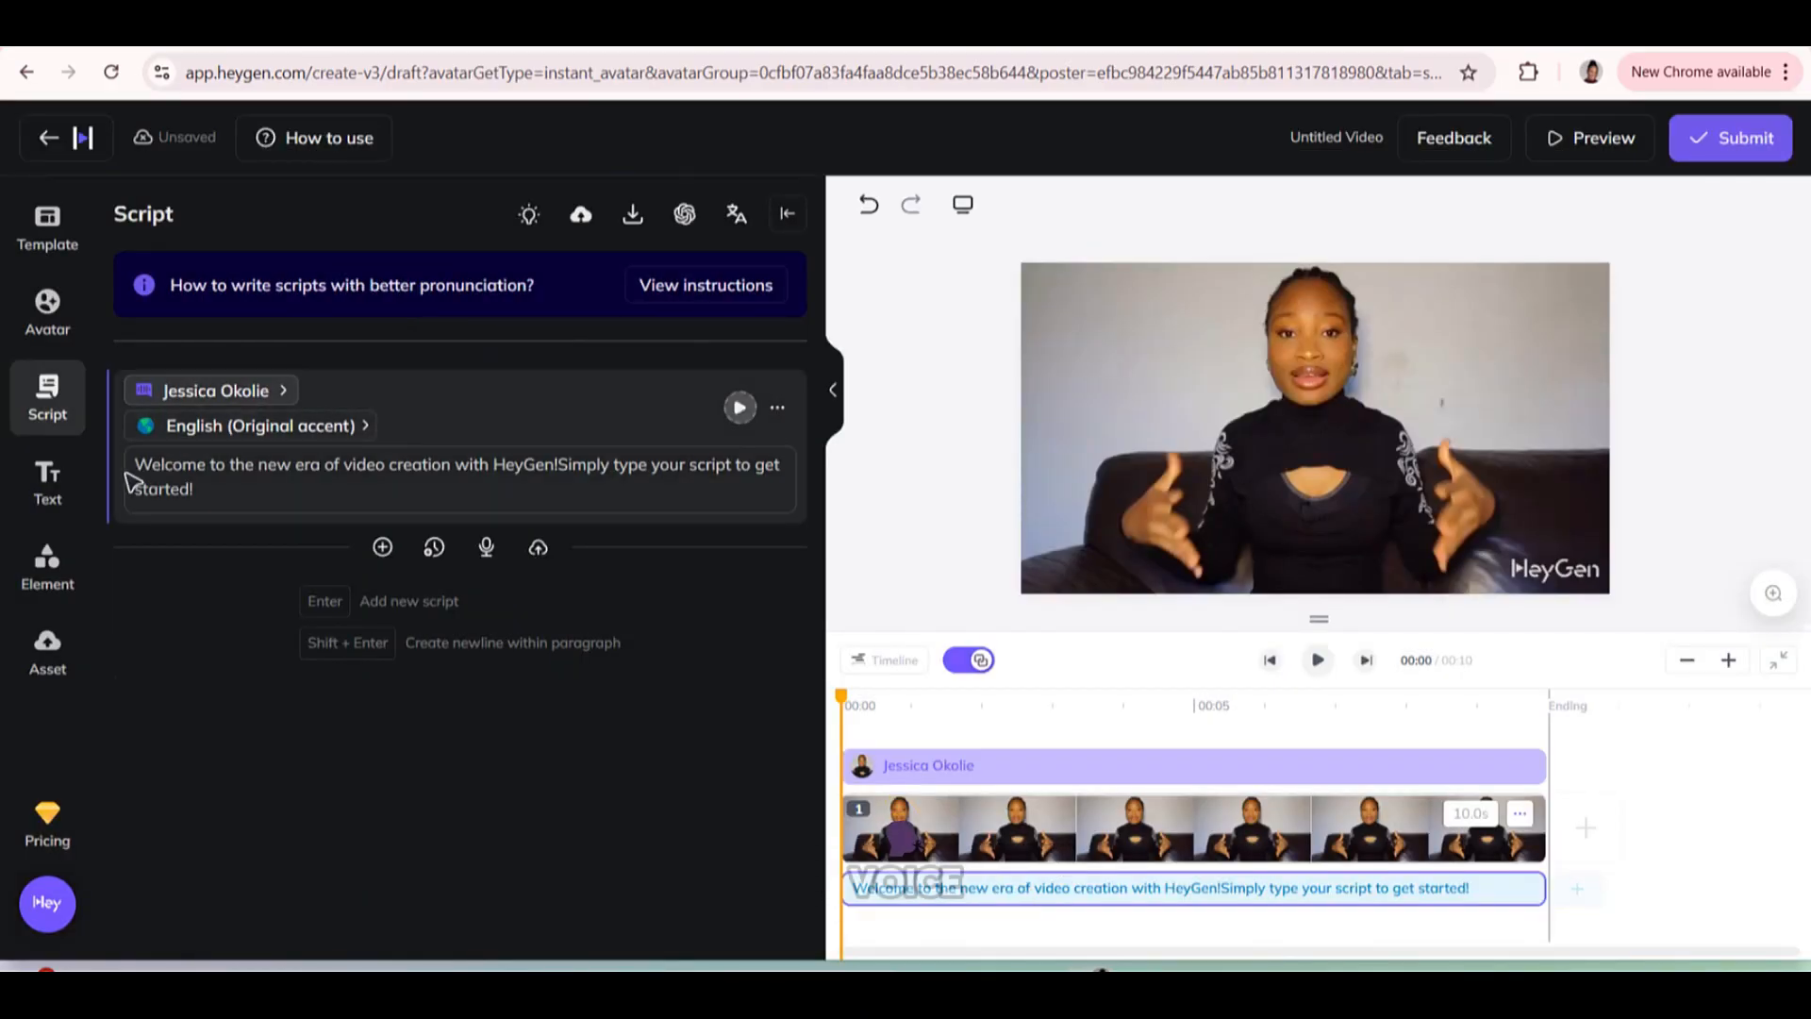
click(231, 487)
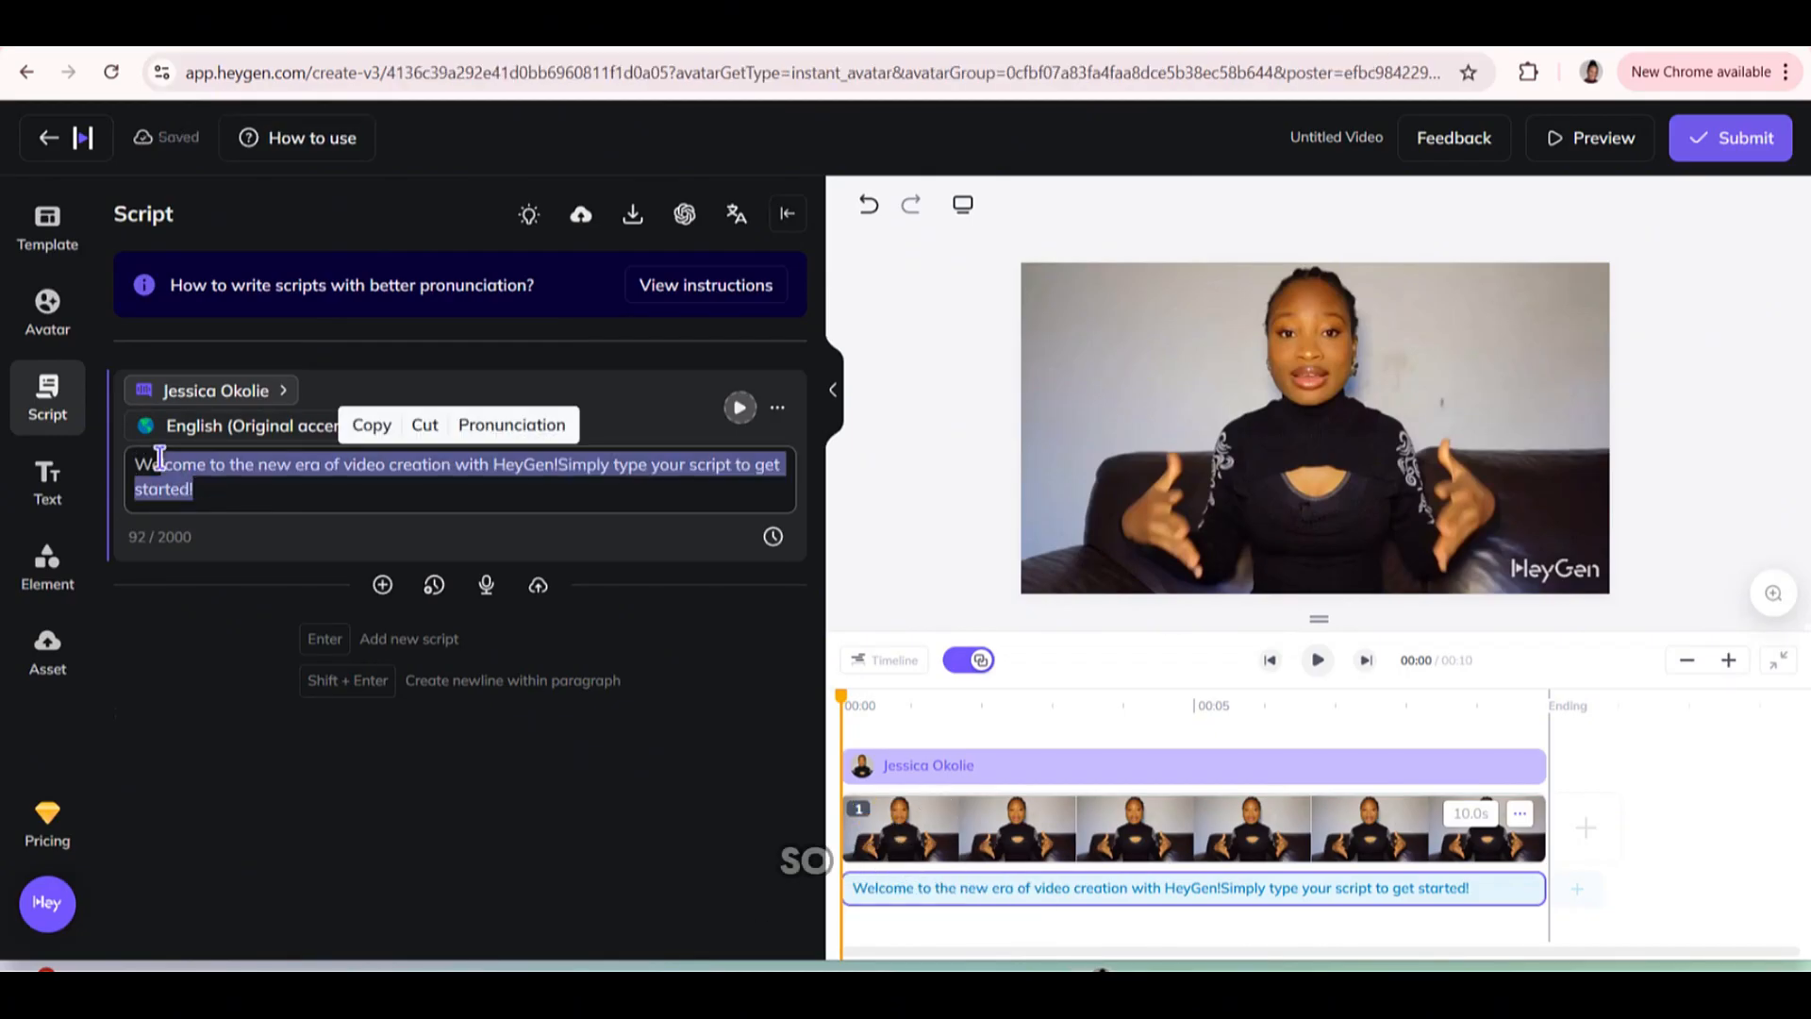
Replace the placeholder with the 'Hello everyone... Jessica's AI clone' script and bring up submission.
click(425, 425)
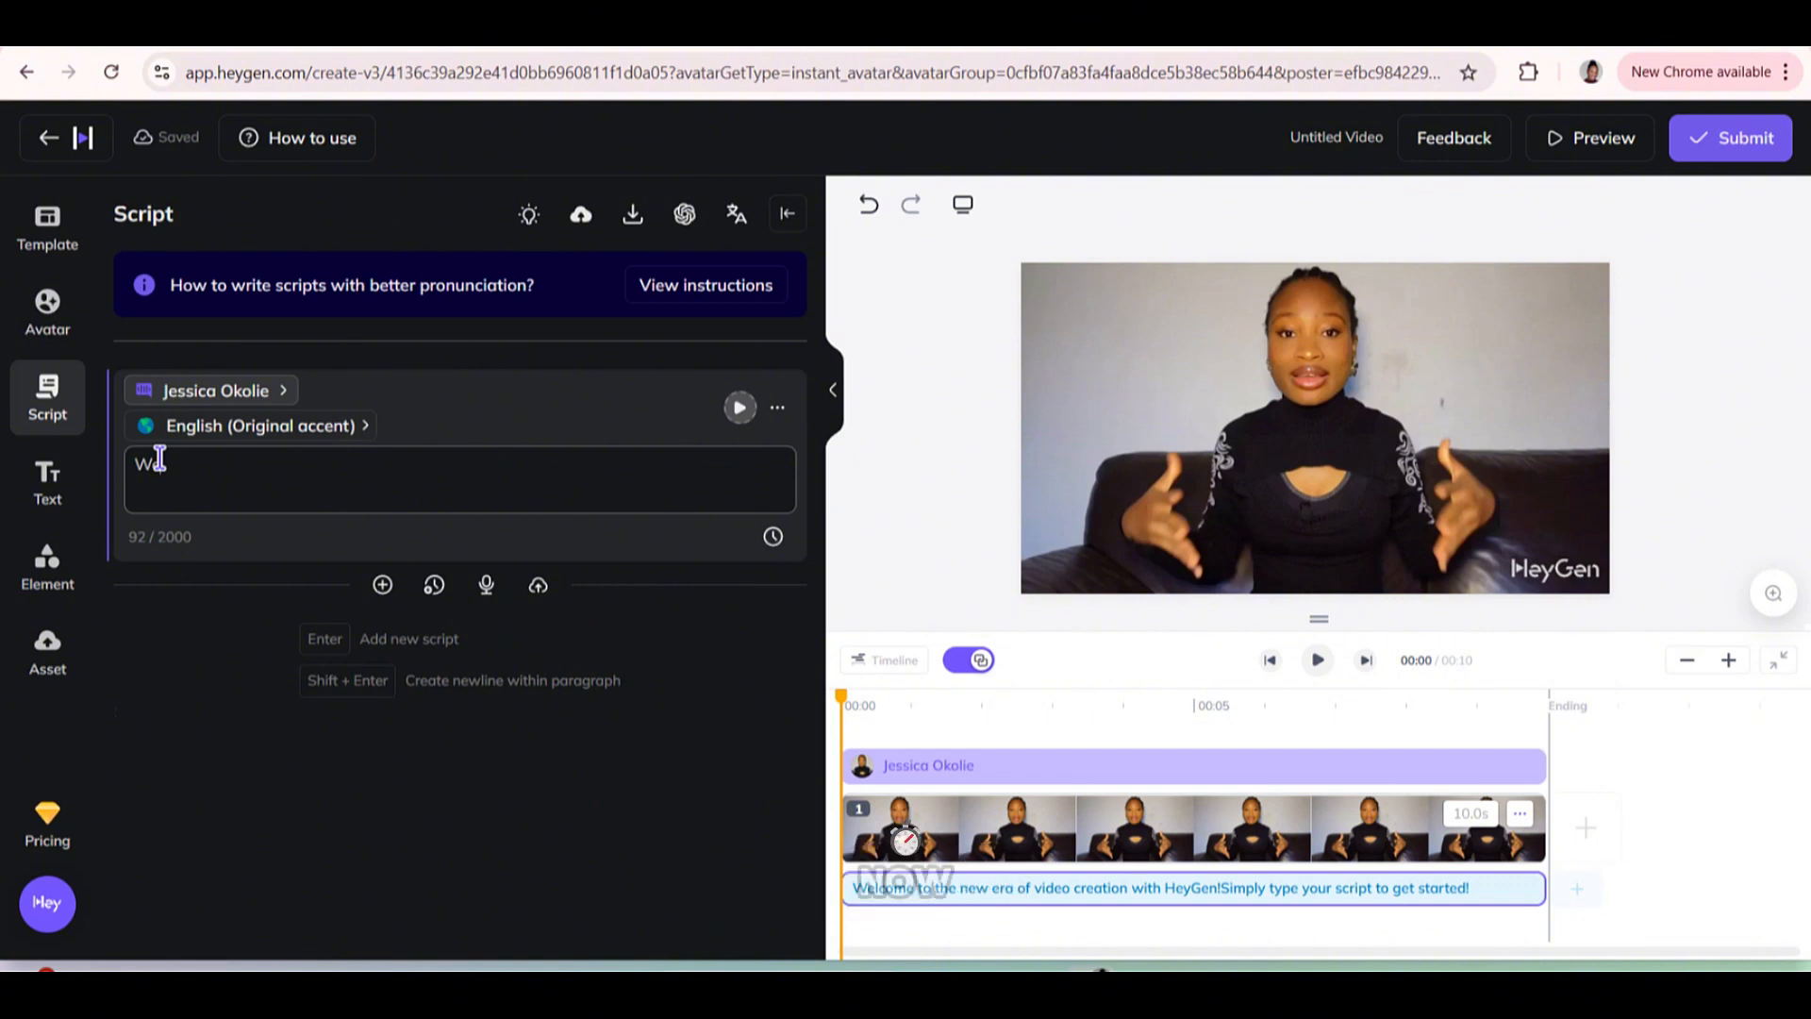
text(Hello everyone, the person talking to you right now is jessica's AI clone and i am going to show you how to make your own AI clone that talks like you, looks like you and has the same mannersism as you)
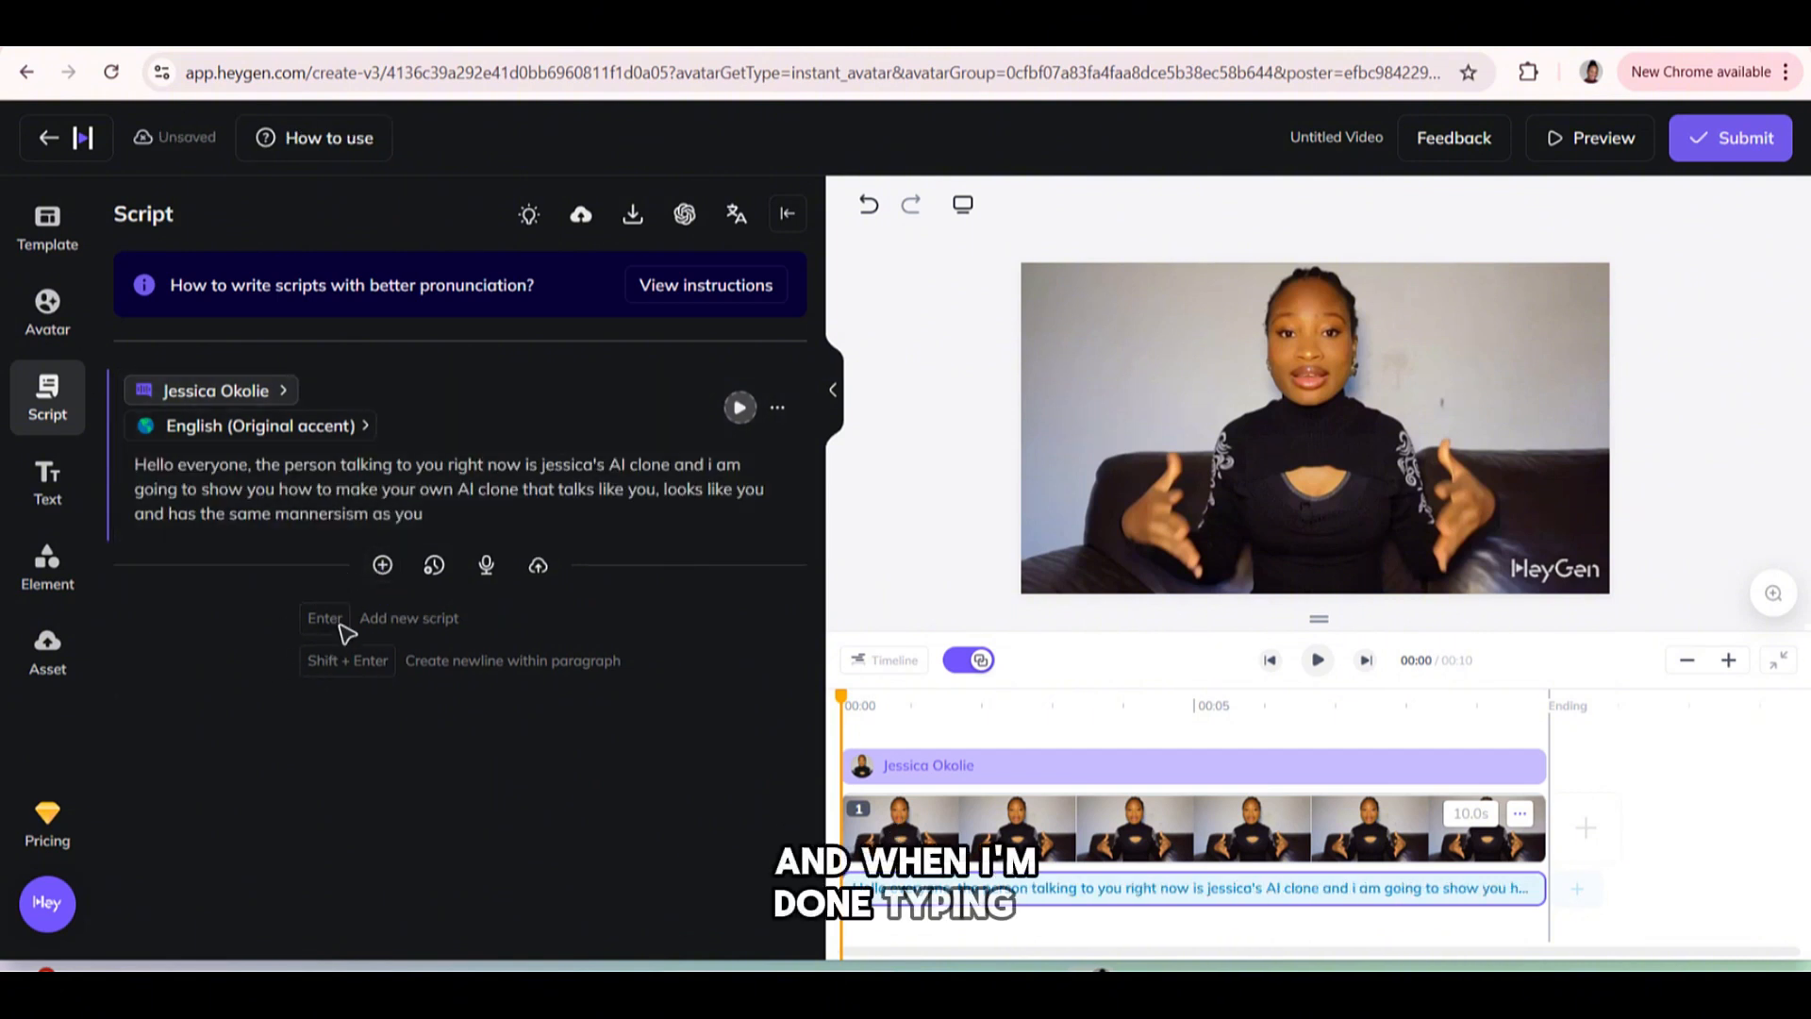
click(1317, 661)
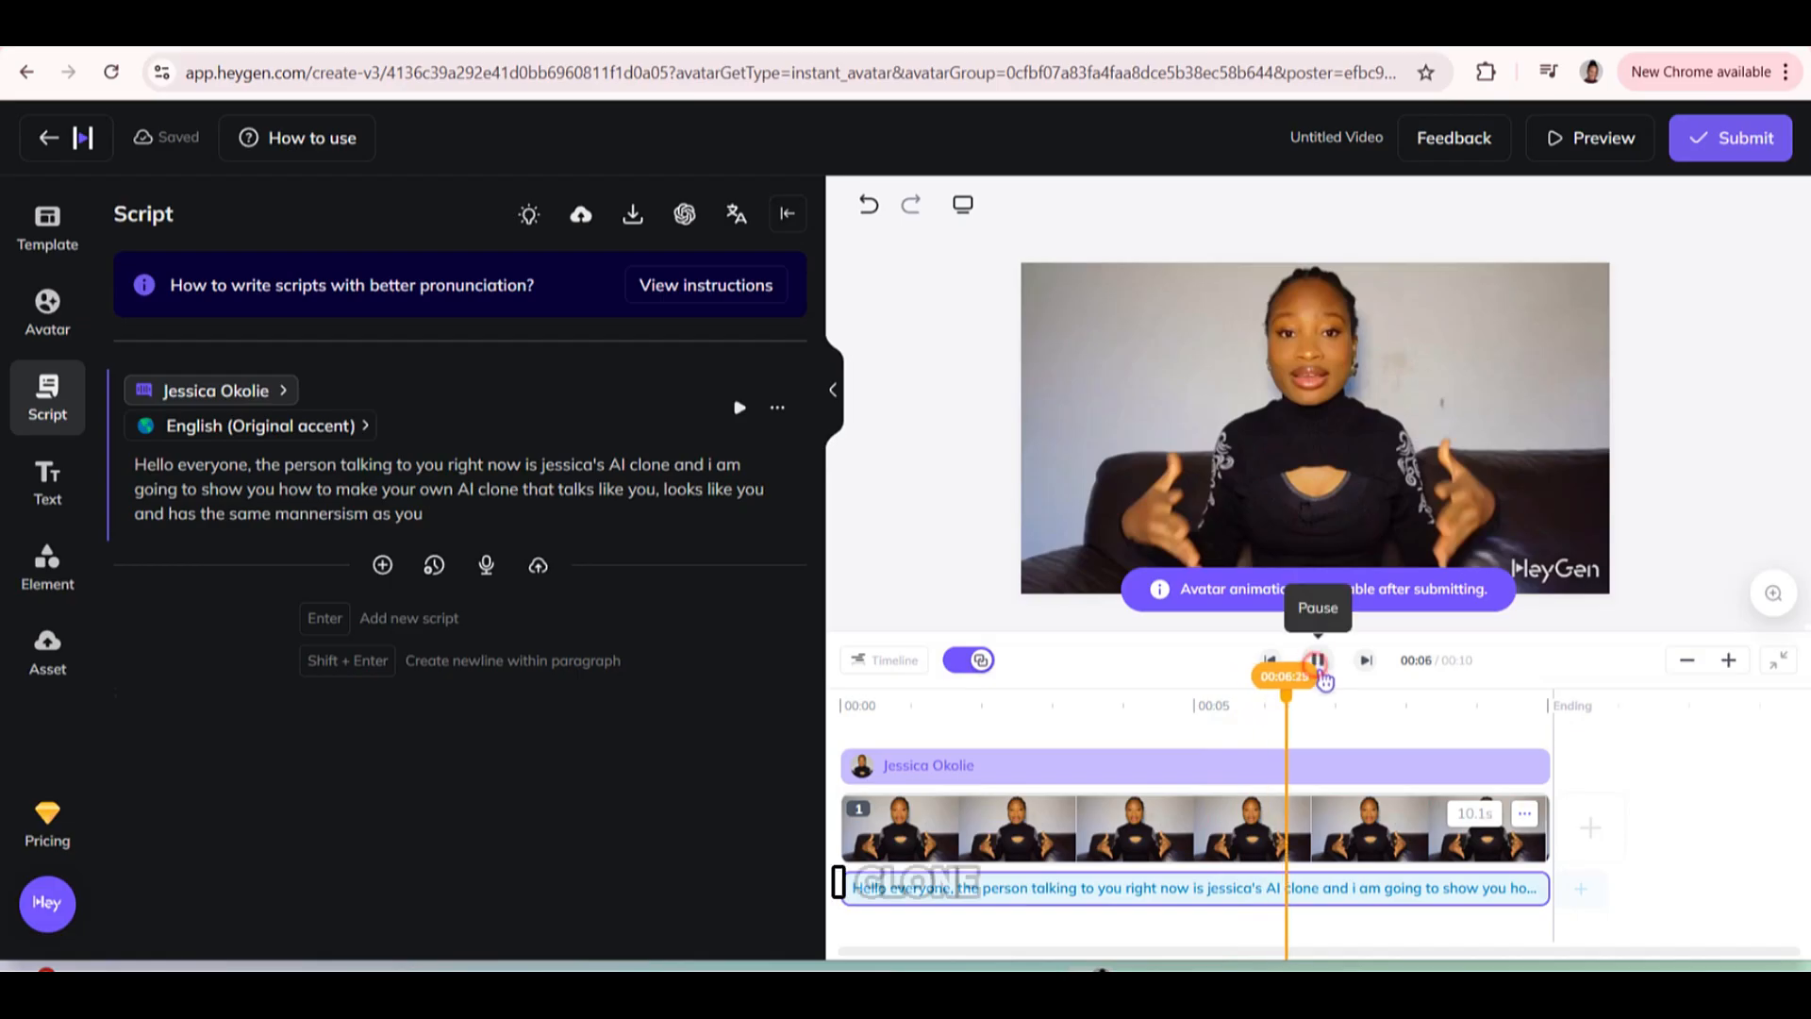
click(1730, 138)
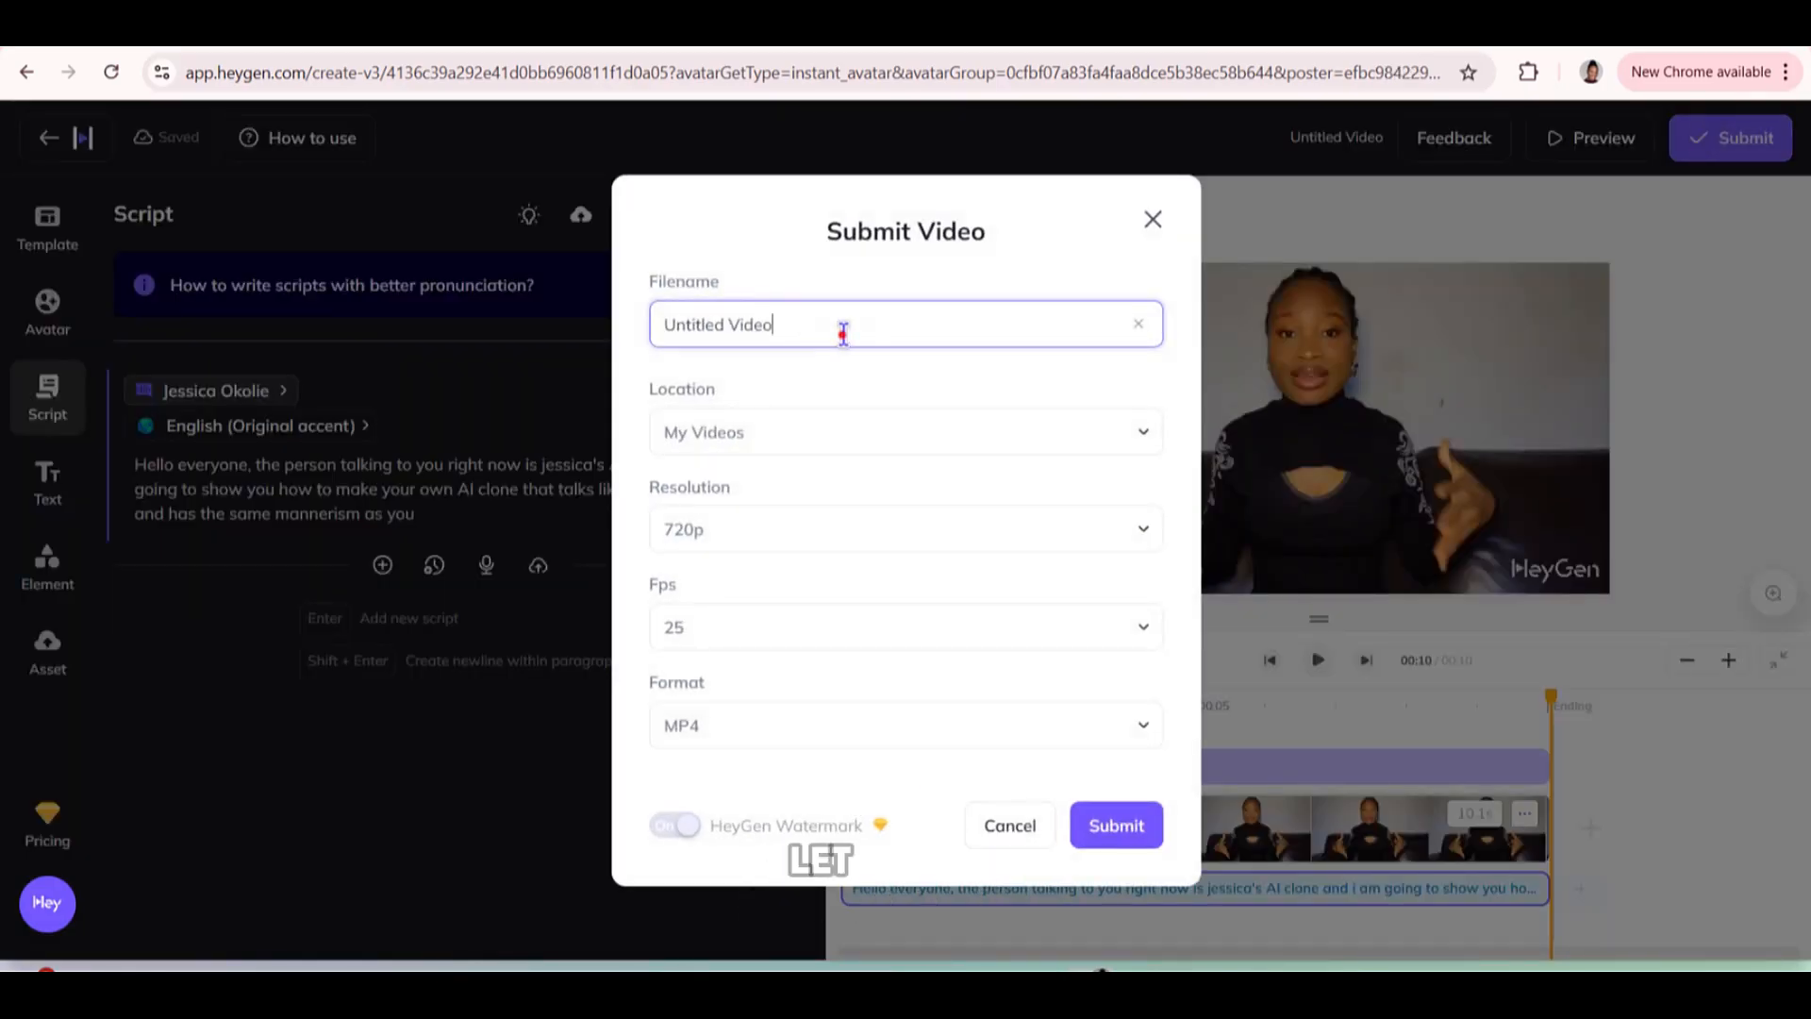
Export the 'Jessica clone' video at 720p and 30 fps and submit it for rendering.
click(904, 529)
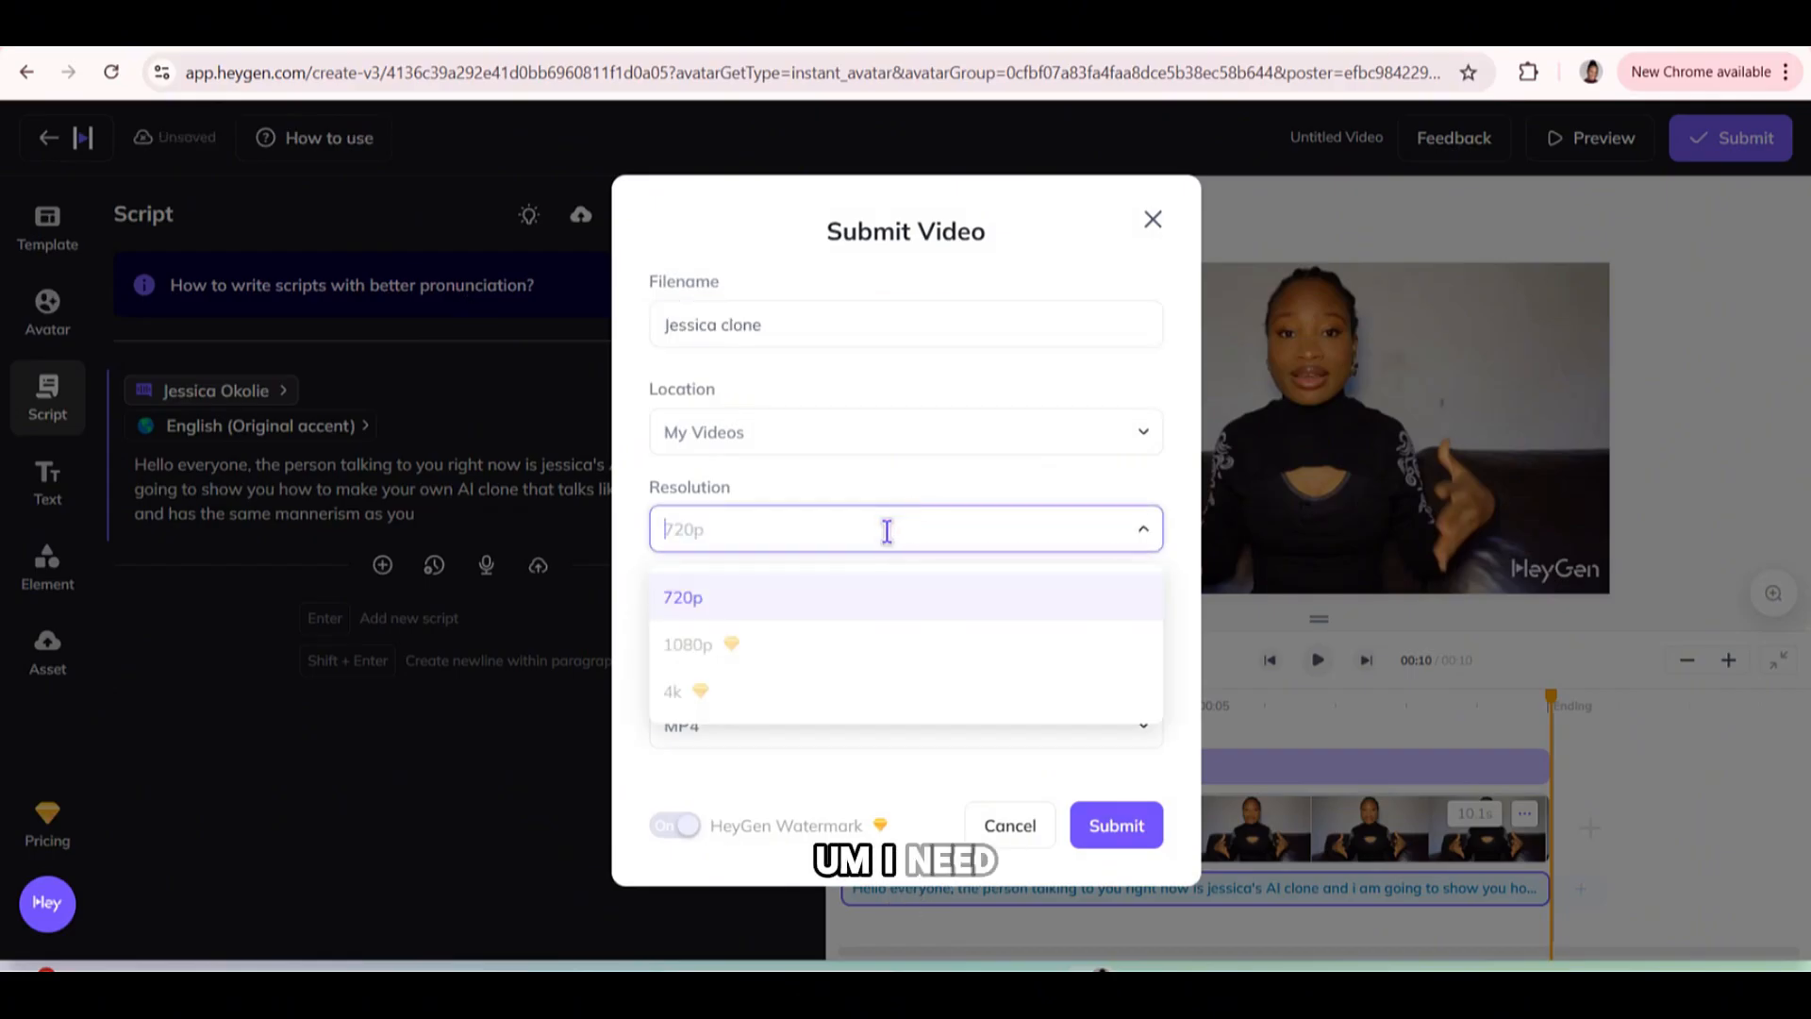
mouse_move(725, 662)
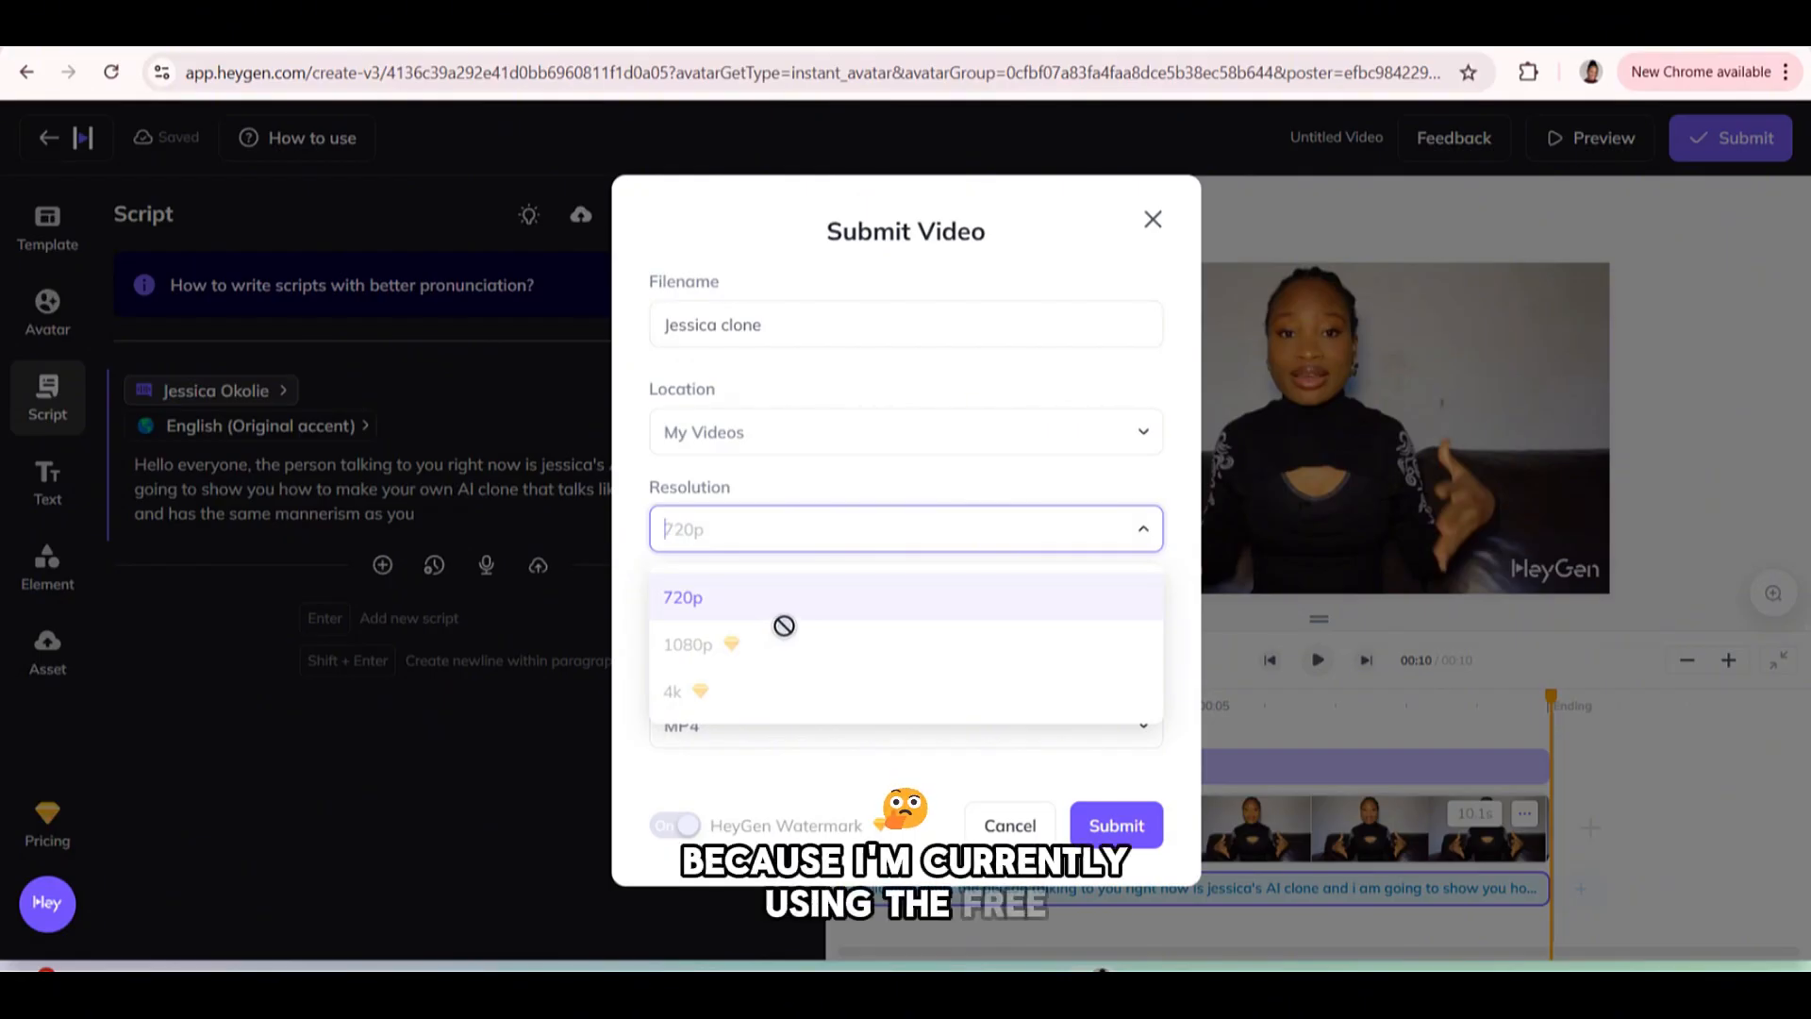
mouse_move(1034, 698)
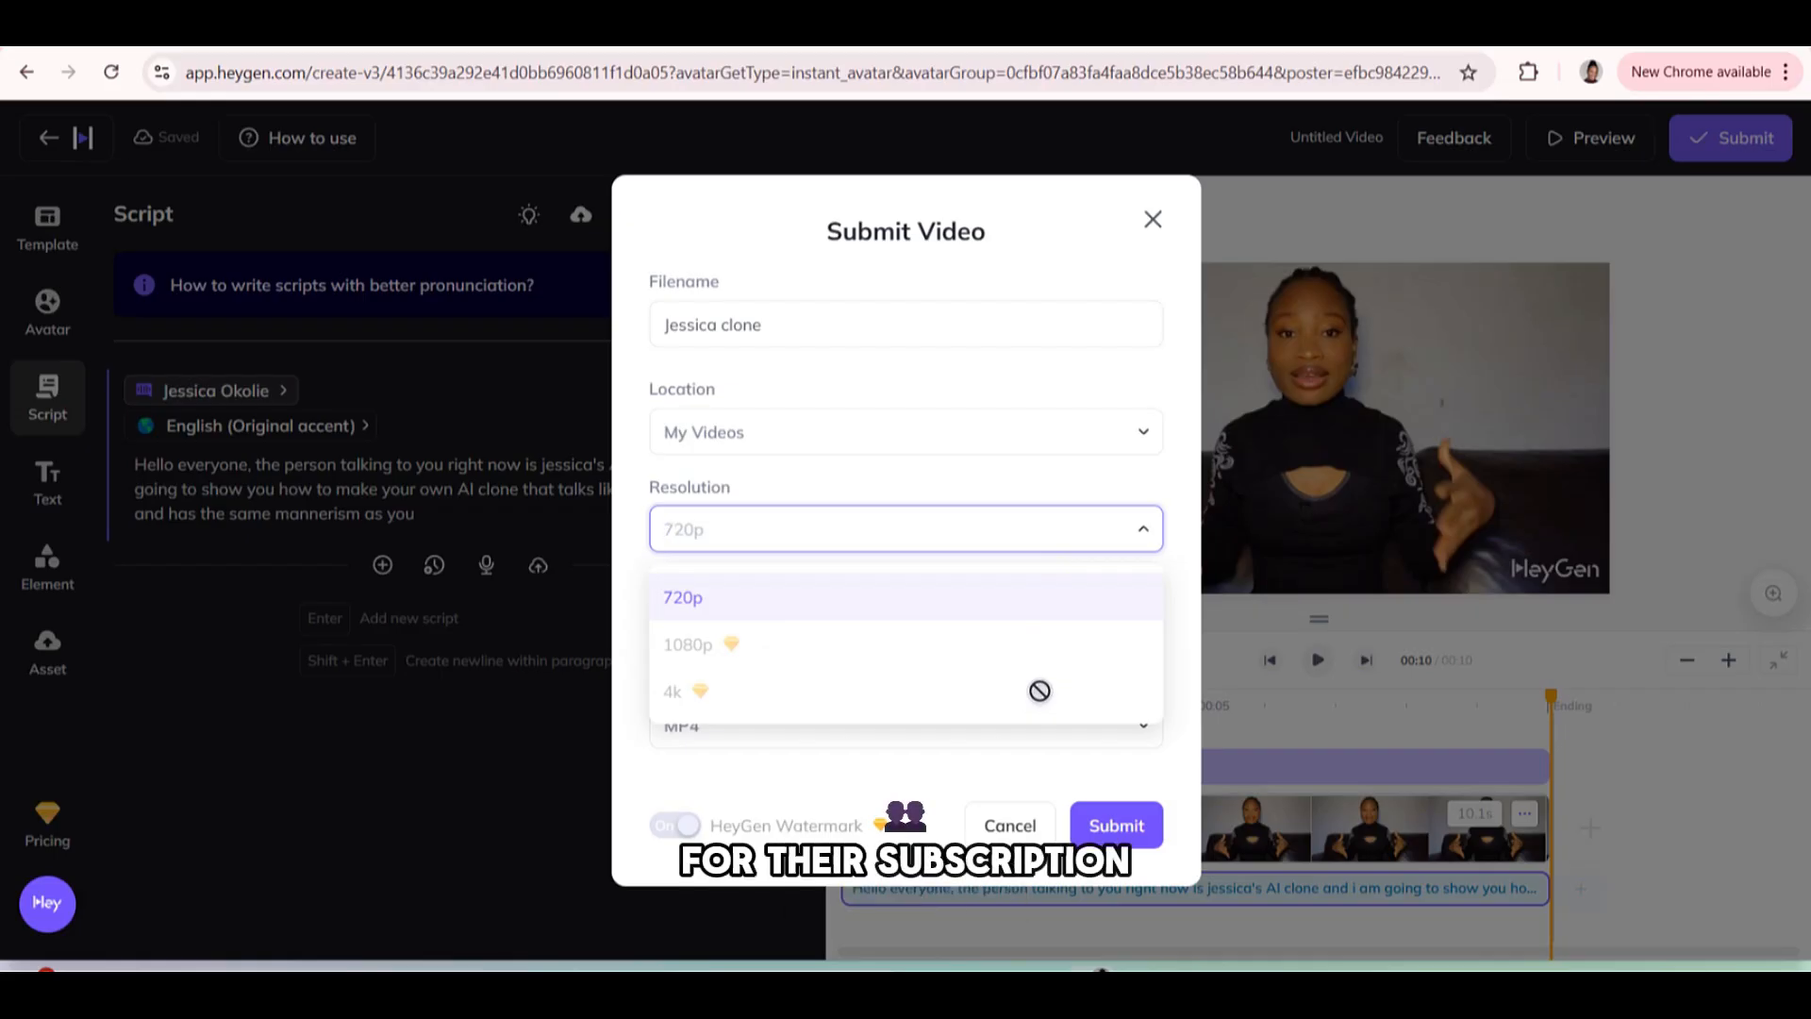
click(683, 598)
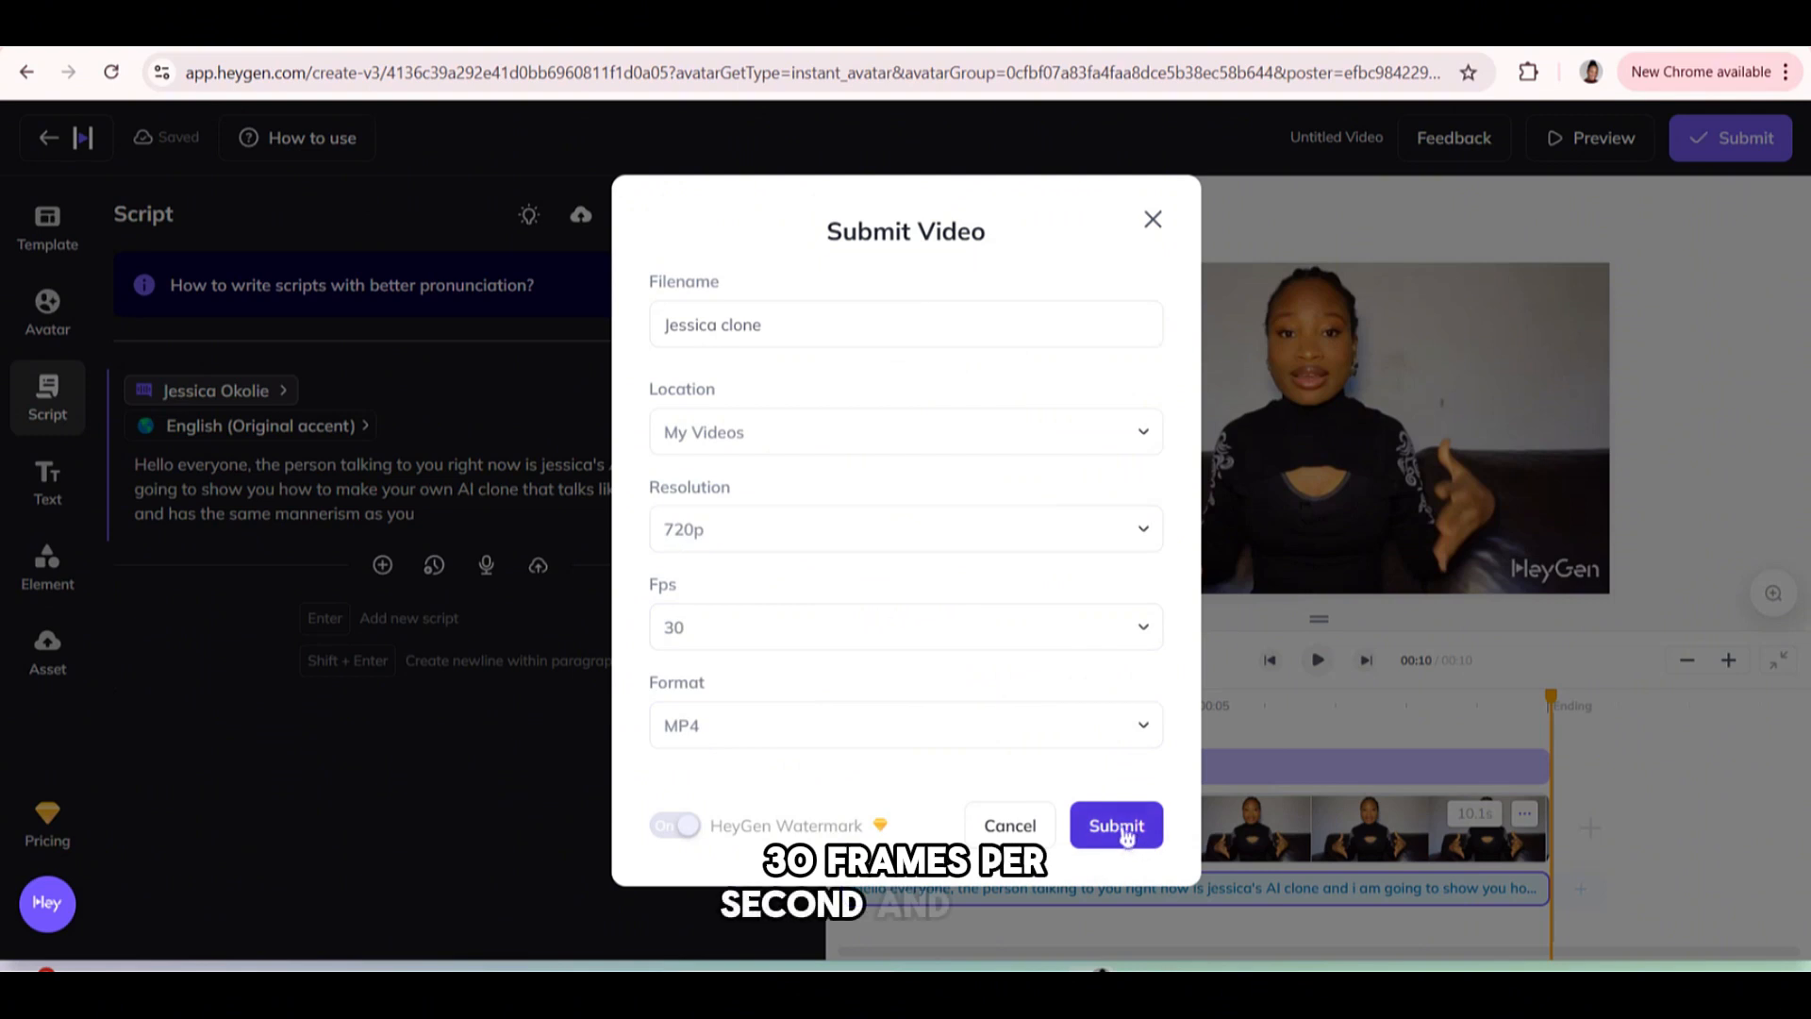
click(1115, 825)
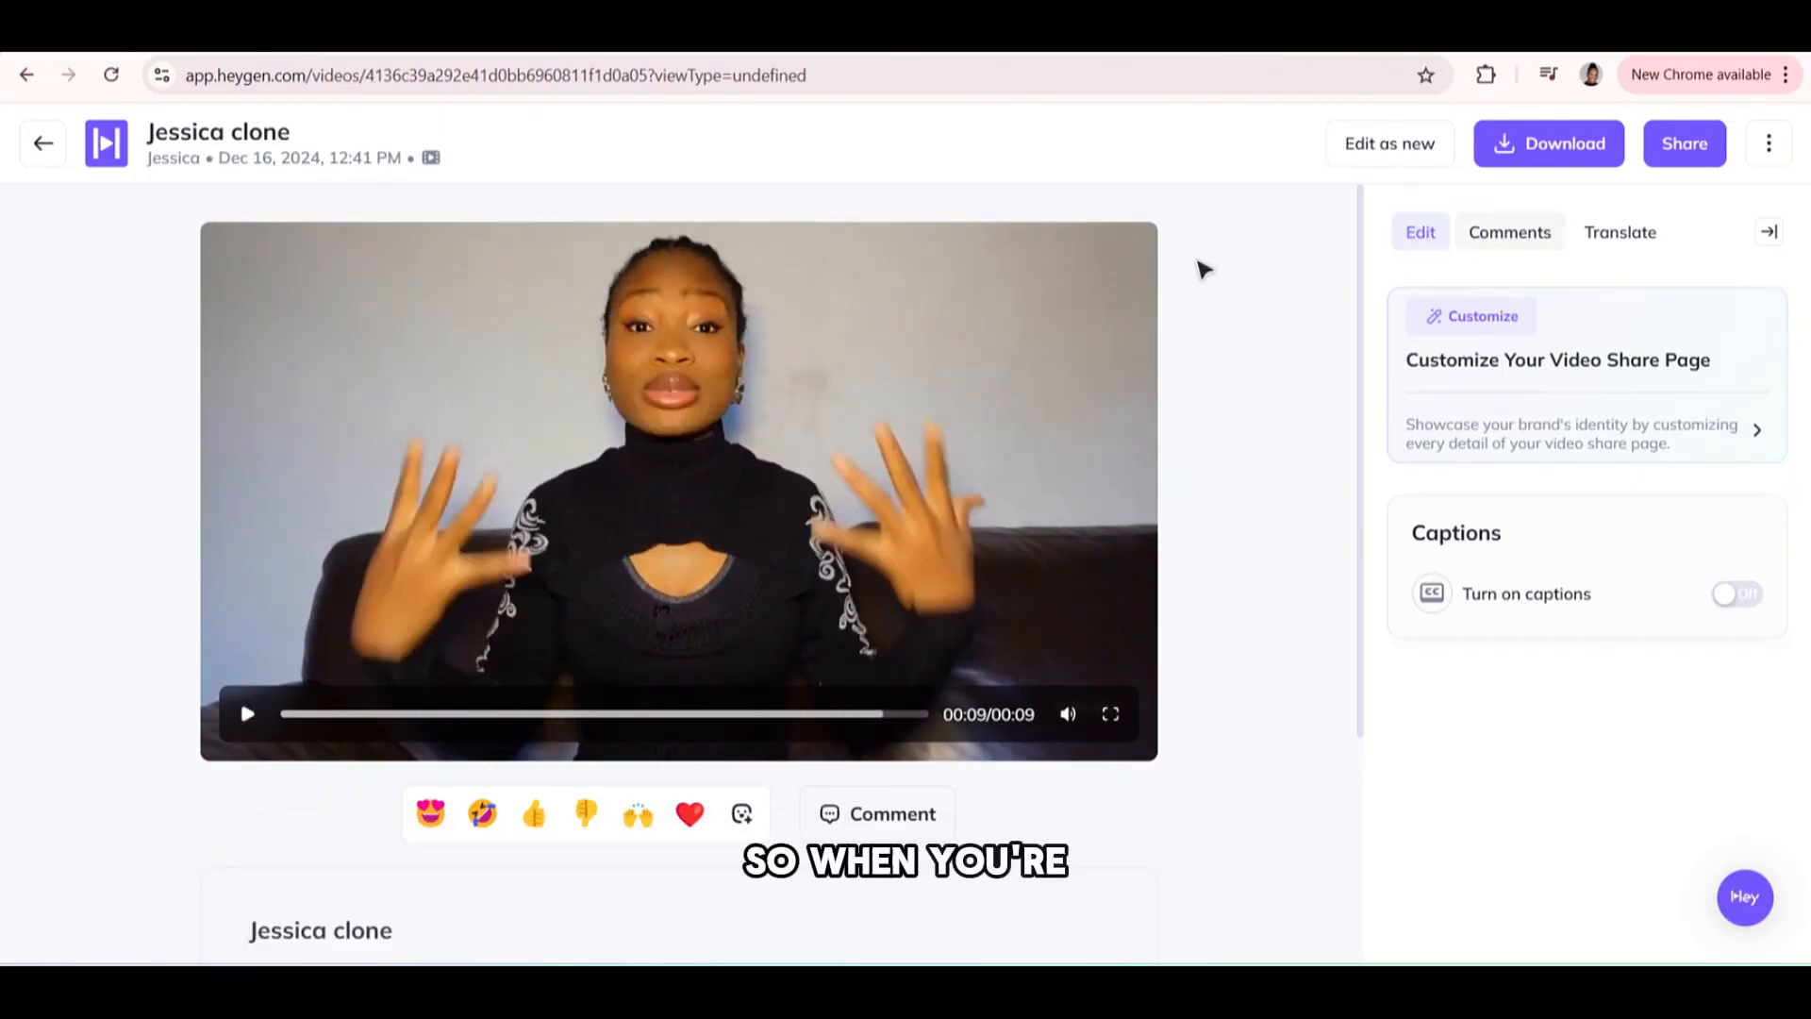
click(1619, 230)
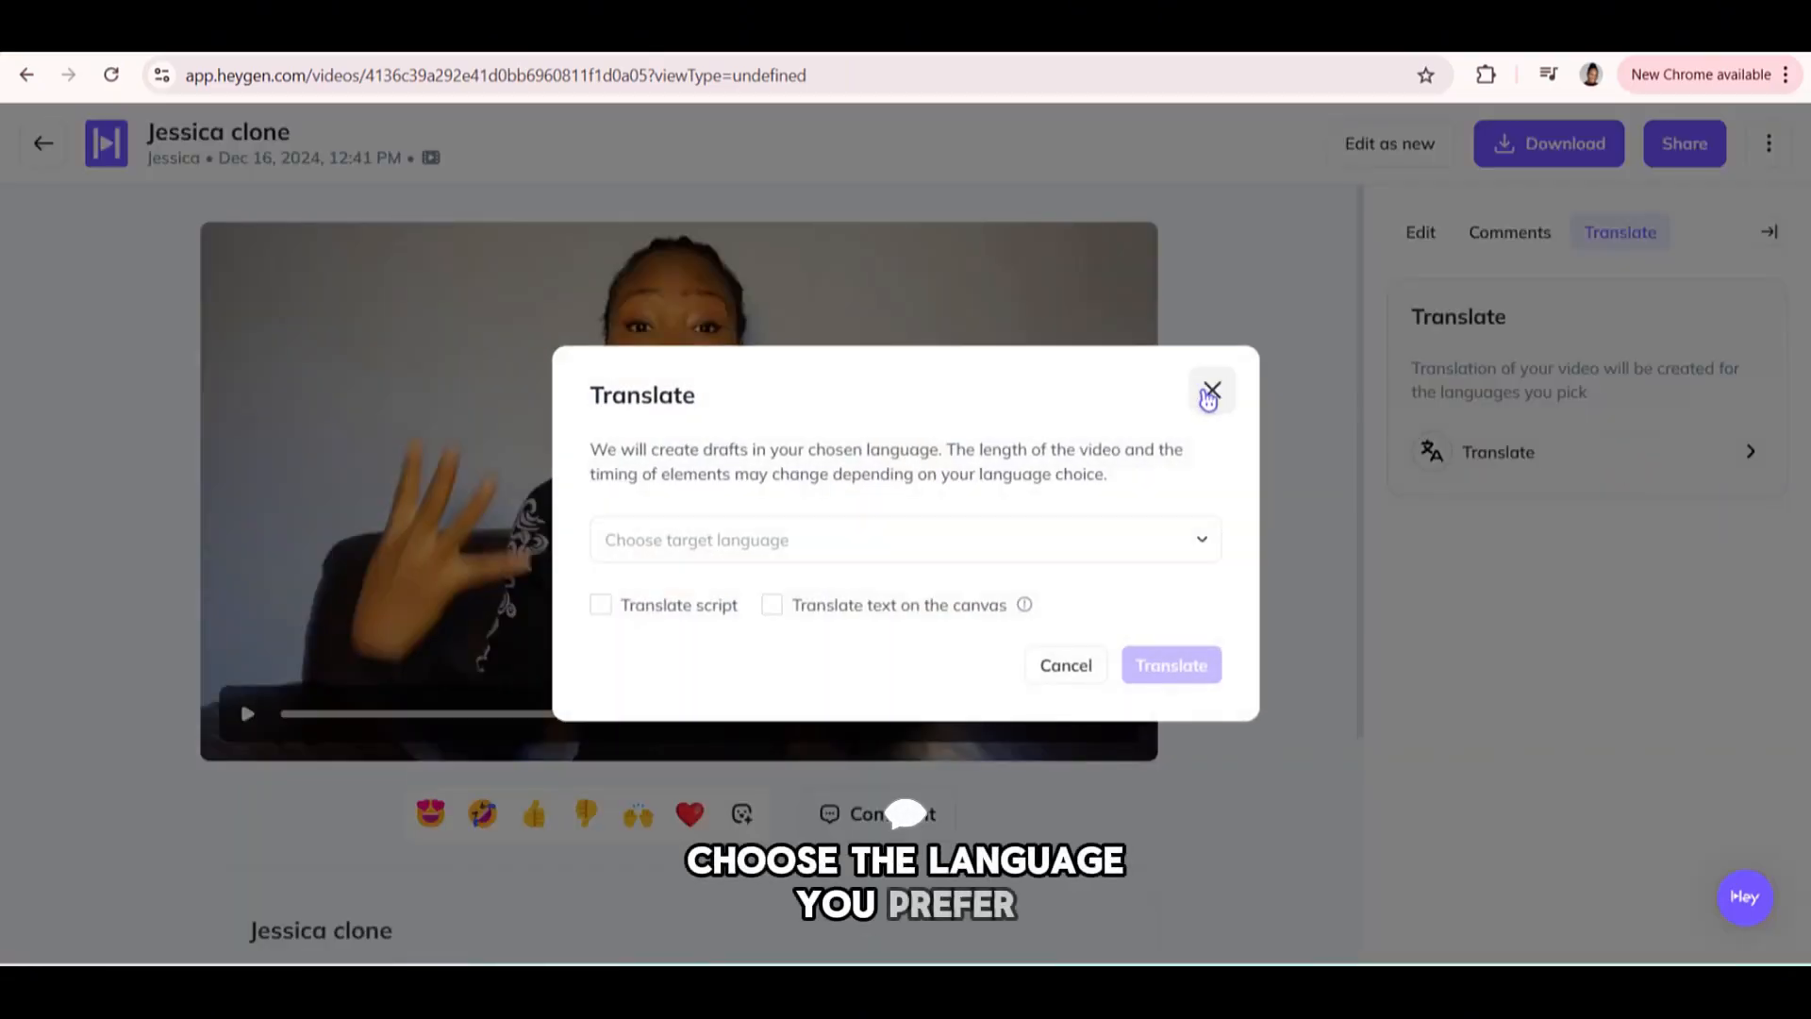
click(1211, 391)
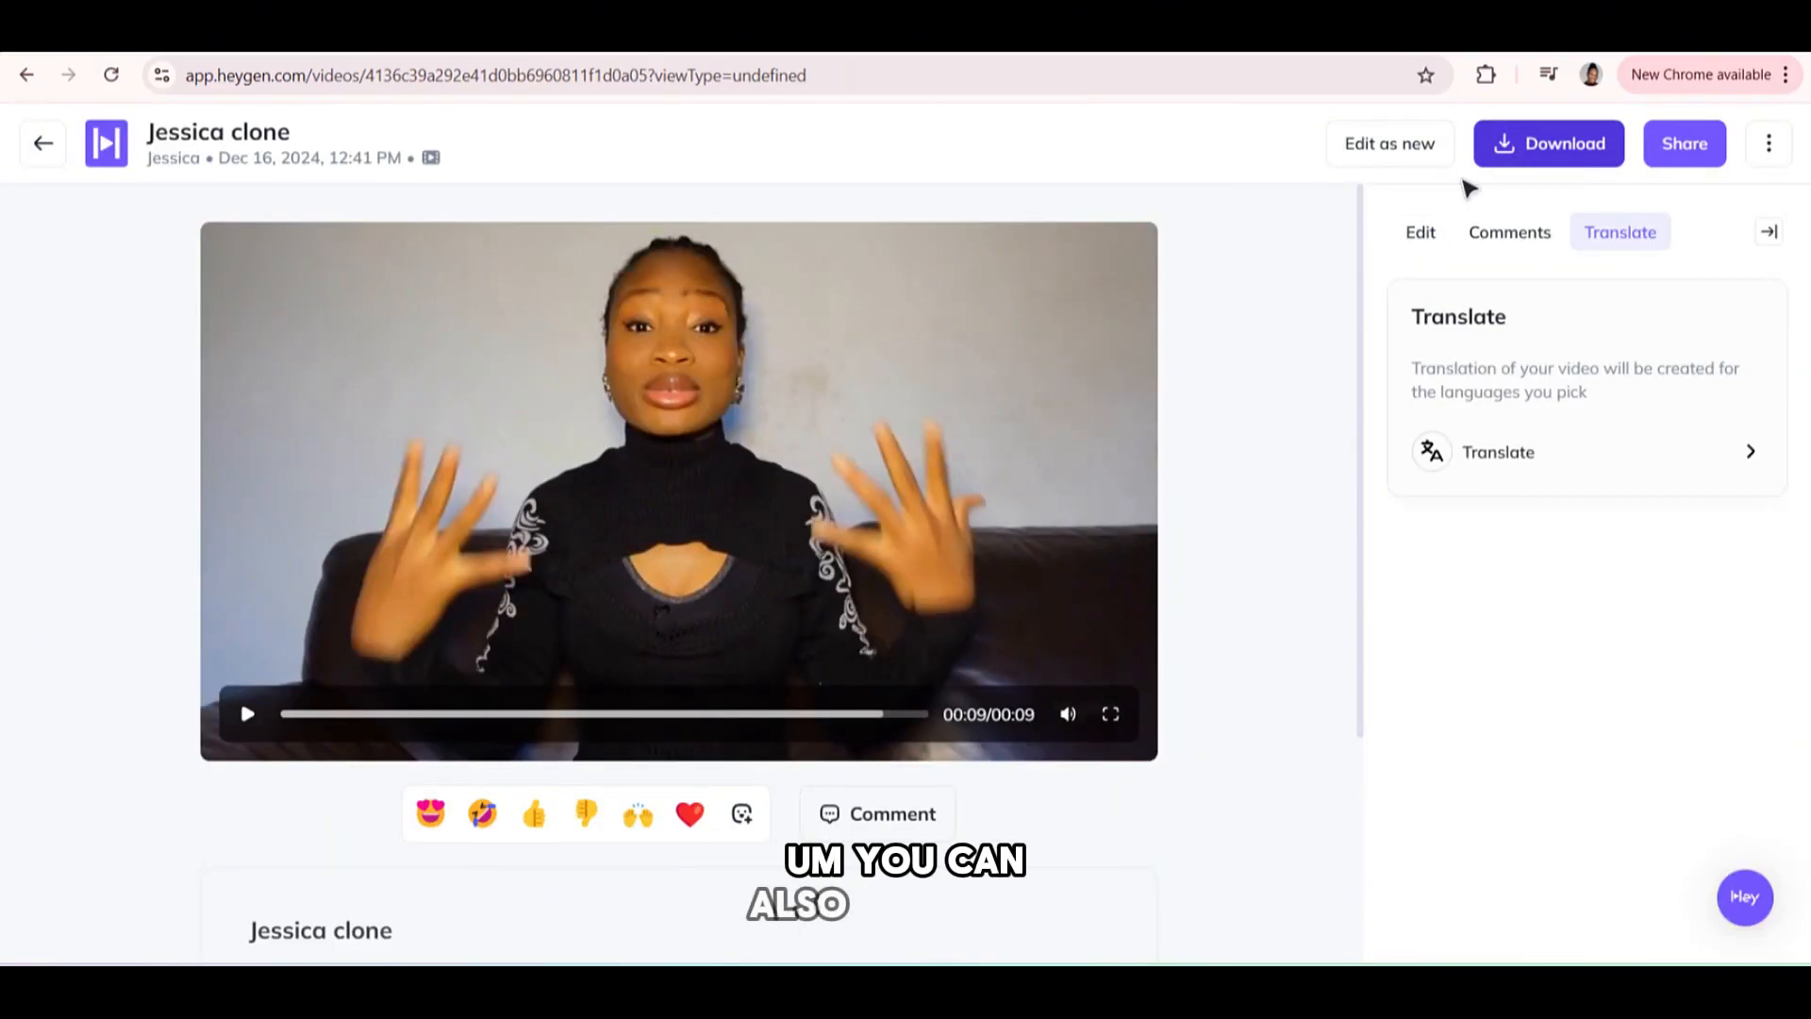
click(1419, 232)
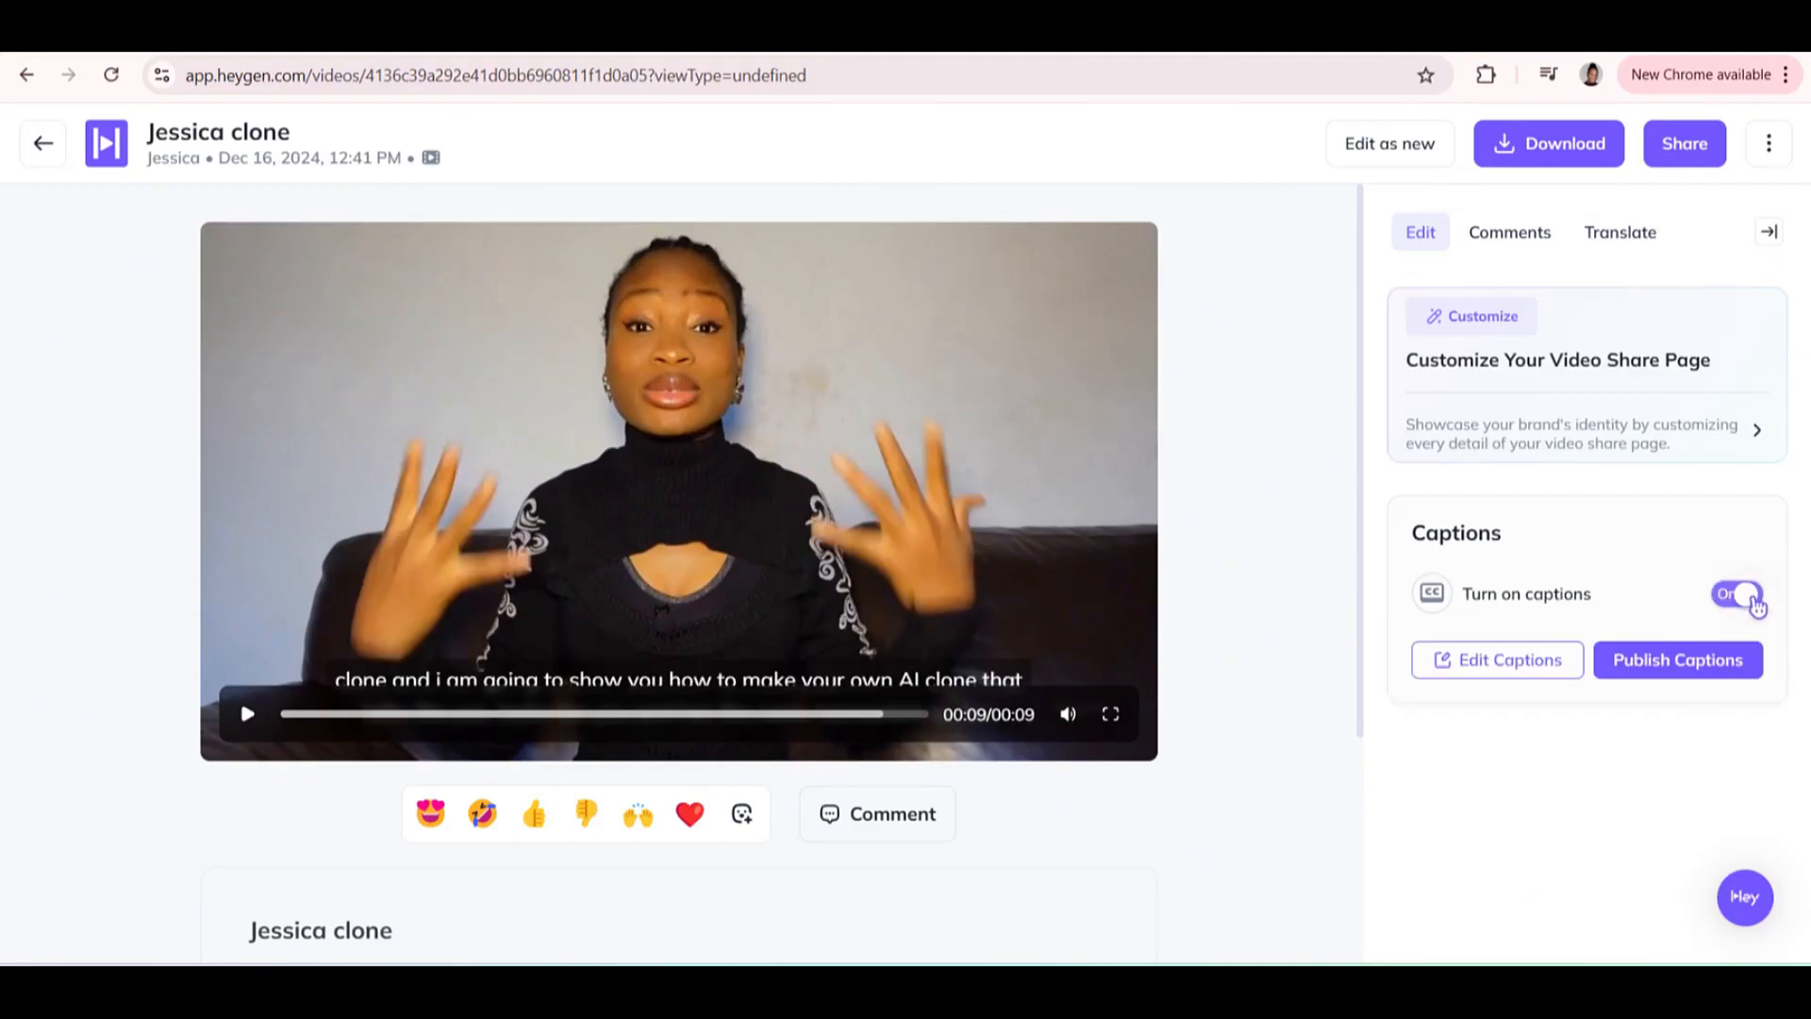
click(1737, 595)
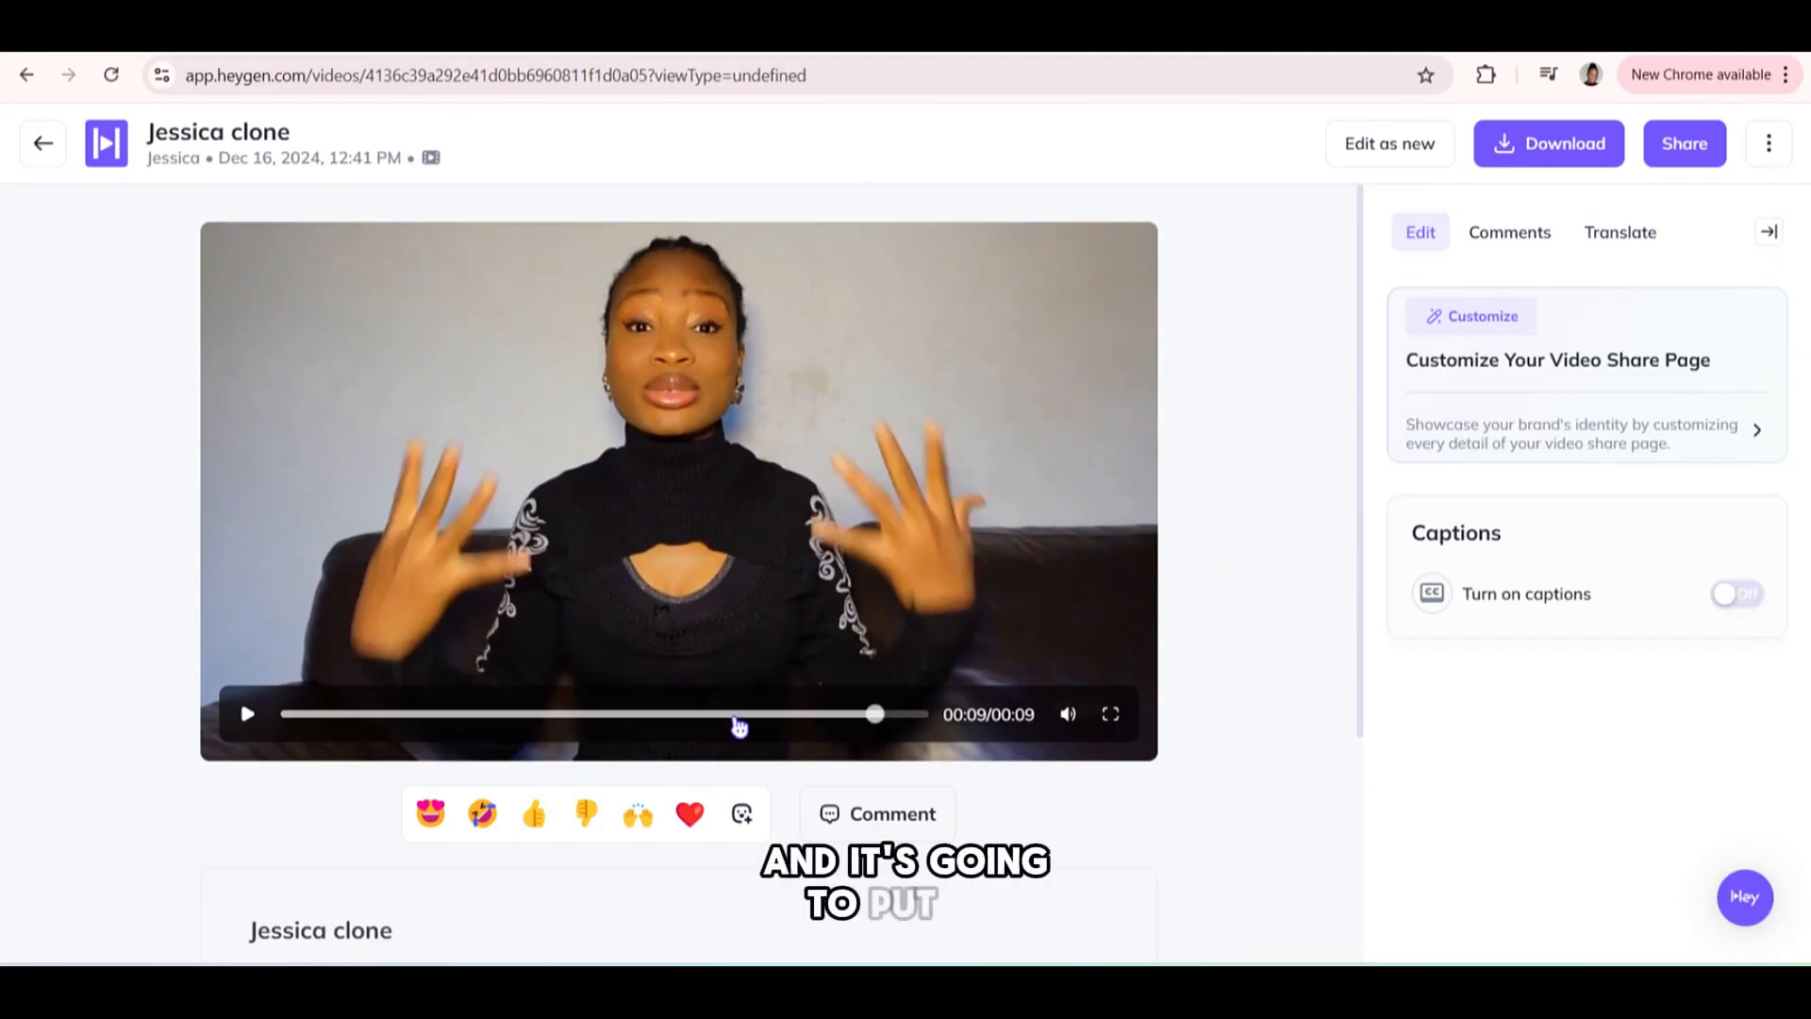
mouse_move(1592, 400)
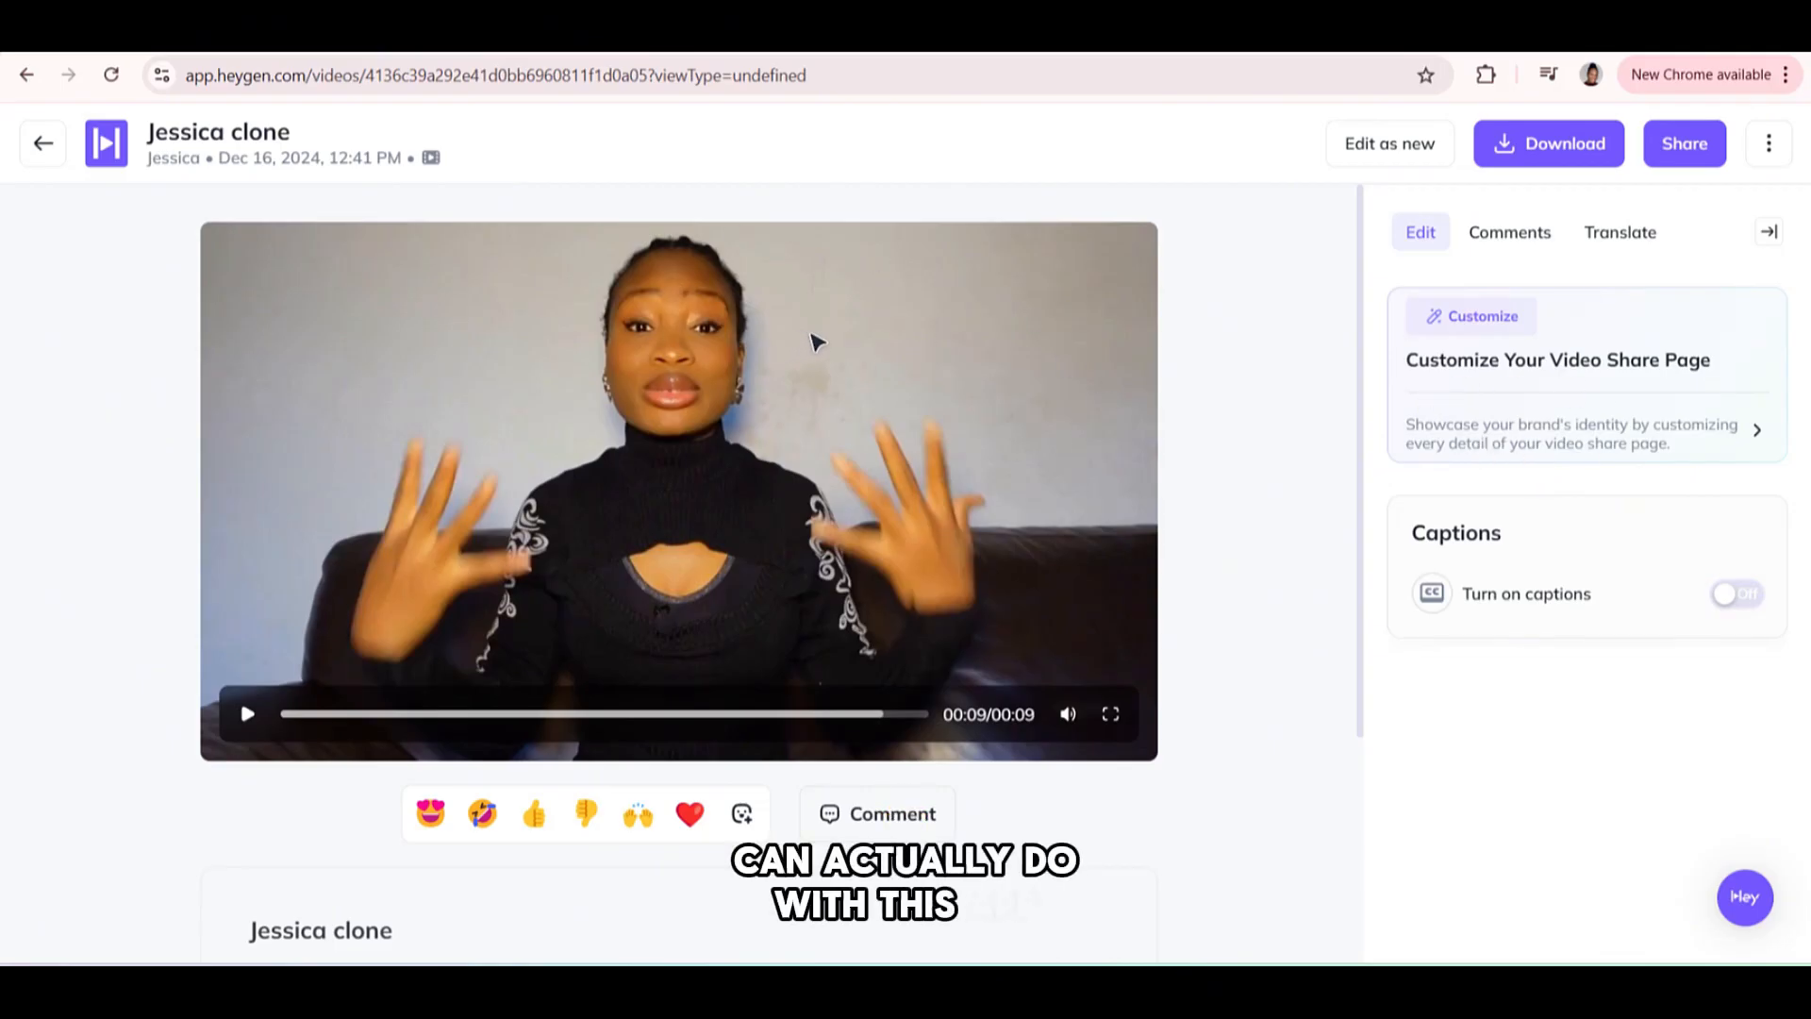
mouse_move(1029, 480)
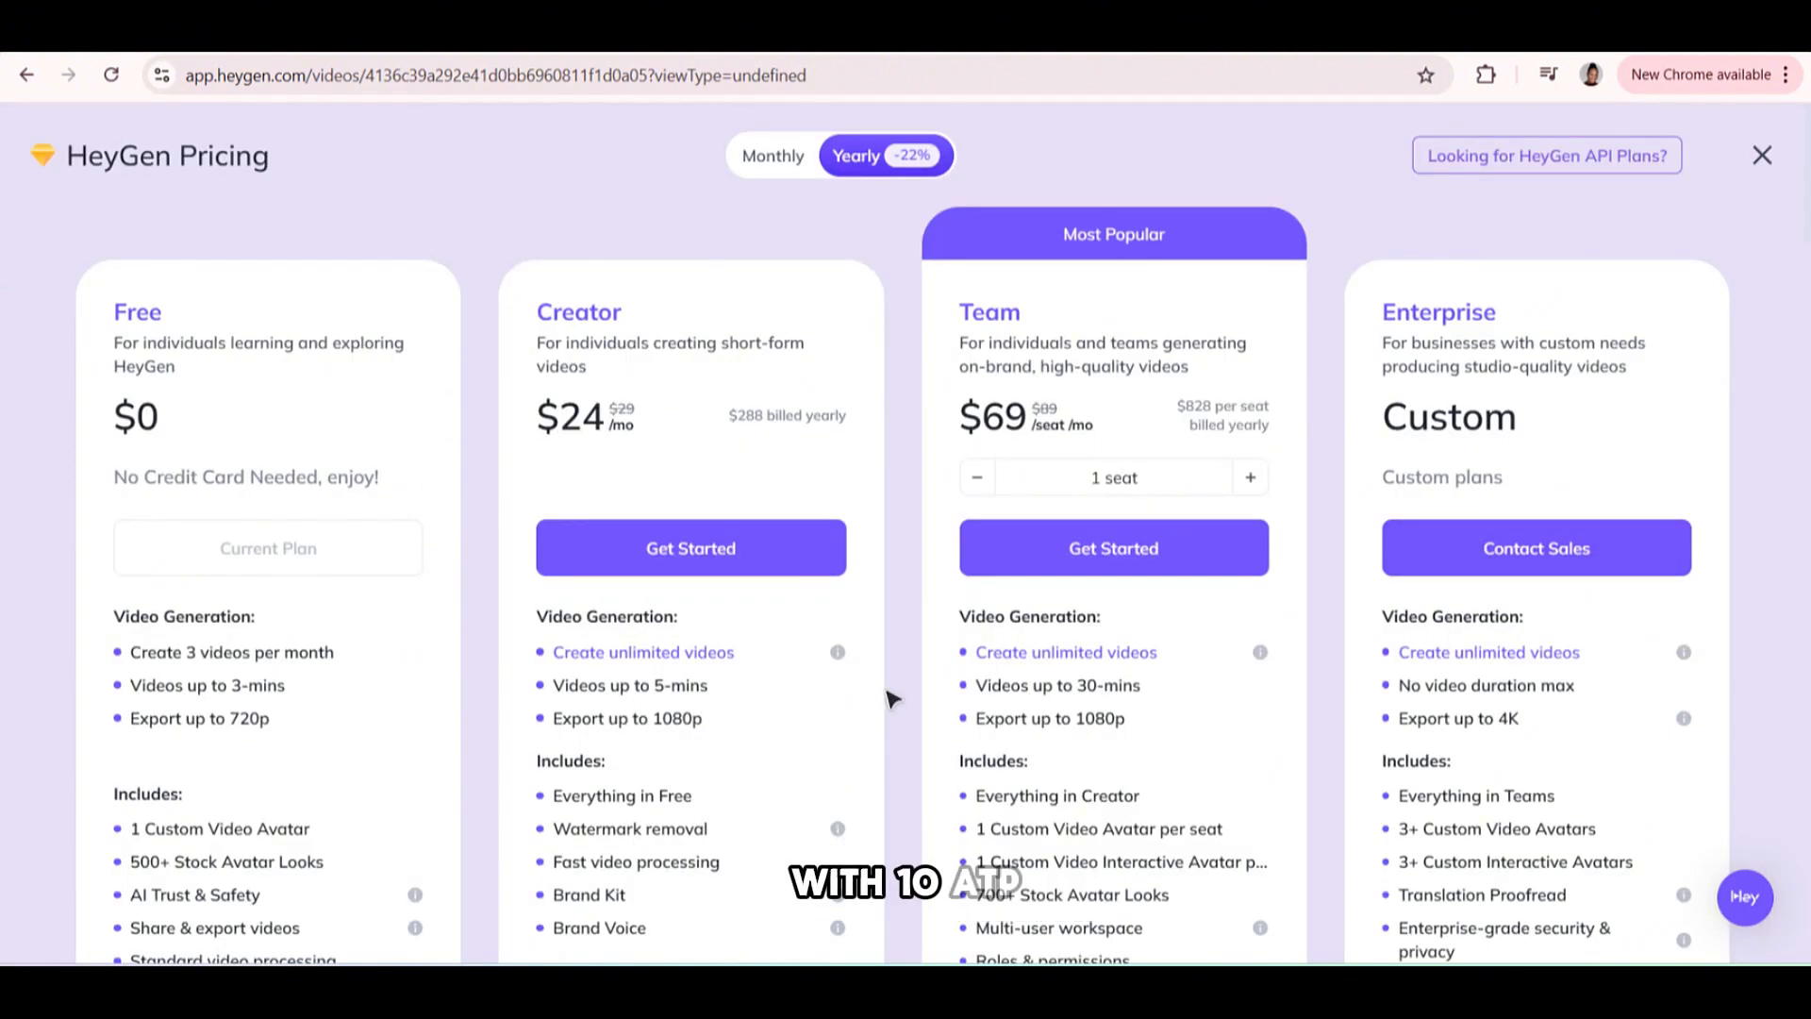
mouse_move(598, 469)
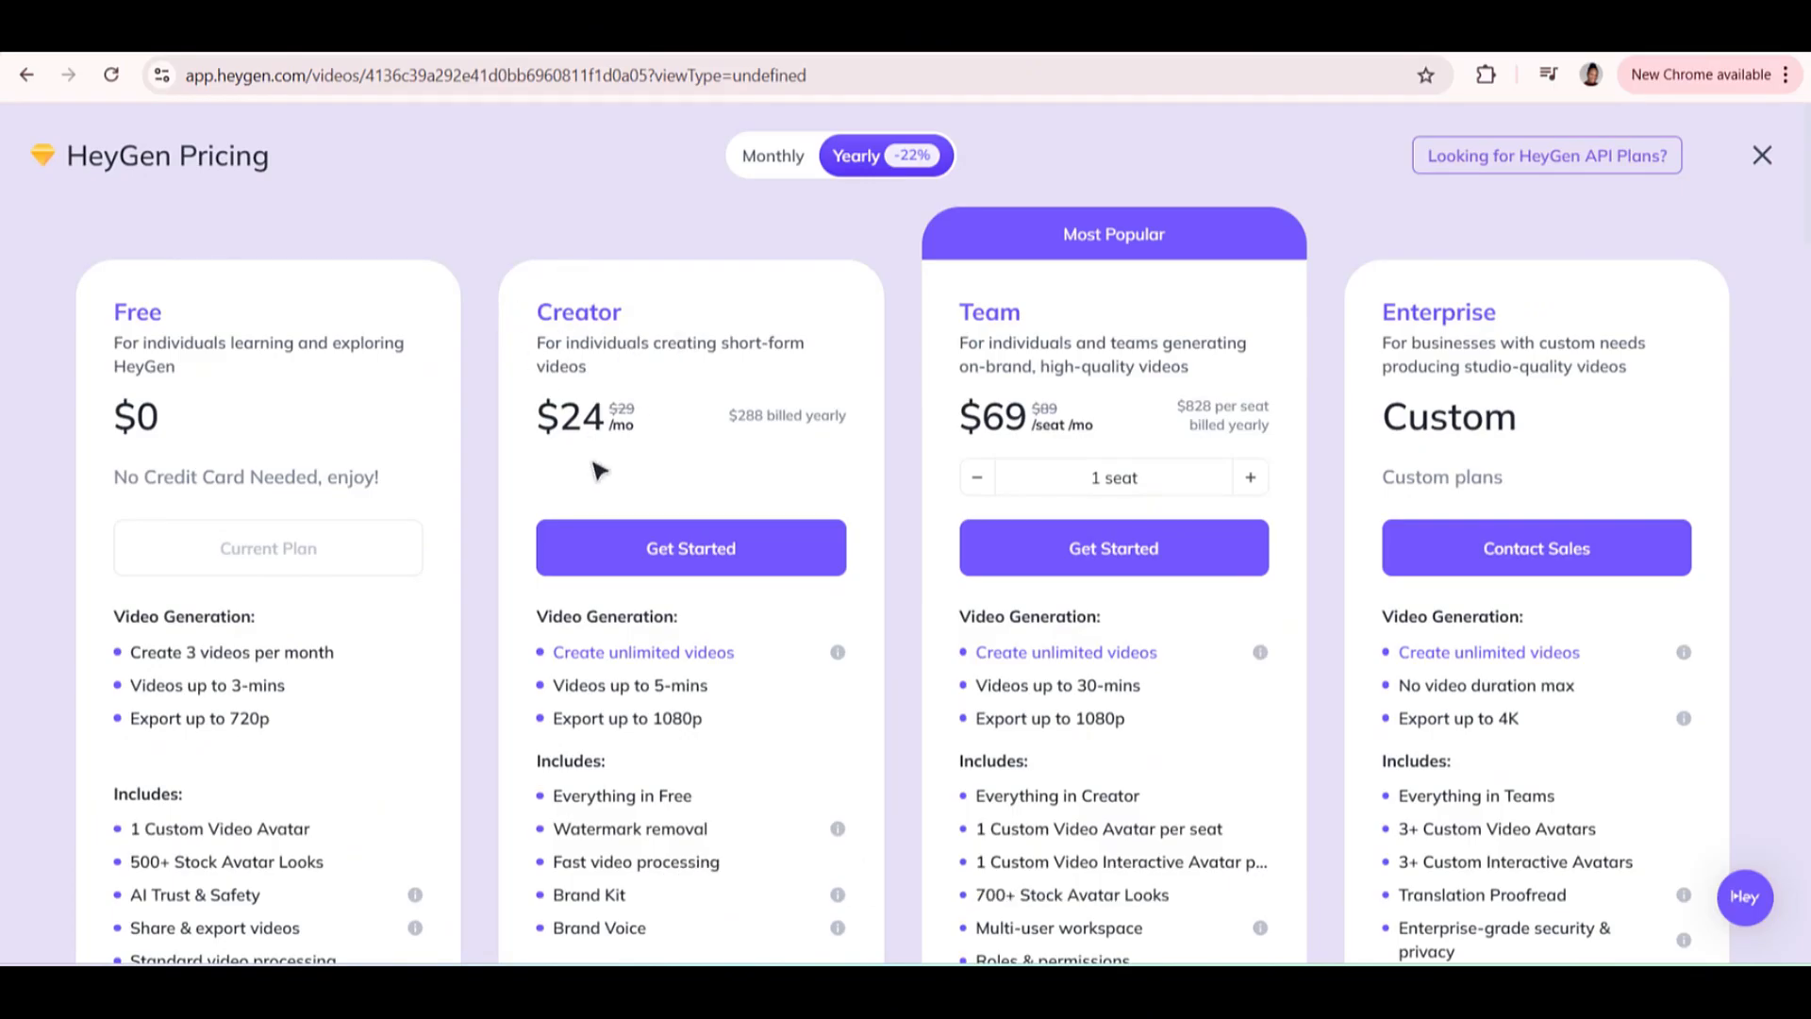
mouse_move(670, 441)
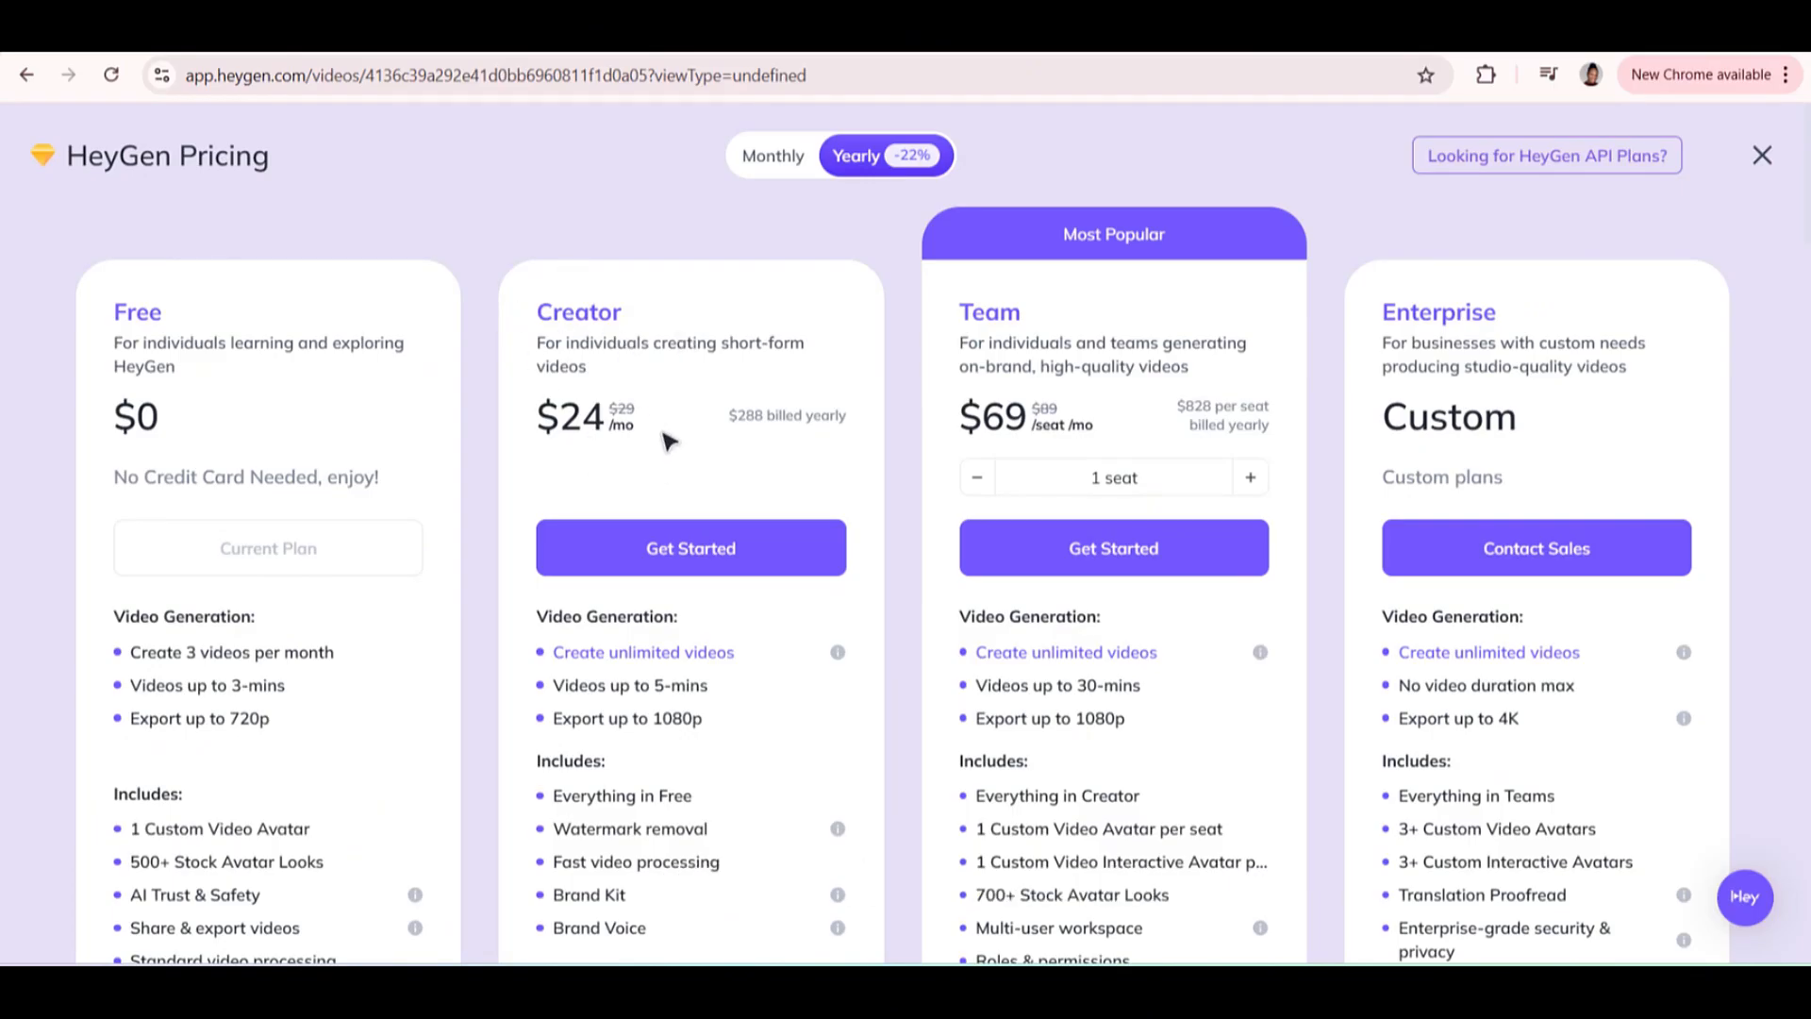
mouse_move(636, 414)
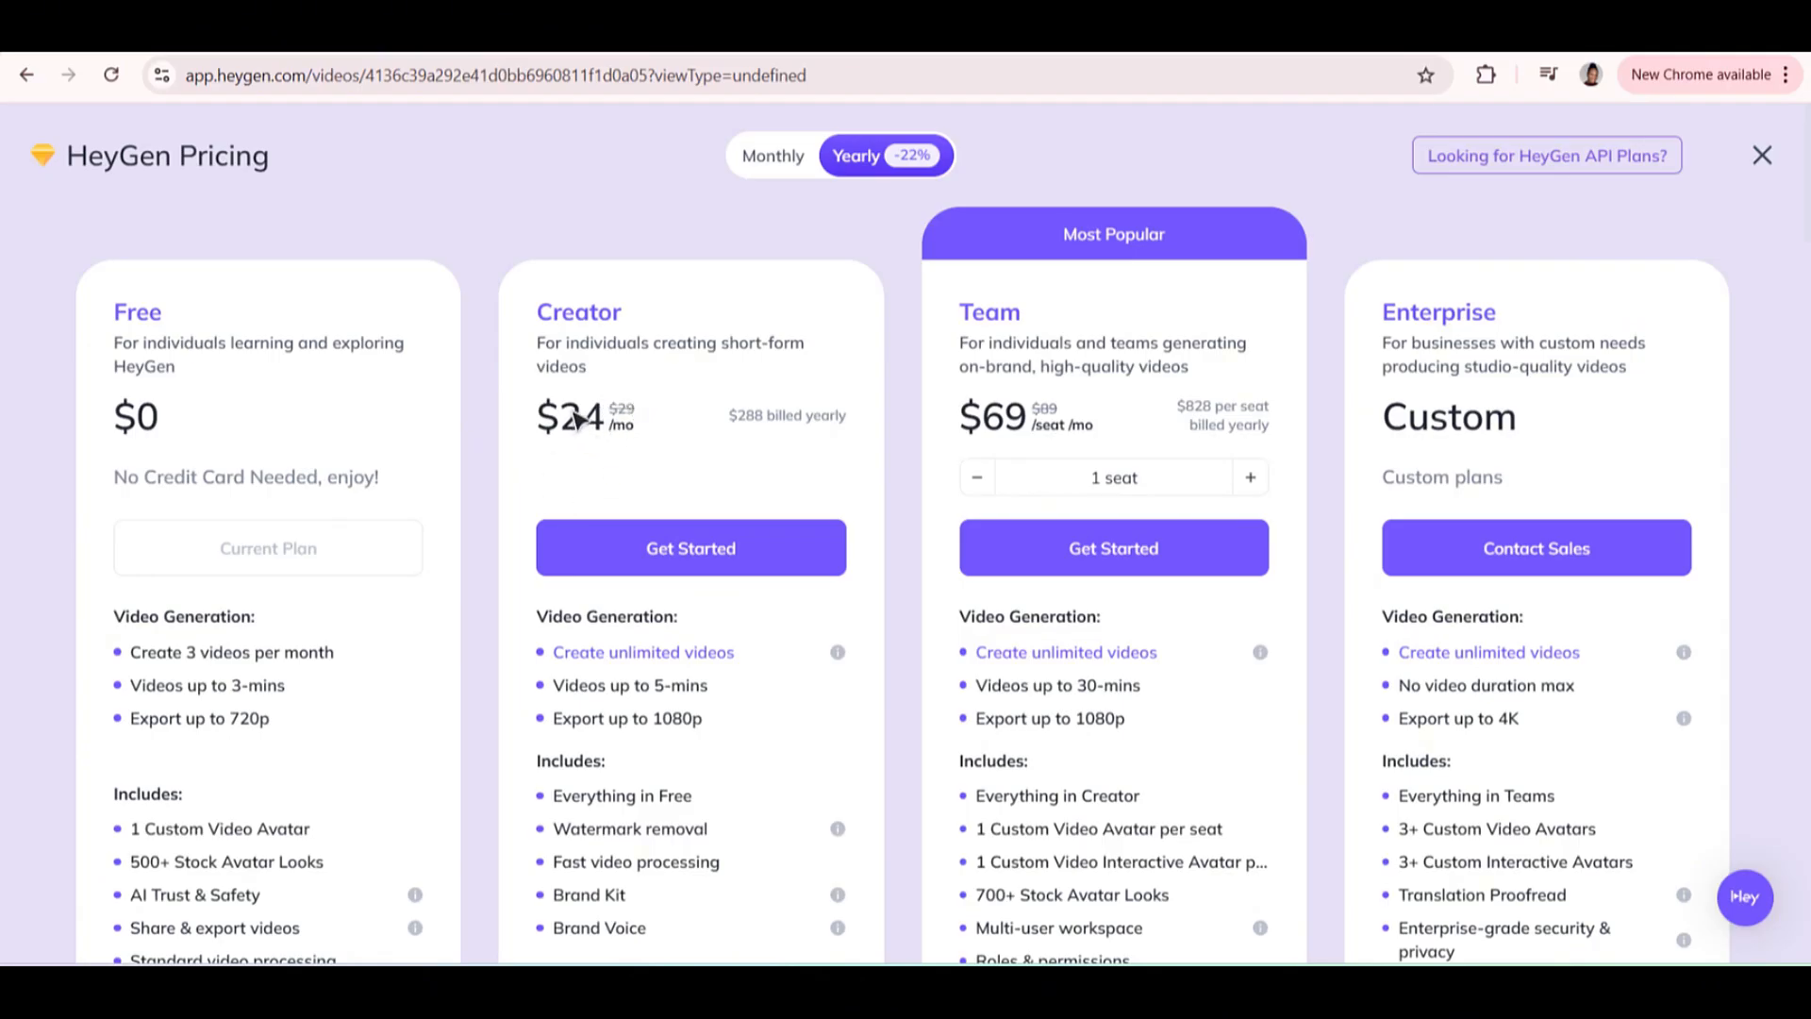
mouse_move(1038, 432)
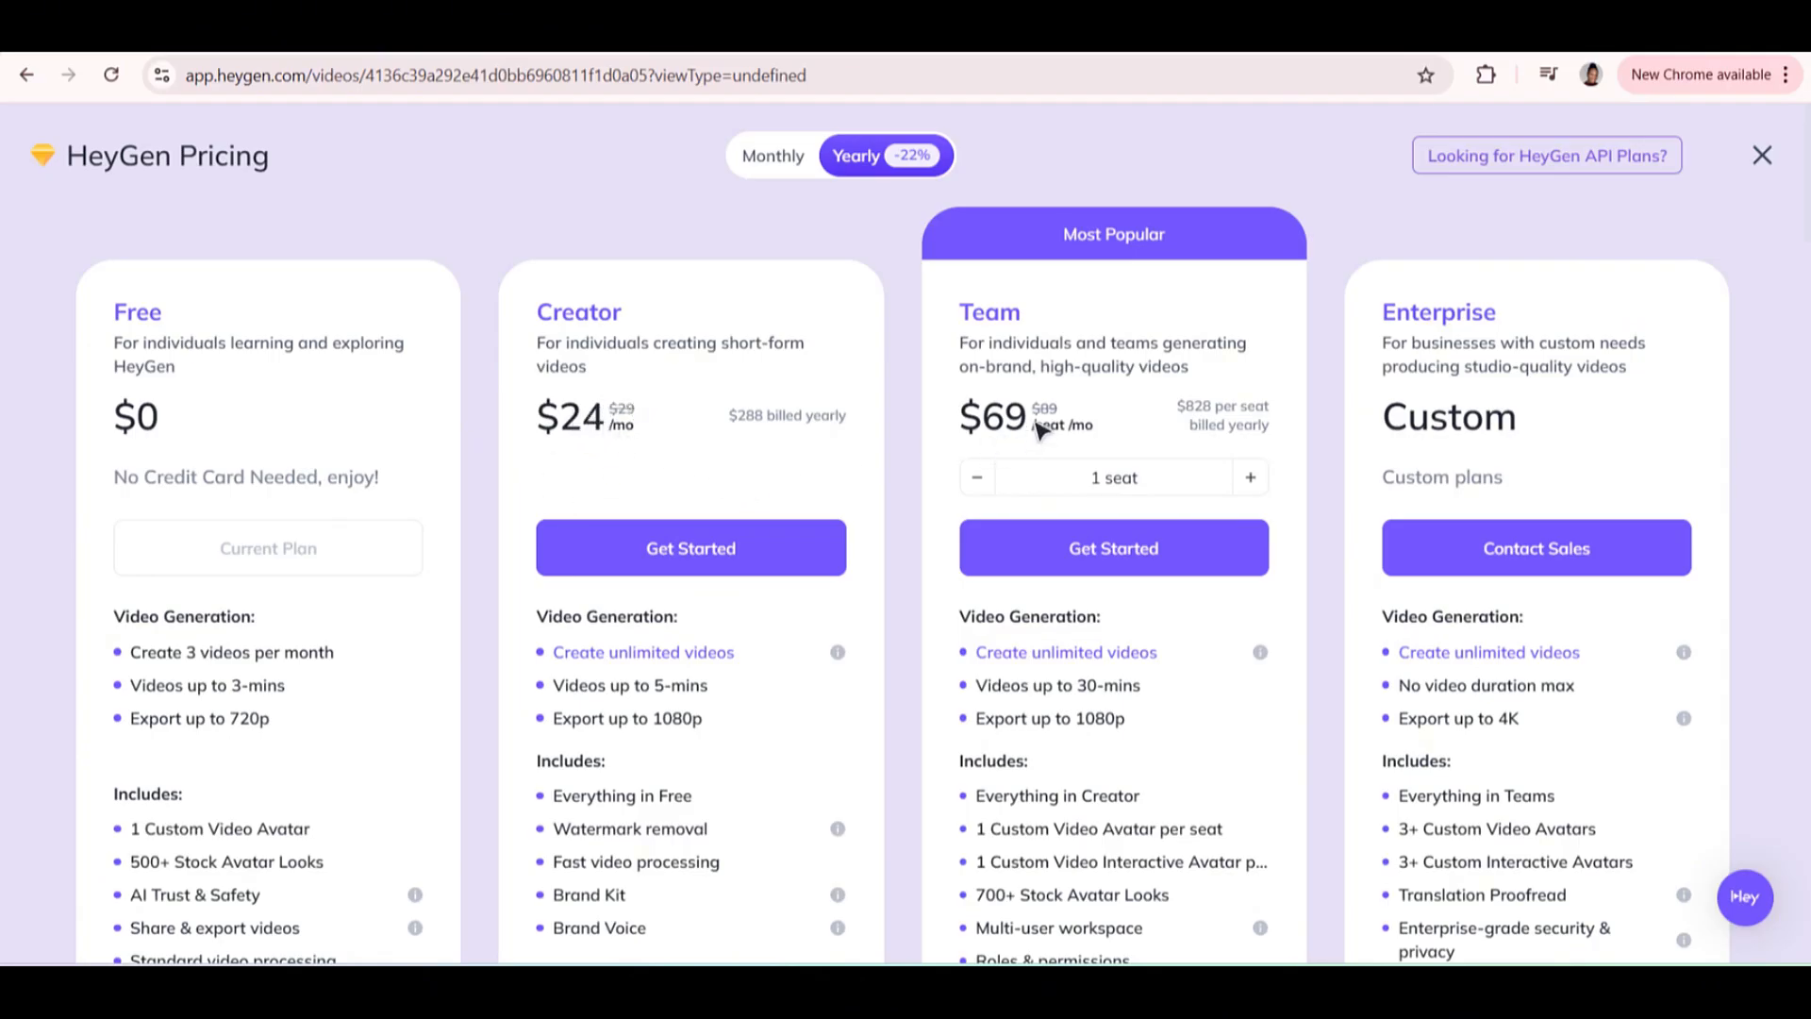